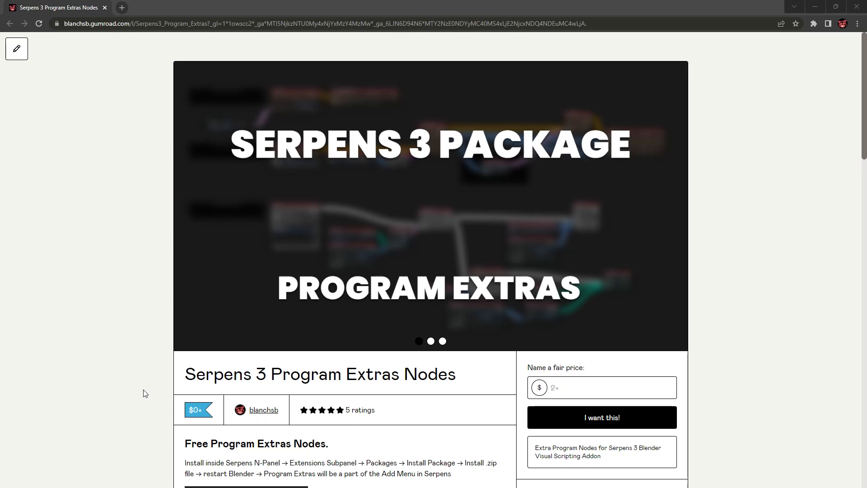
mouse_move(287, 317)
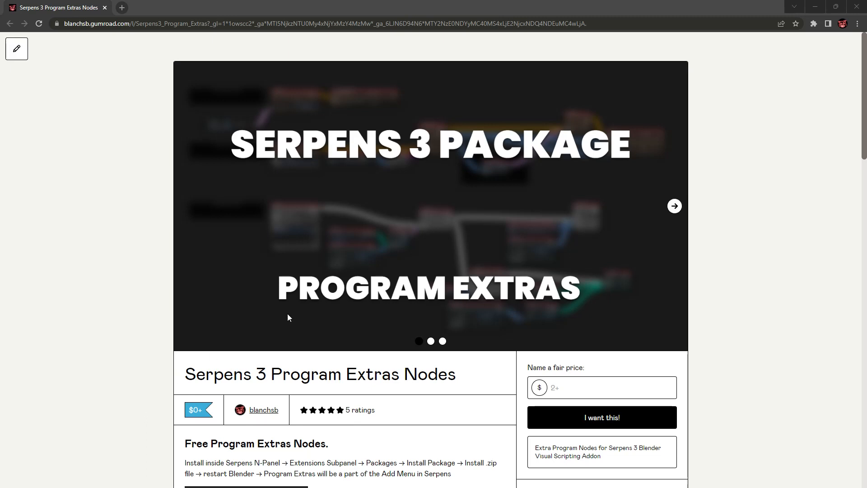
mouse_move(576, 309)
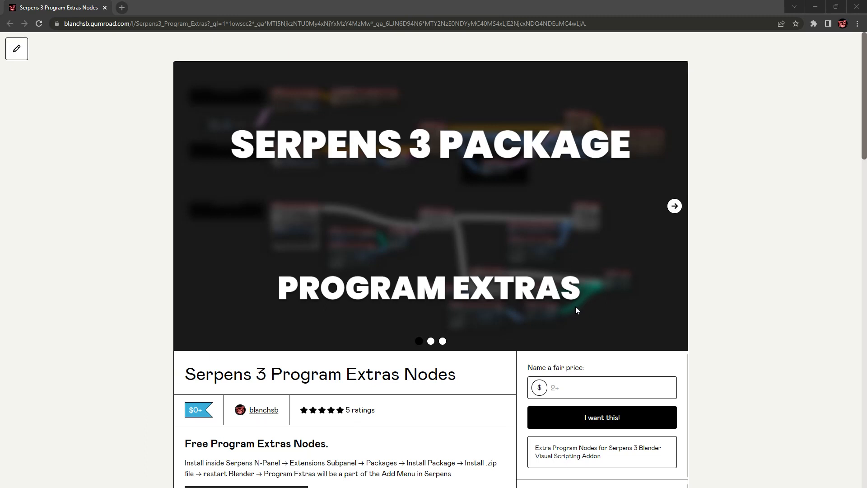
mouse_move(594, 228)
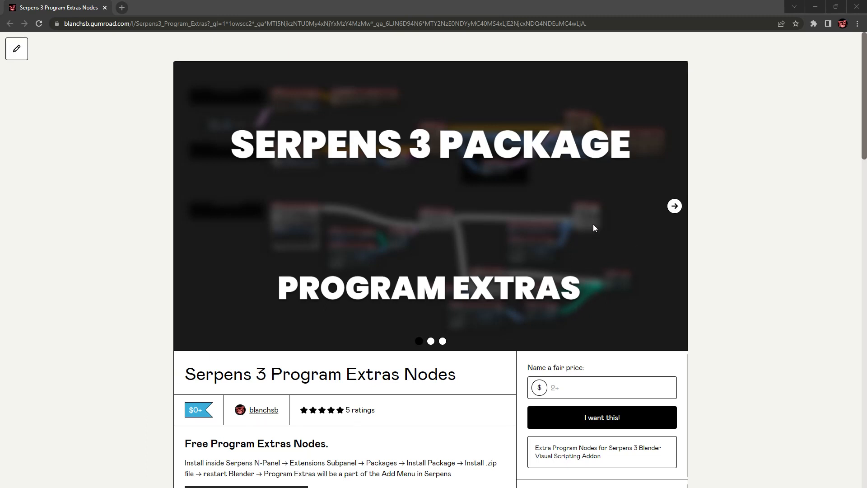
Advance the Gumroad carousel to the Quick Favorites keymap toggle example image
click(674, 206)
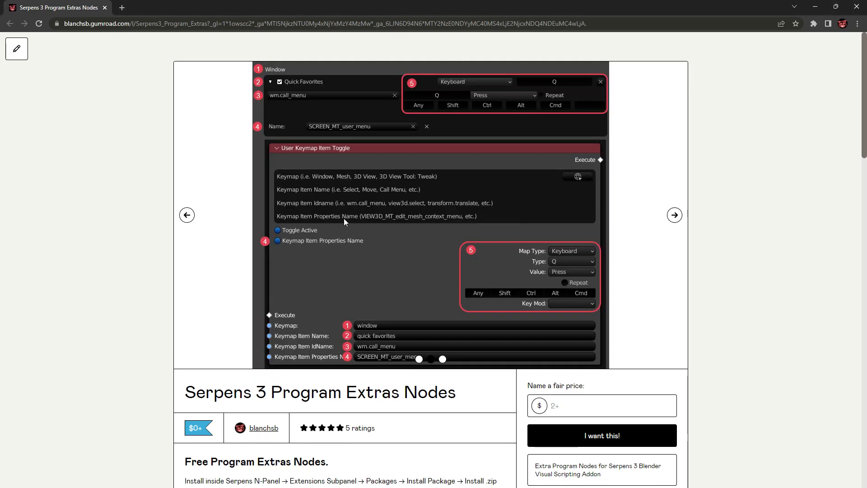
mouse_move(410, 241)
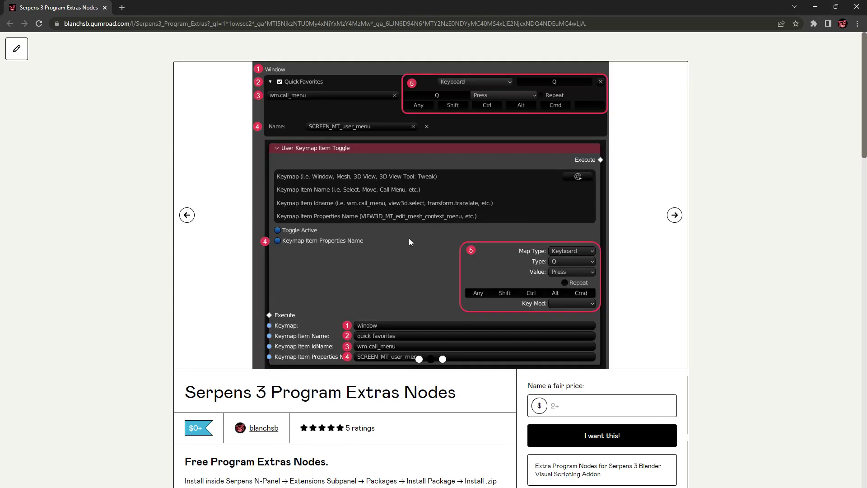
mouse_move(271, 422)
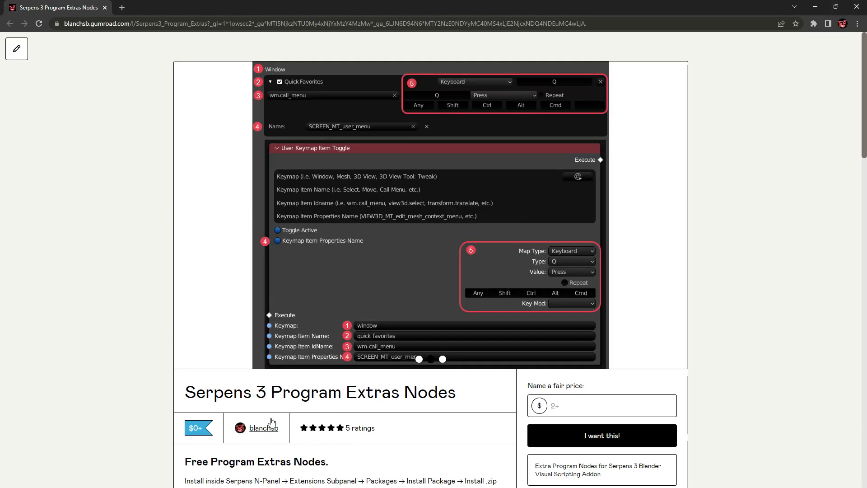
mouse_move(325, 290)
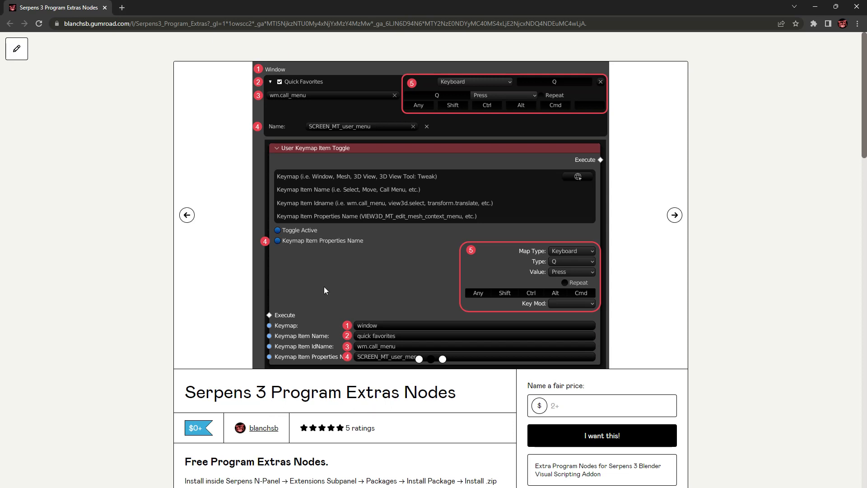
mouse_move(494, 256)
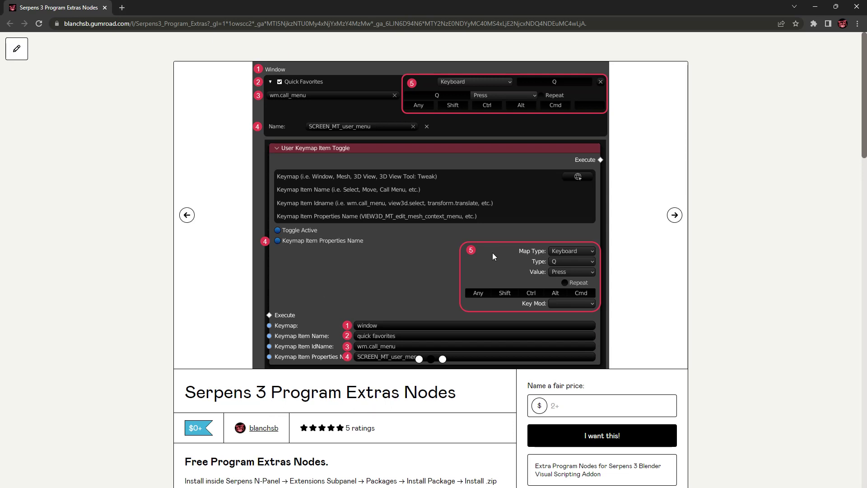
mouse_move(361, 361)
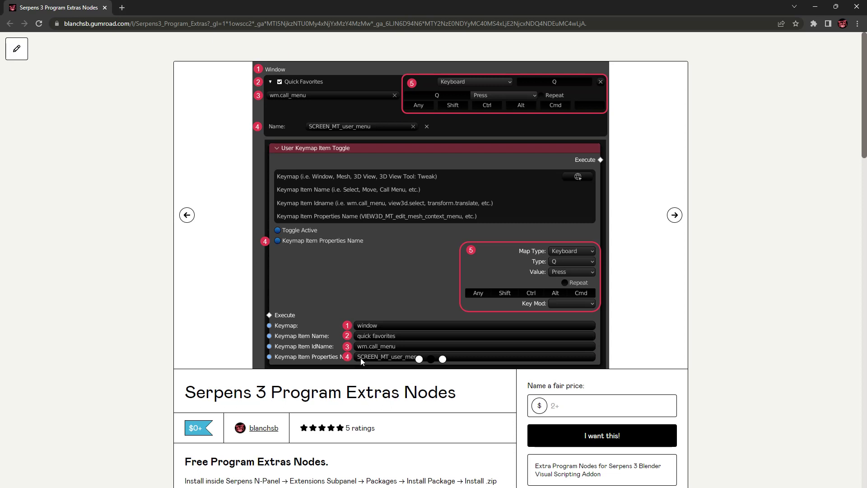
mouse_move(369, 335)
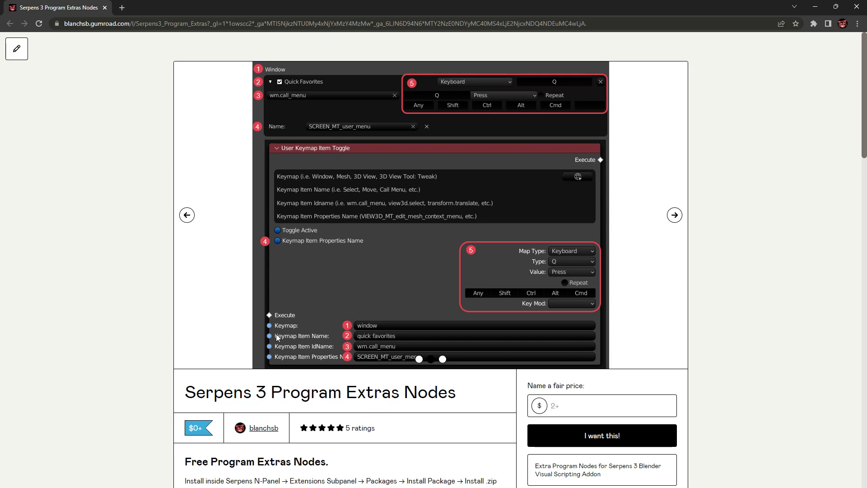
mouse_move(674, 215)
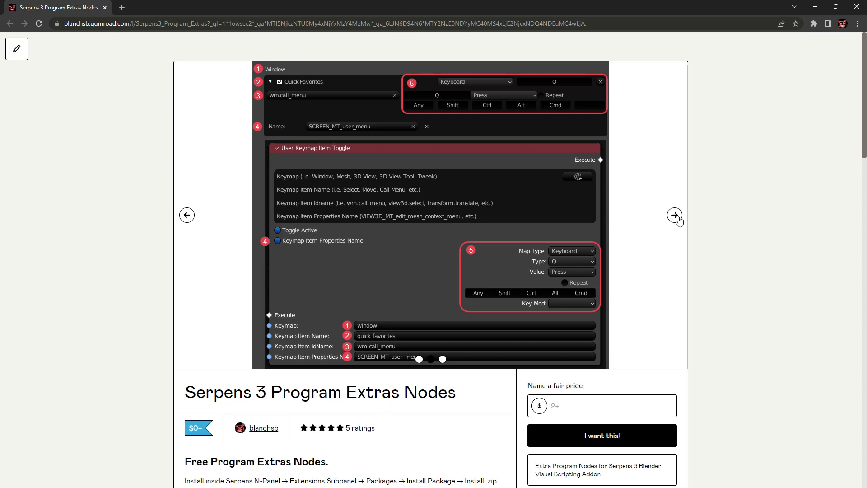
Advance the carousel to the third image, the 3D View Move keymap toggle example
click(674, 215)
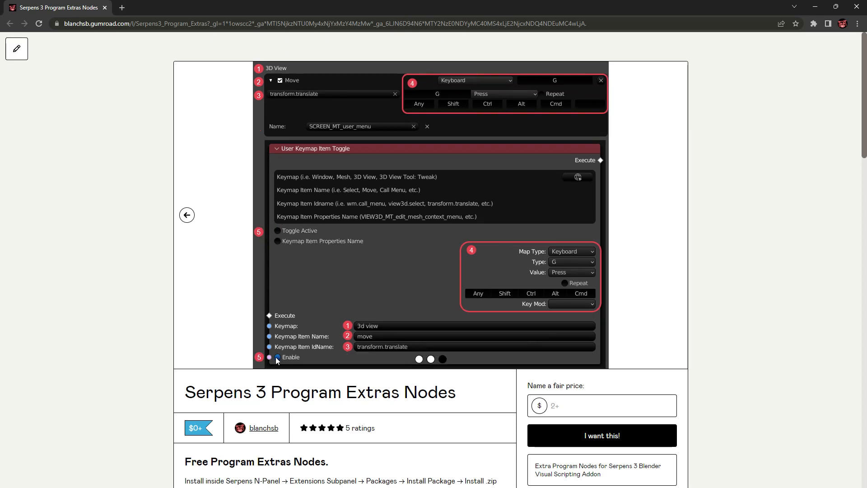
mouse_move(371, 328)
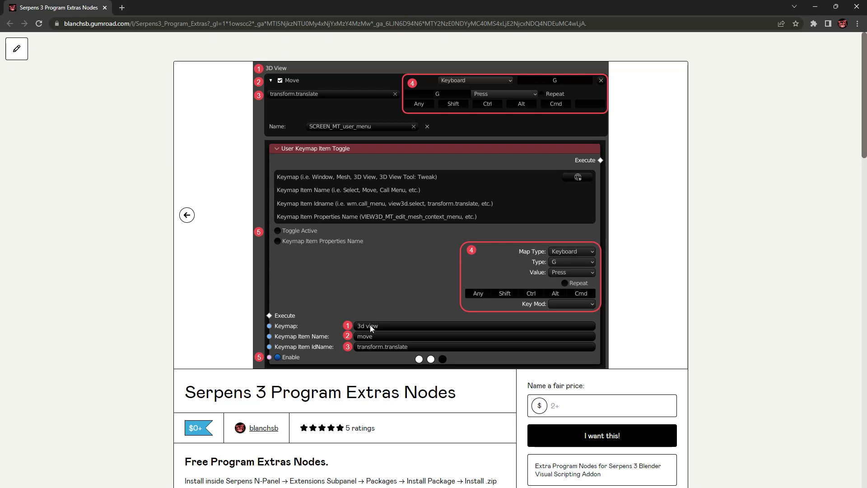
mouse_move(379, 350)
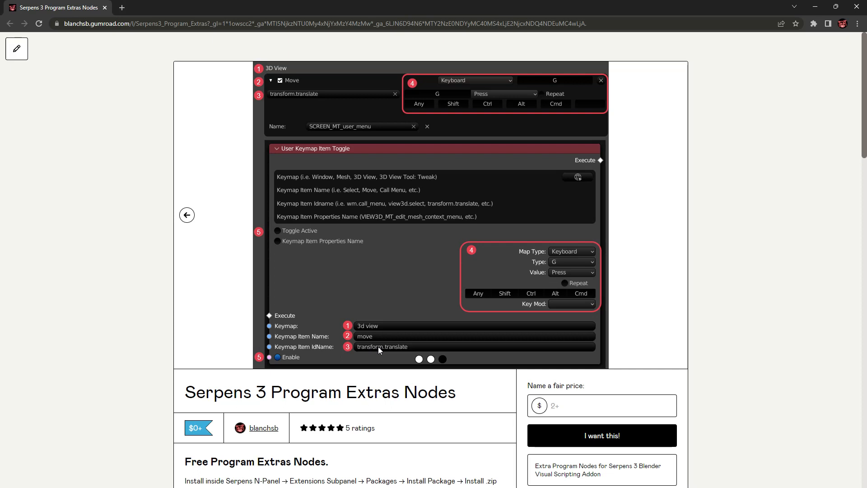
mouse_move(380, 303)
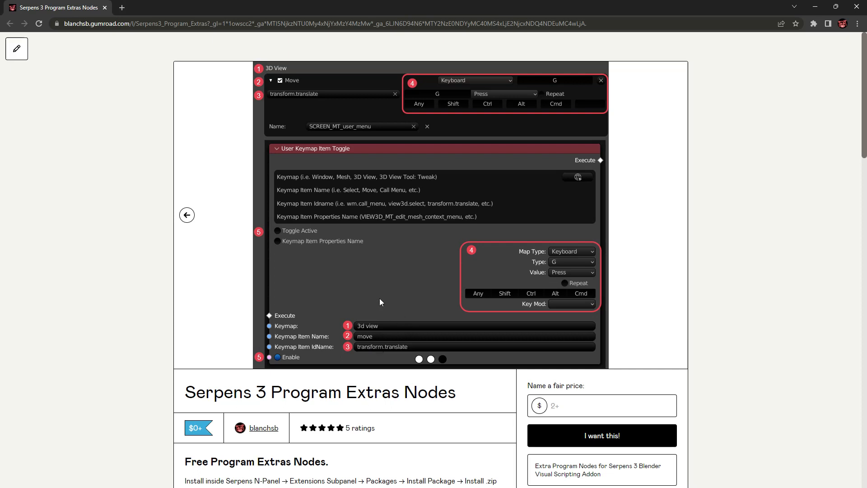
mouse_move(303, 177)
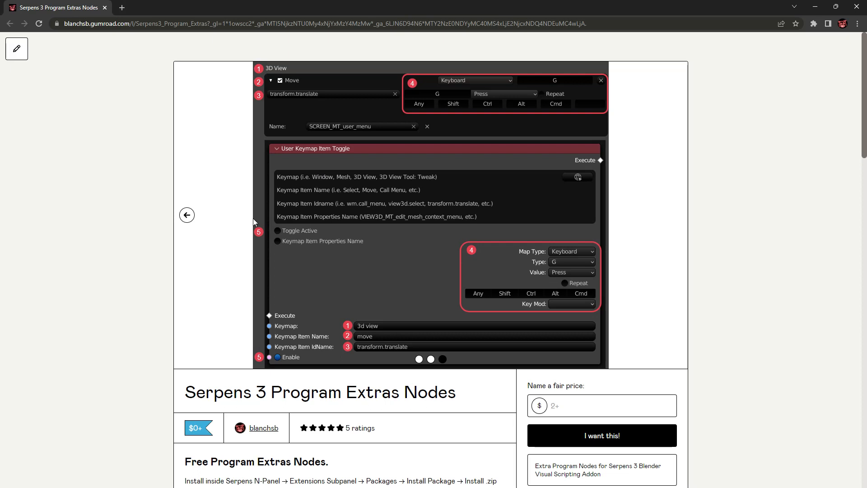
mouse_move(459, 189)
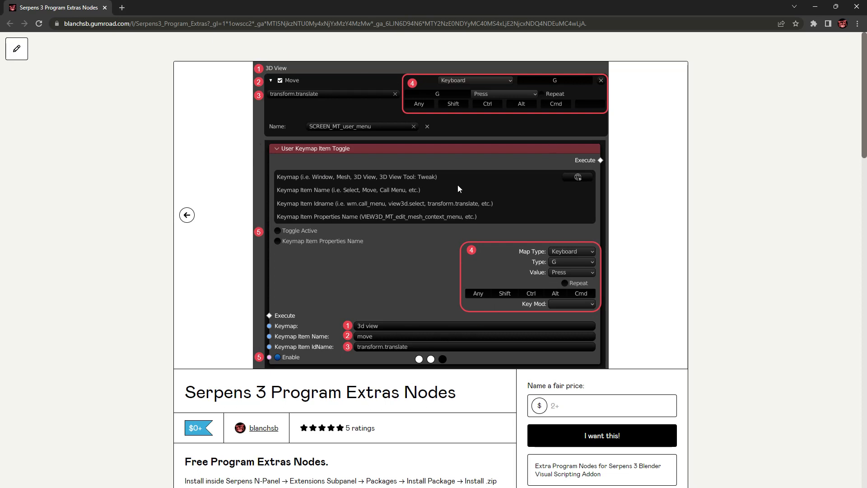
mouse_move(381, 225)
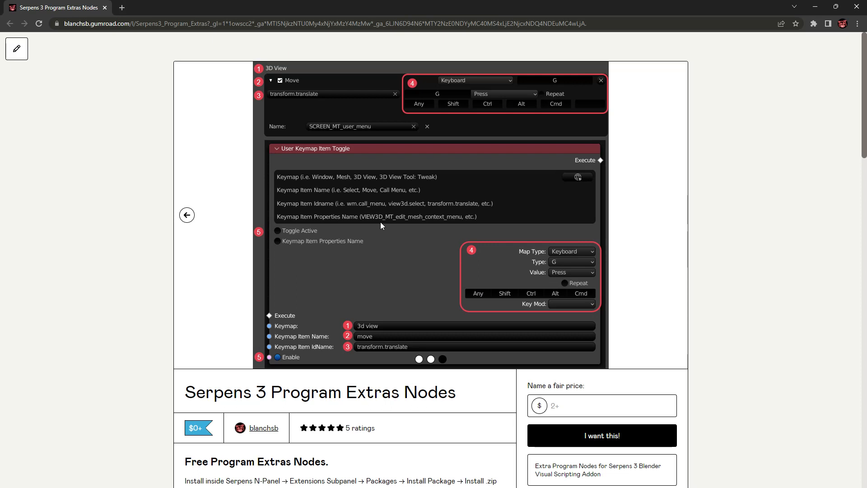
mouse_move(400, 213)
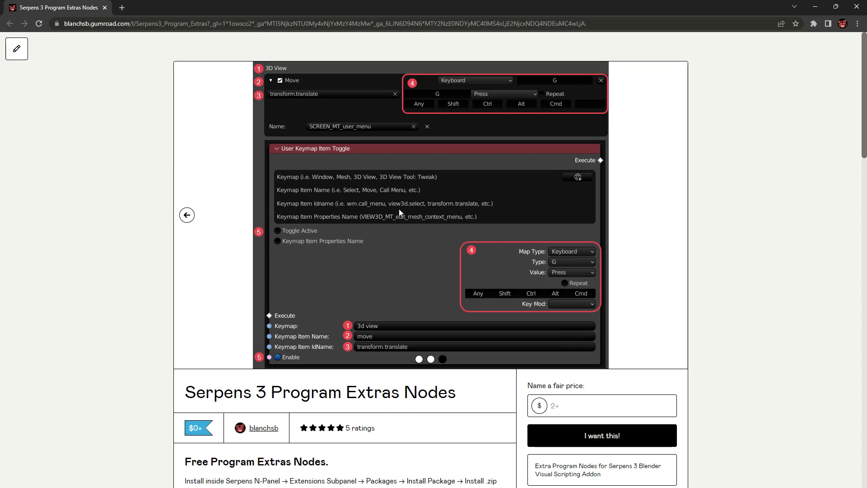
mouse_move(321, 241)
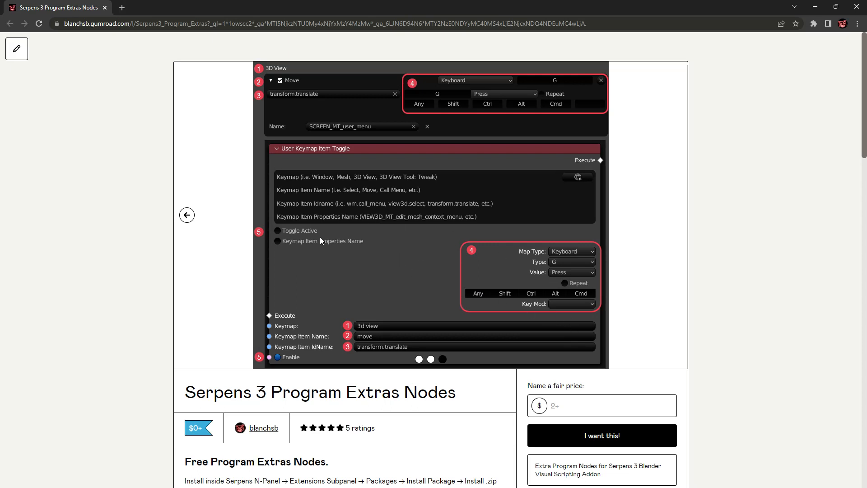
mouse_move(379, 257)
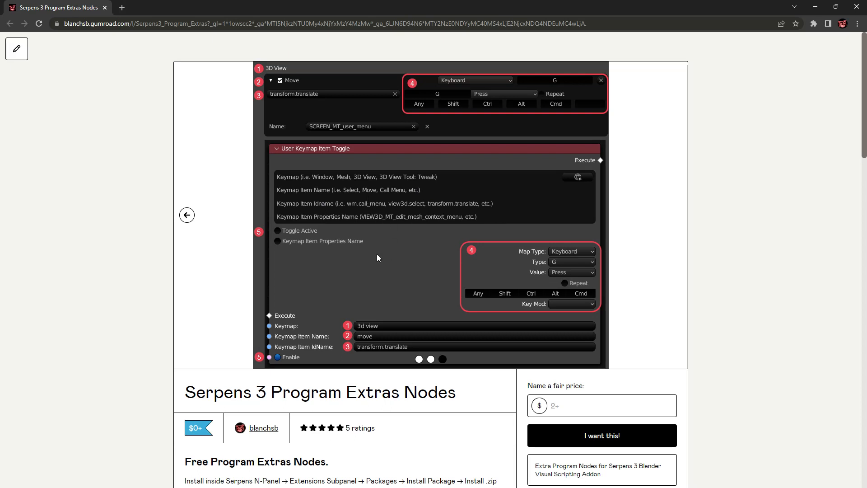
mouse_move(514, 89)
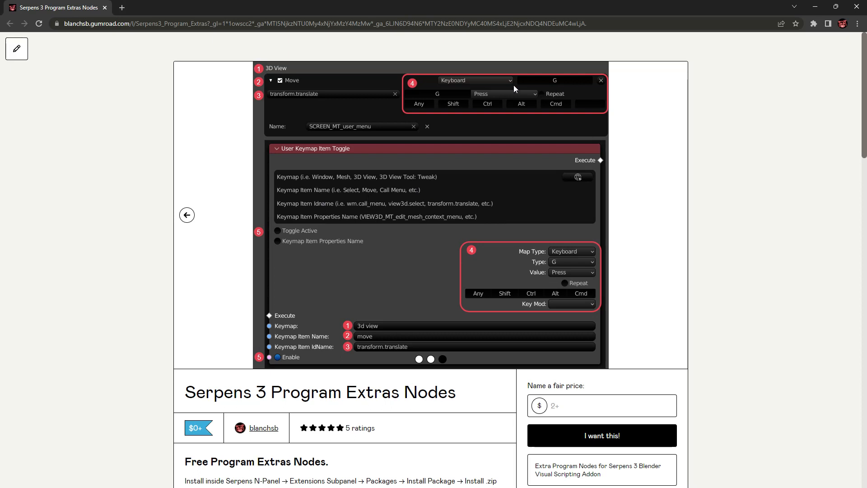
Scroll the product page down to the Included Nodes section with the User Keymap Item Toggle node
scroll(down, 3)
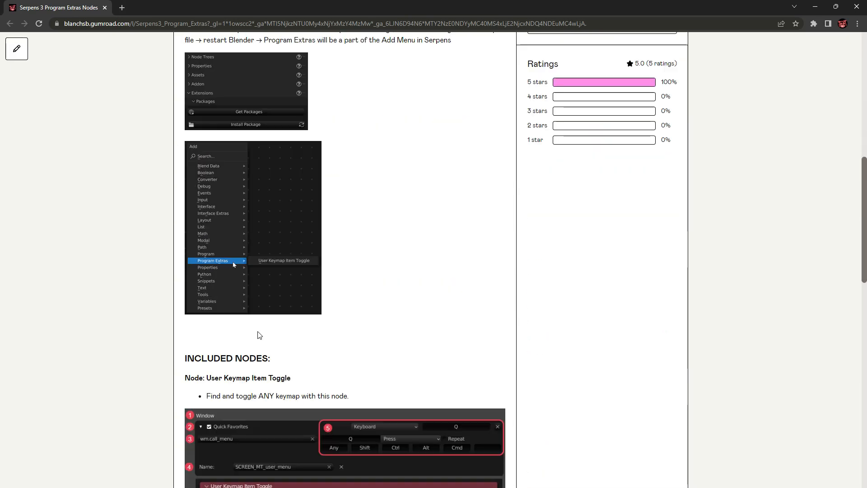
scroll(down, 3)
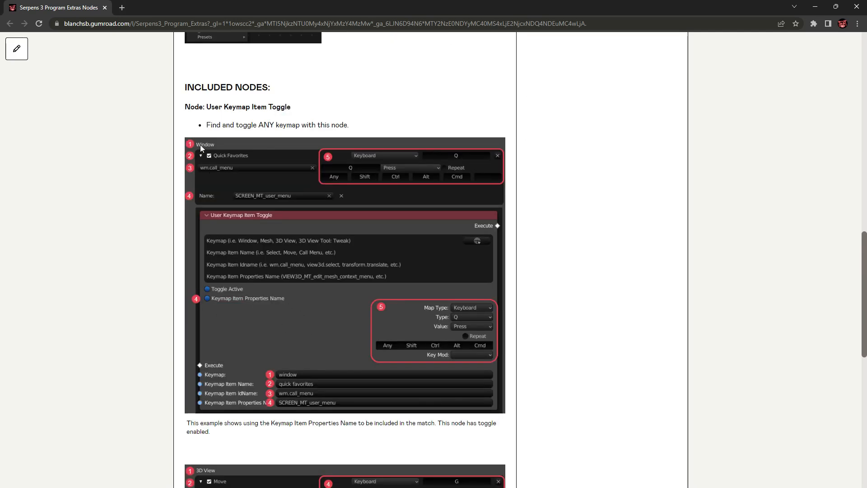
mouse_move(252, 160)
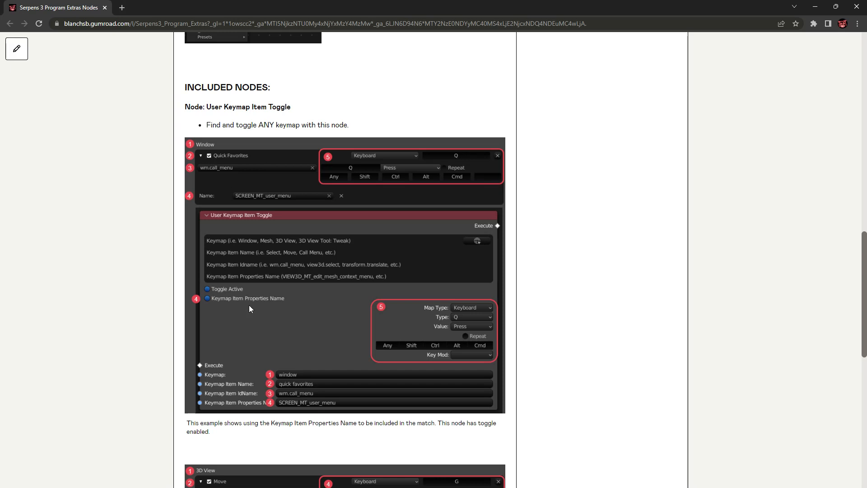
mouse_move(273, 410)
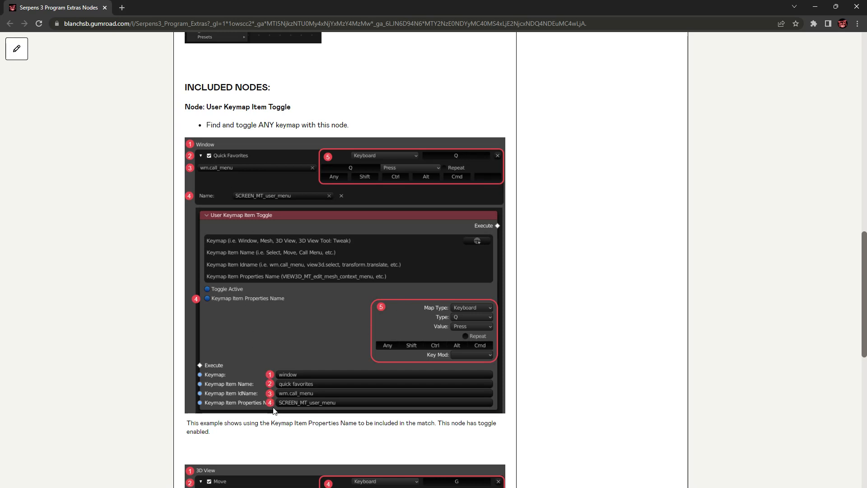
mouse_move(284, 161)
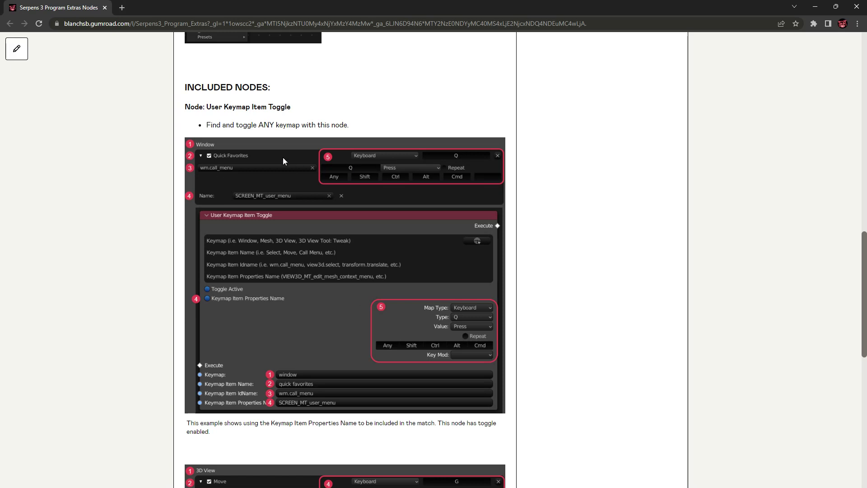
mouse_move(196, 171)
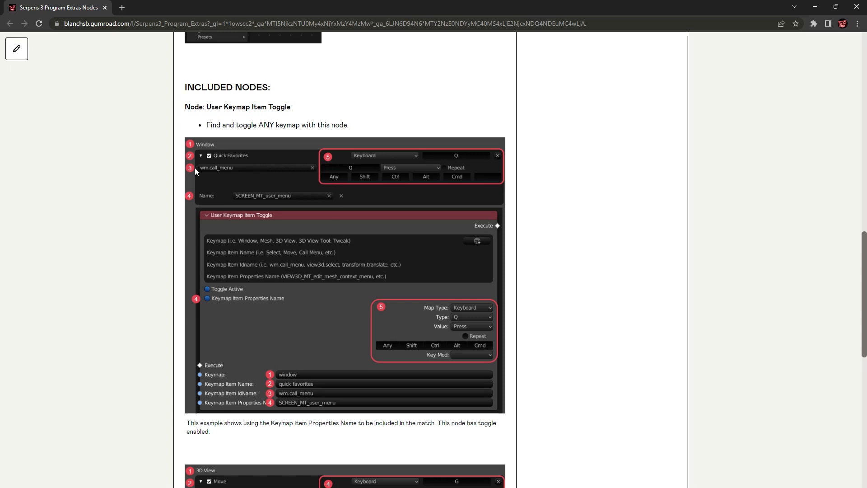
mouse_move(279, 332)
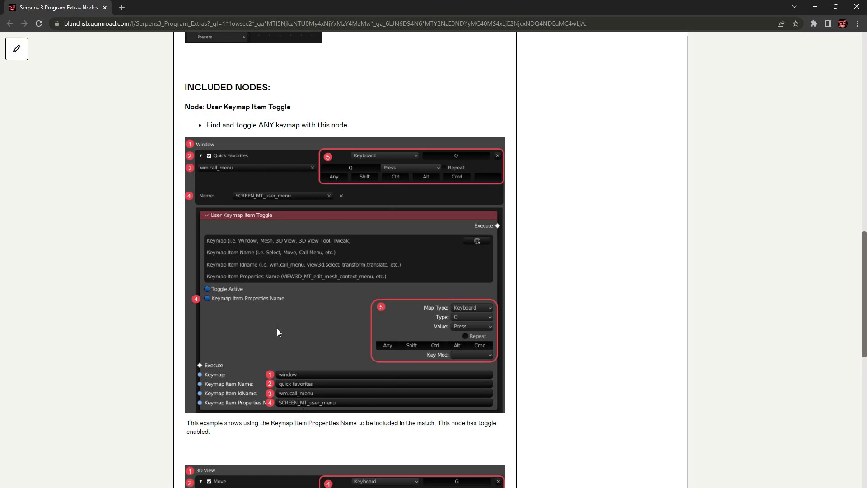
mouse_move(126, 150)
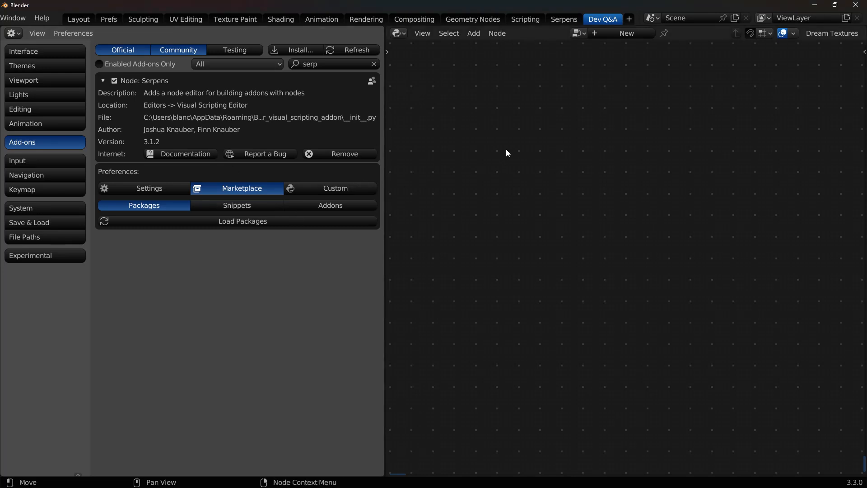
mouse_move(77, 108)
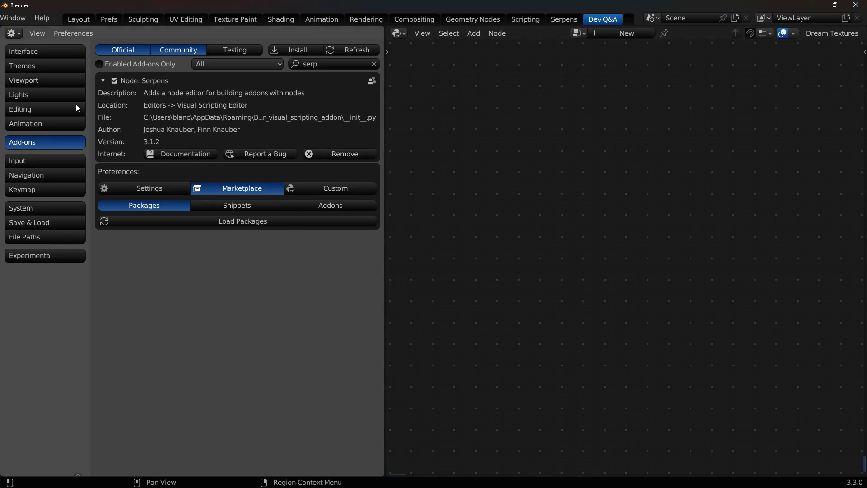
mouse_move(653, 160)
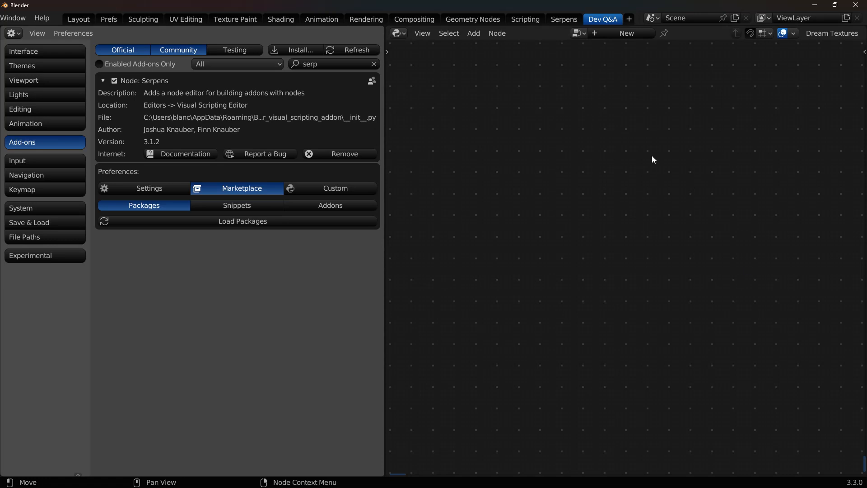
mouse_move(158, 239)
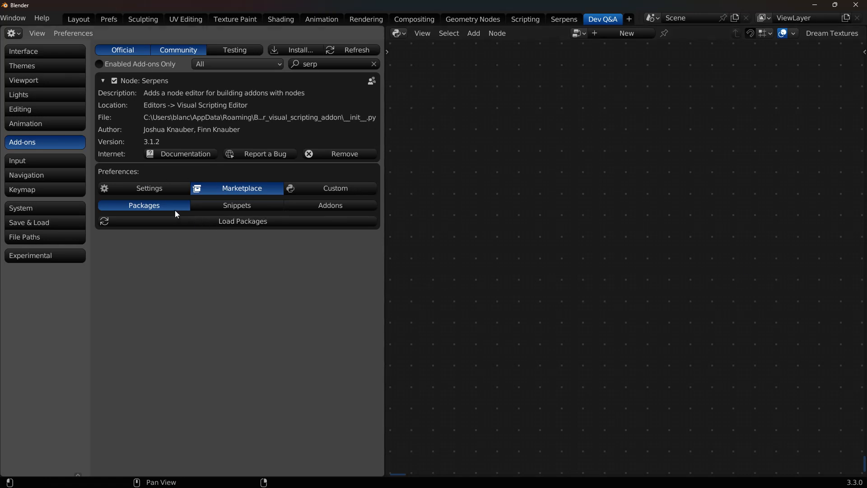
Load the Serpens Marketplace package list showing Program Extras (Toggle Blender Keymaps)
click(242, 220)
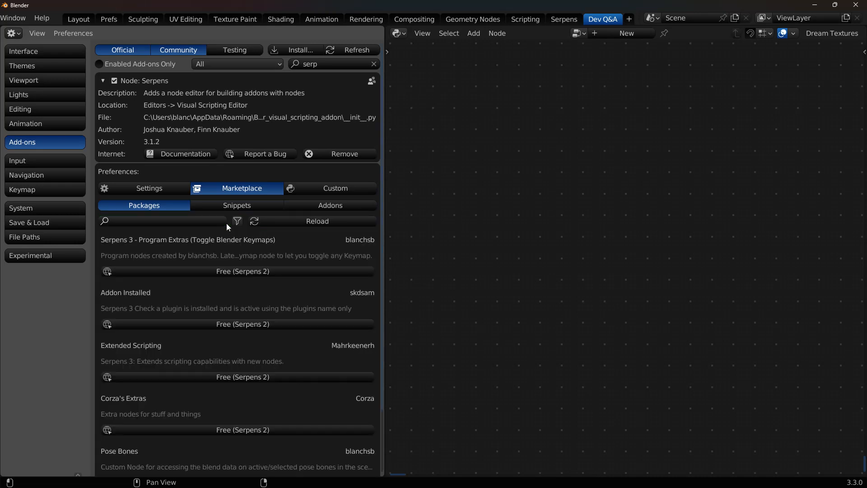
scroll(down, 3)
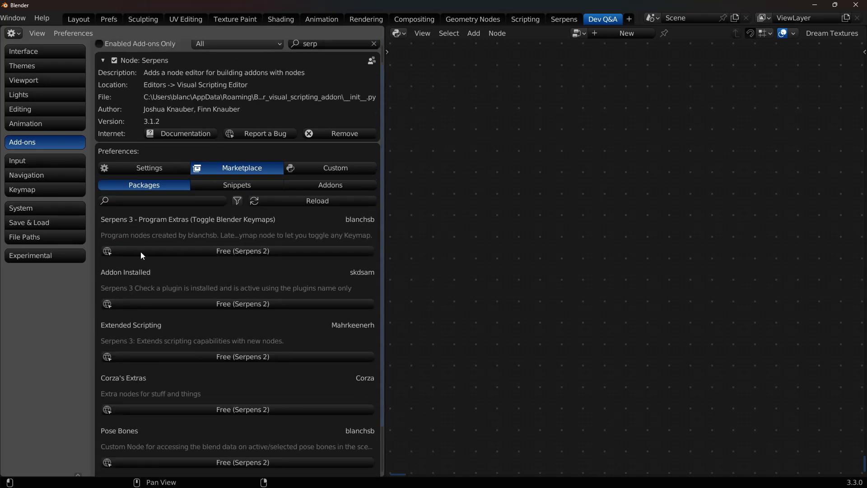
mouse_move(193, 242)
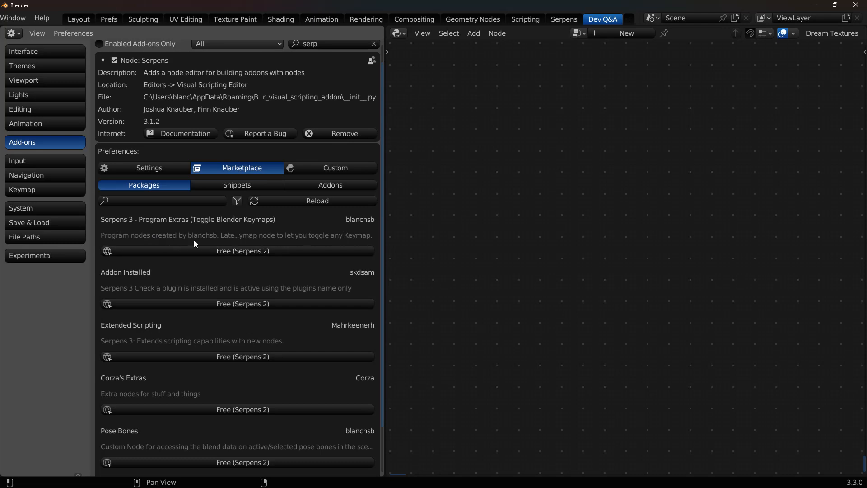
mouse_move(242, 251)
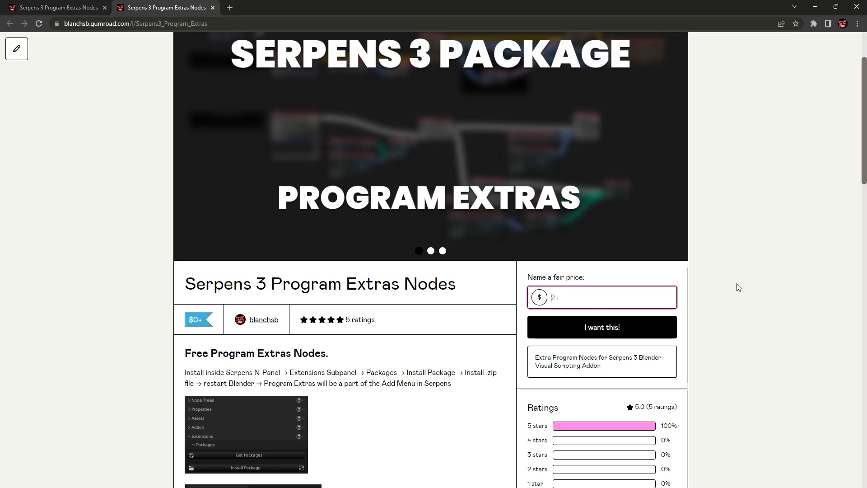
mouse_move(468, 297)
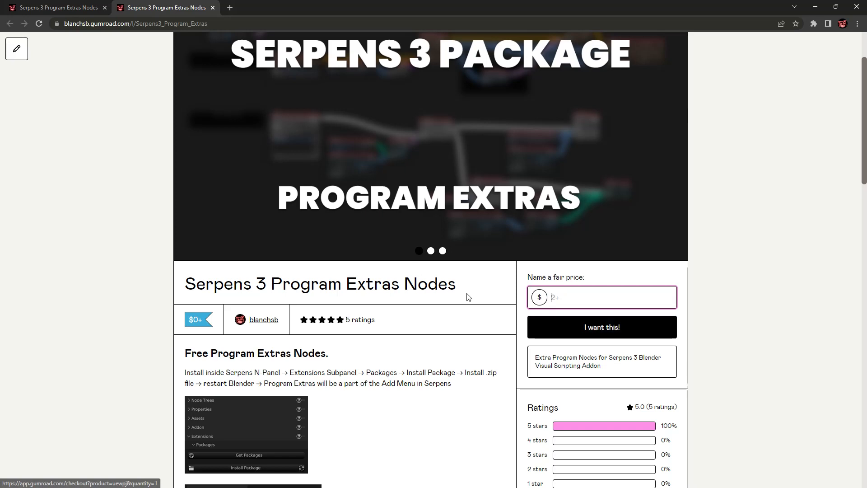
Claim Program Extras Nodes for $0 and download Program Extras 1.0.2 from its download page
text(0)
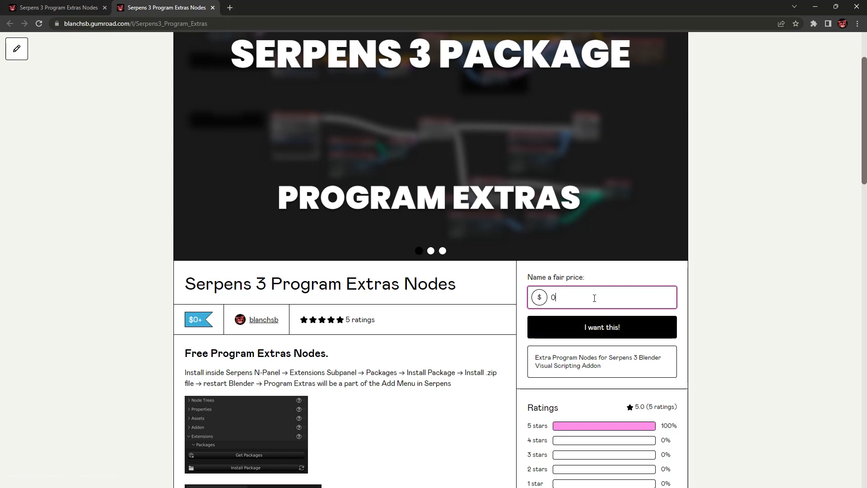
click(601, 327)
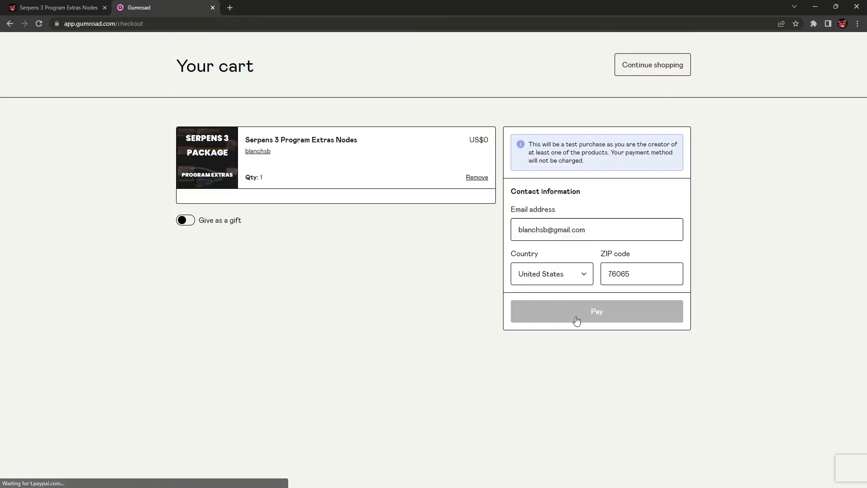
click(596, 311)
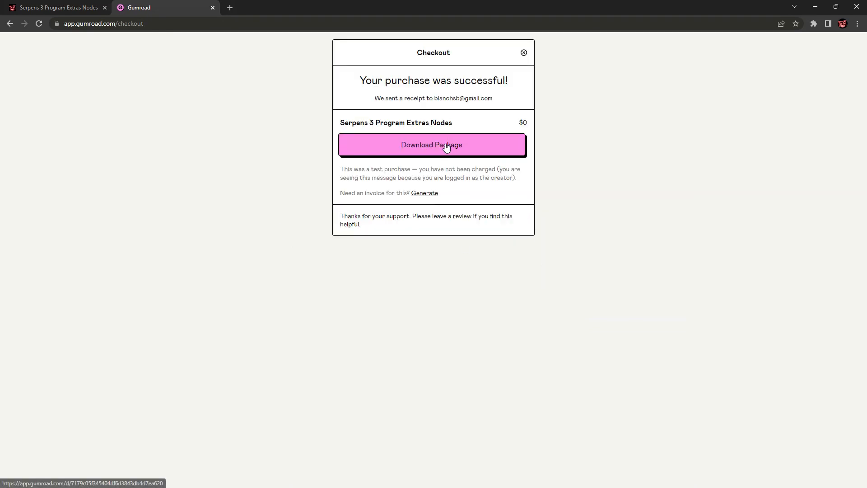
click(431, 145)
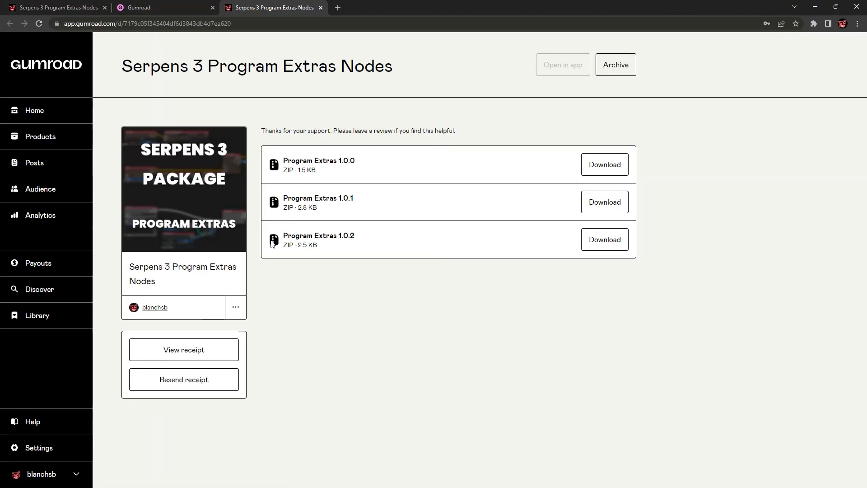
mouse_move(604, 239)
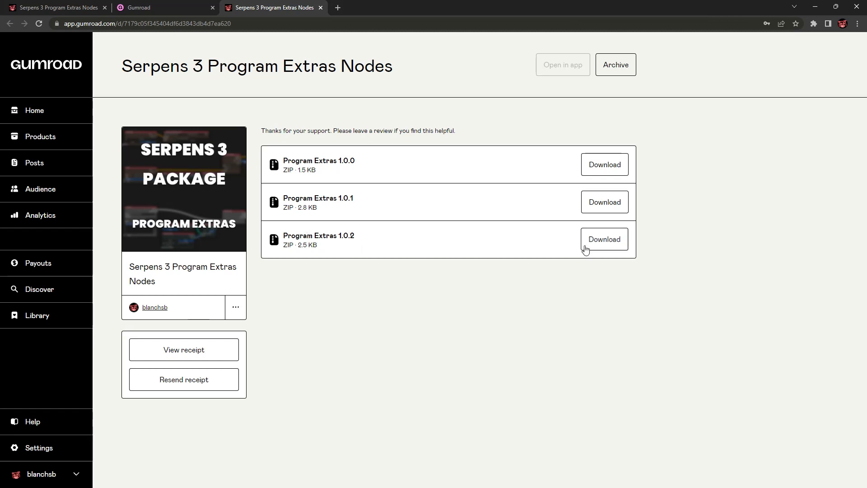
click(604, 238)
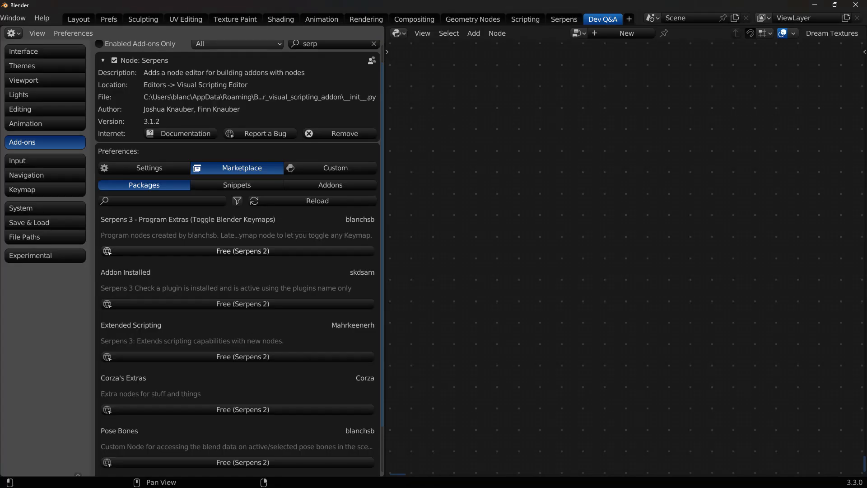
mouse_move(567, 201)
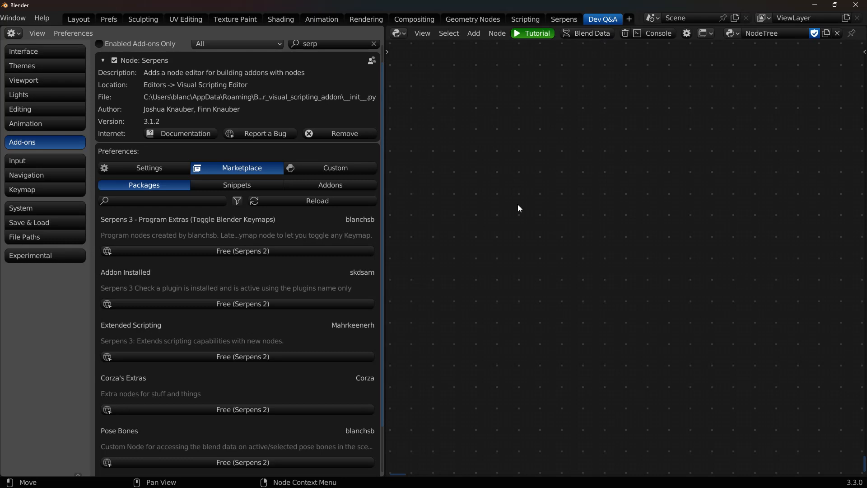
mouse_move(618, 328)
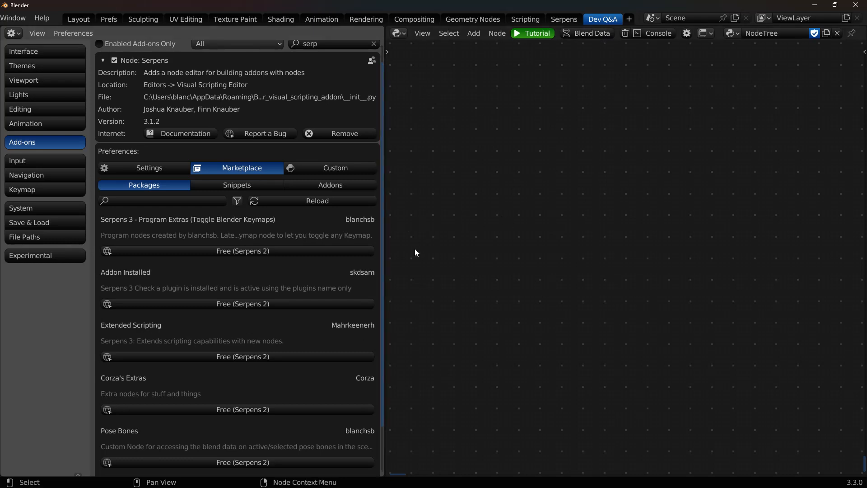
mouse_move(300, 104)
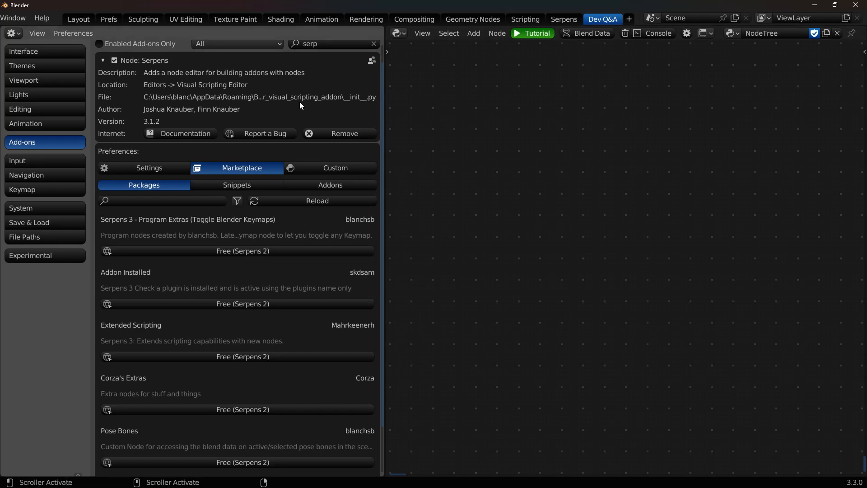
mouse_move(625, 244)
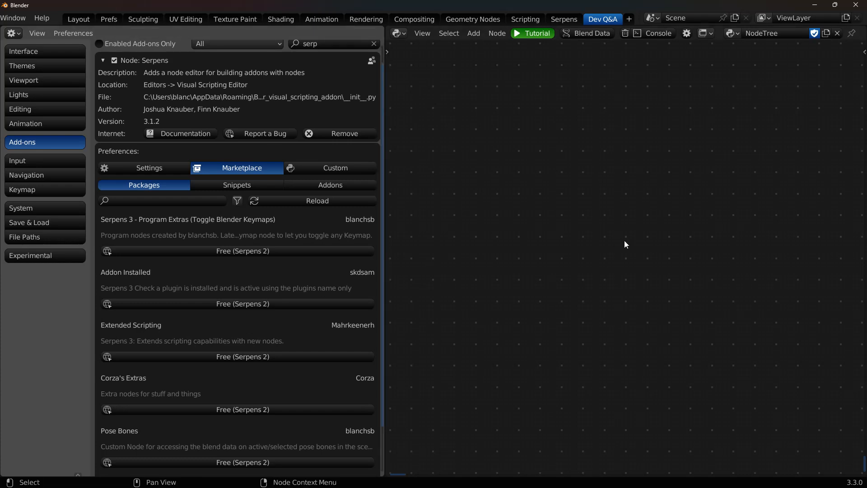
mouse_move(628, 240)
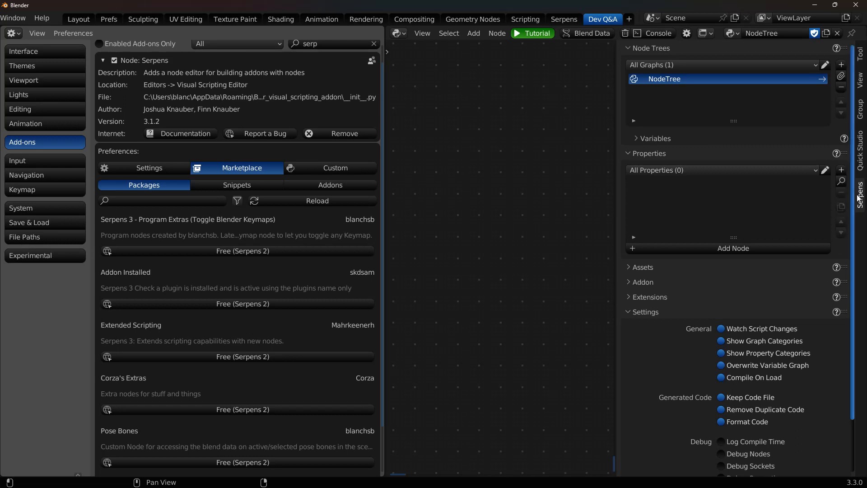
Install Program Extras 1.0.2.zip from the Downloads folder as a Serpens package
click(629, 49)
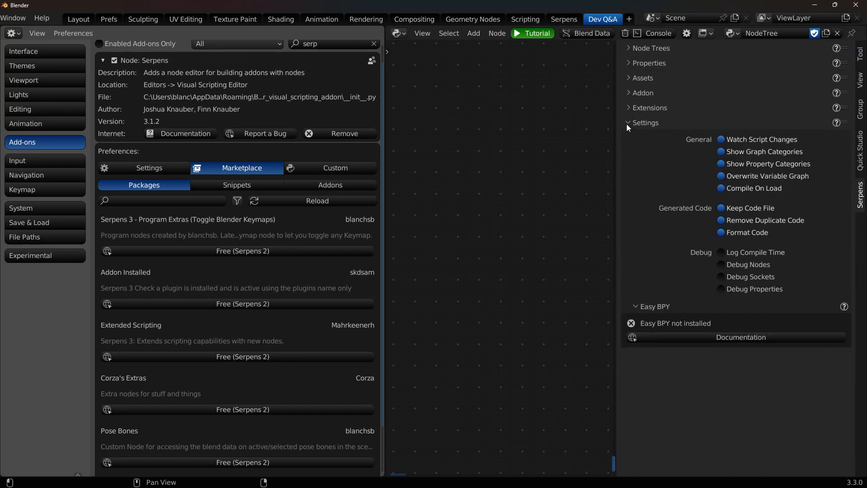
click(628, 108)
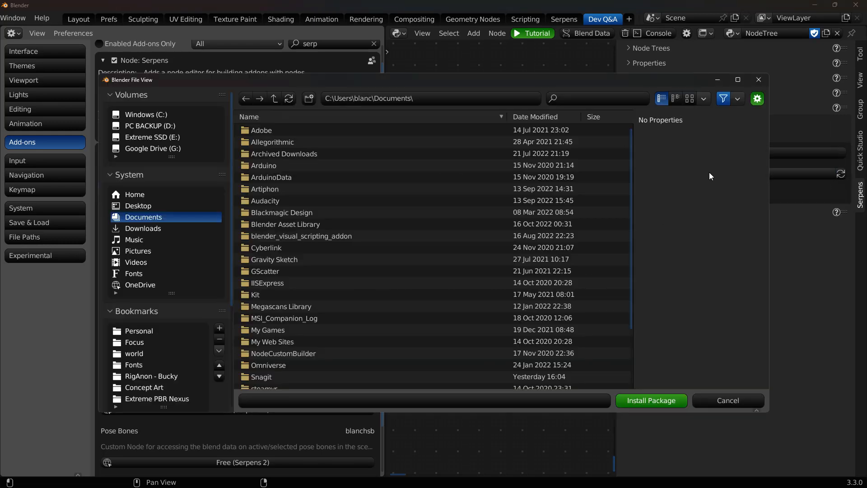
click(142, 227)
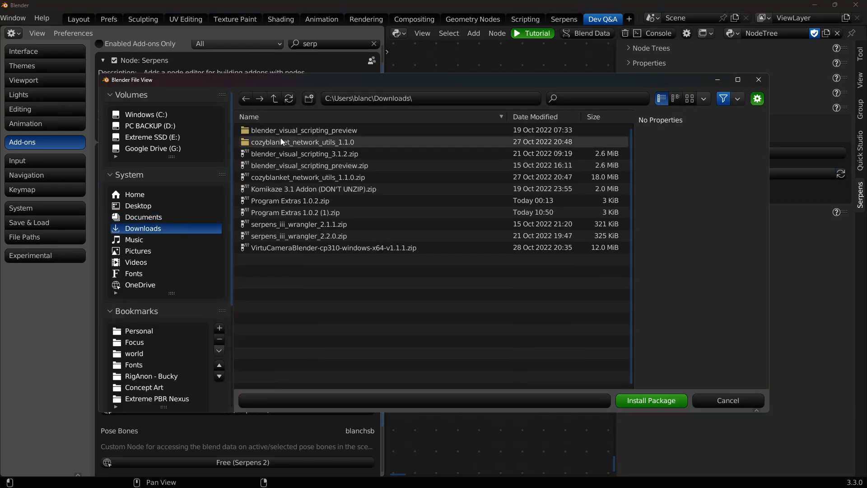
mouse_move(287, 216)
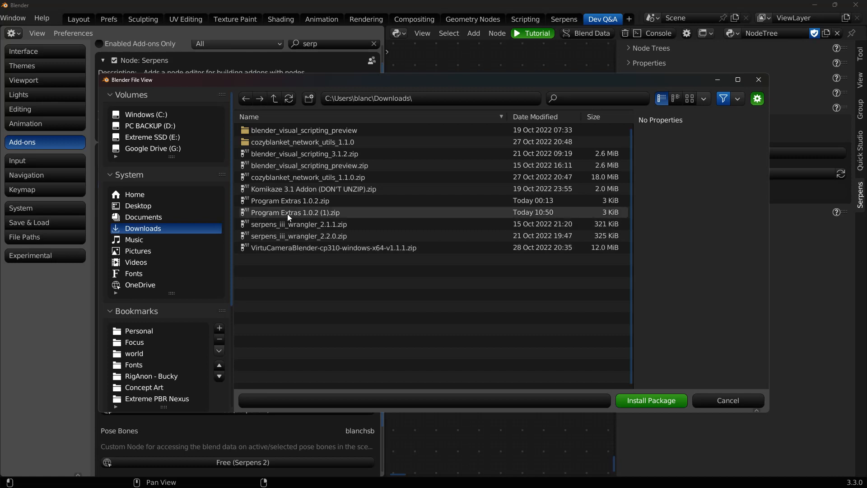
click(289, 200)
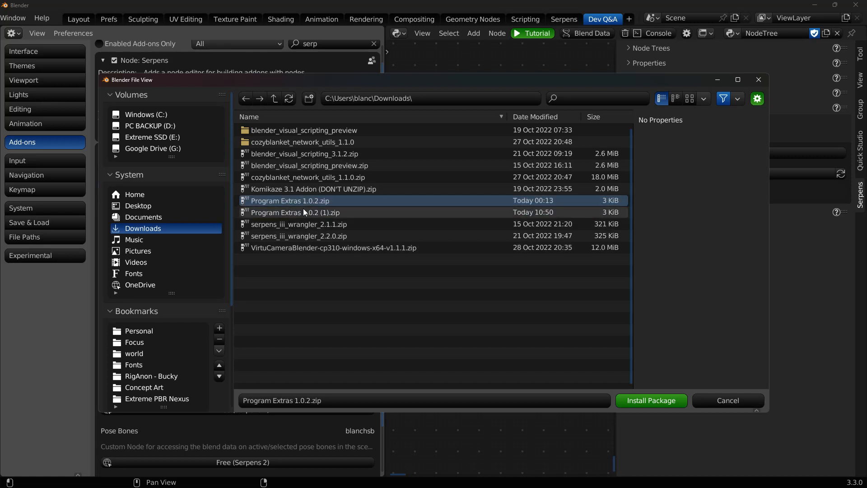
click(650, 400)
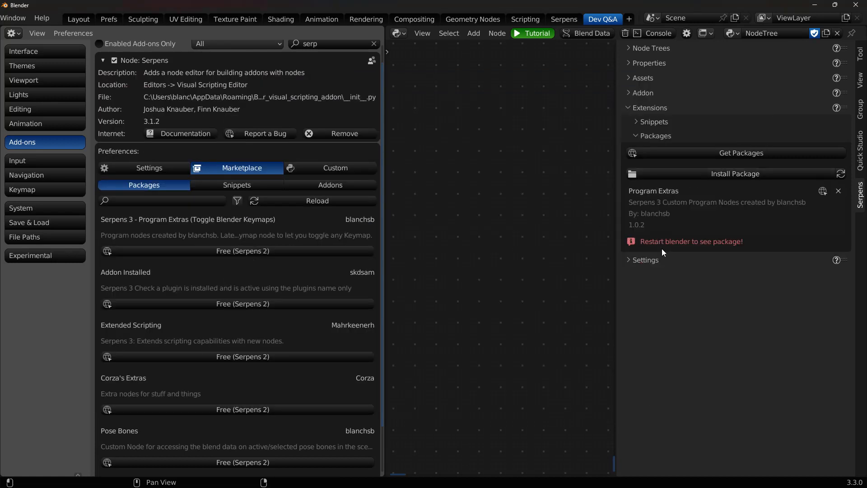
mouse_move(655, 245)
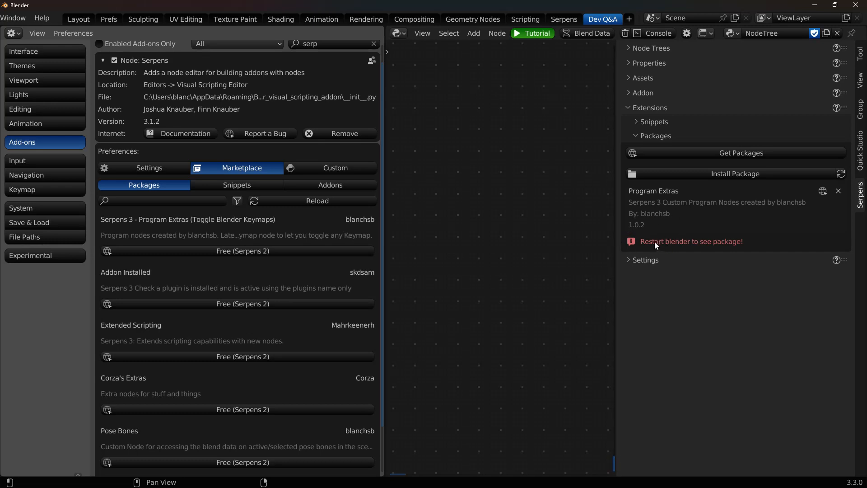
mouse_move(686, 249)
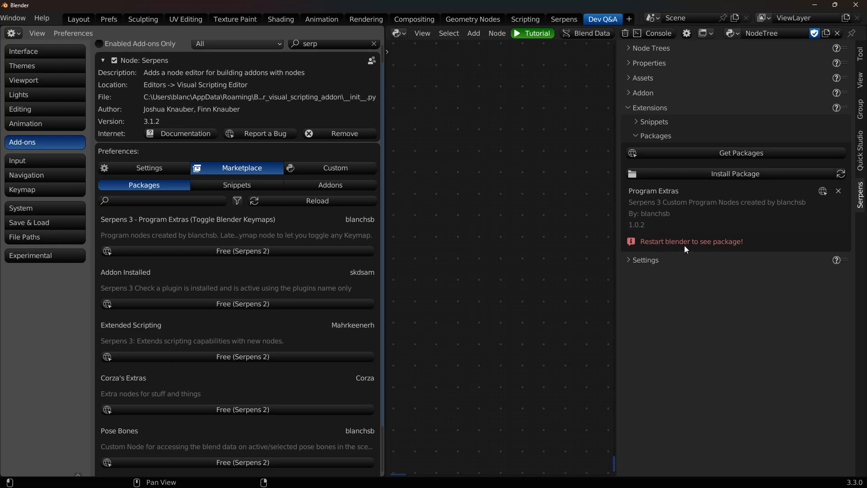
mouse_move(496, 236)
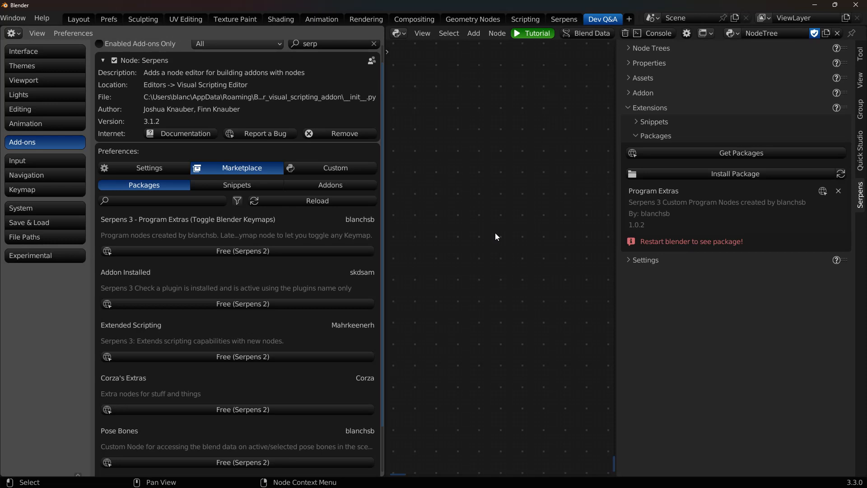
mouse_move(525, 64)
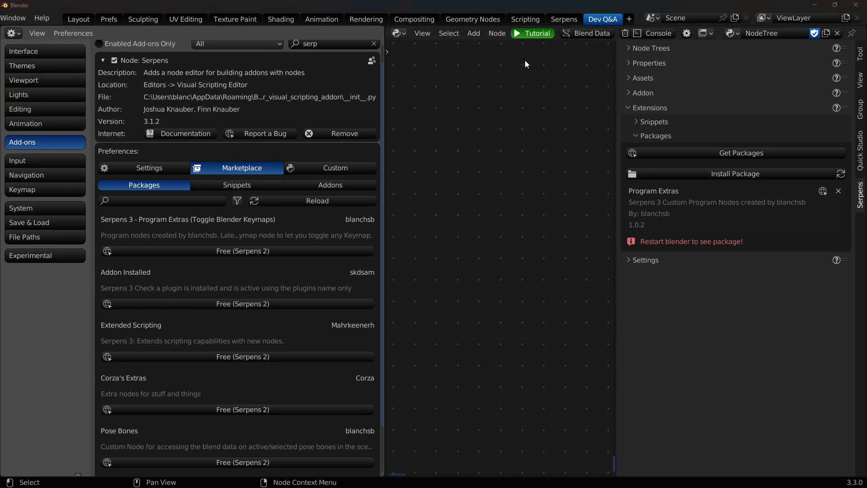
click(856, 5)
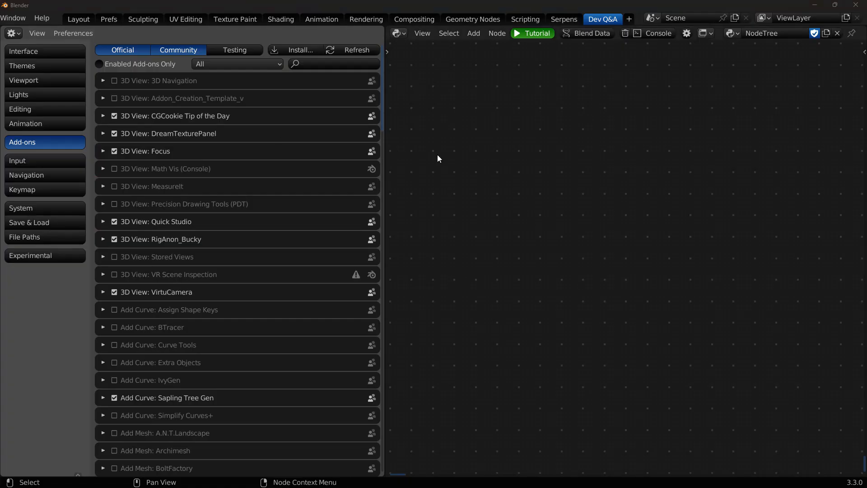
Show keymap preferences and add a User Keymap Item Toggle node beside the Trigger node
click(22, 189)
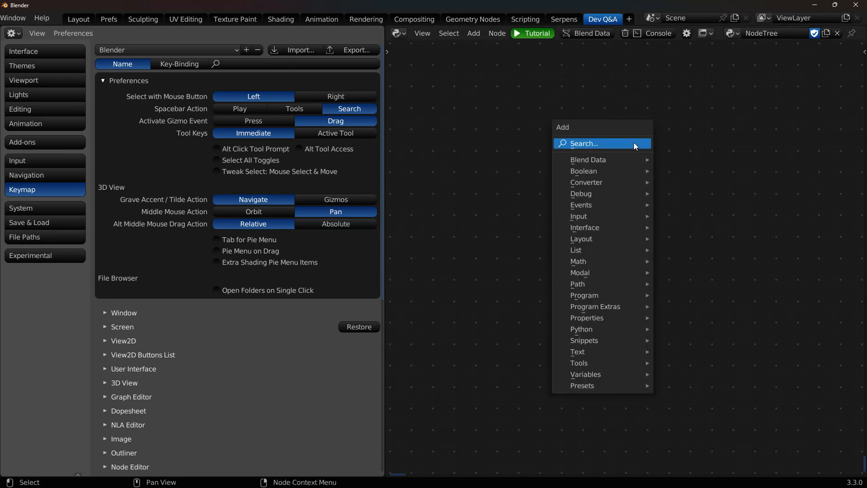
text(trig)
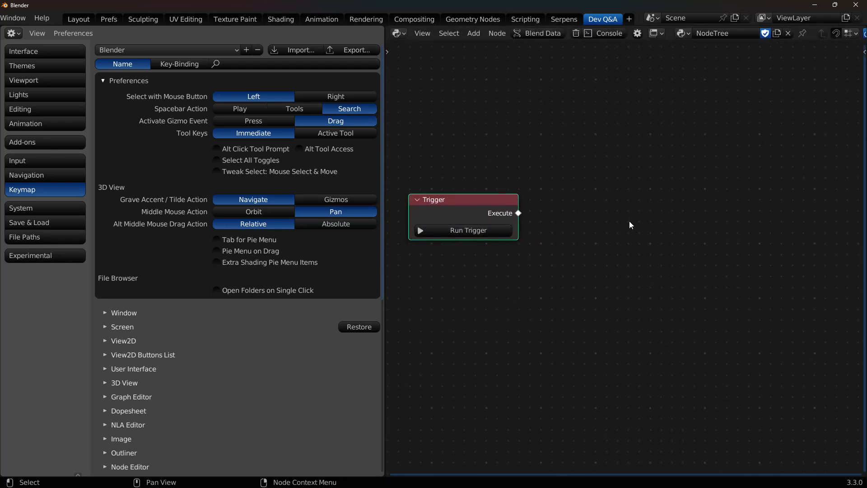
mouse_move(554, 102)
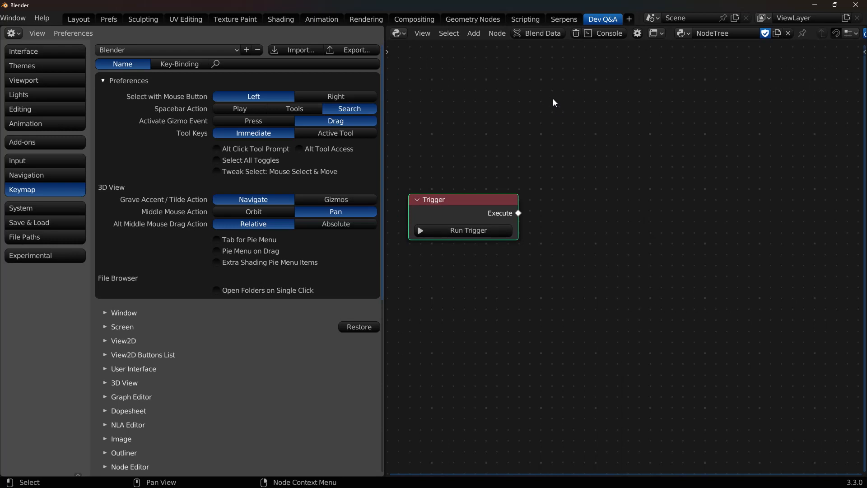
click(473, 33)
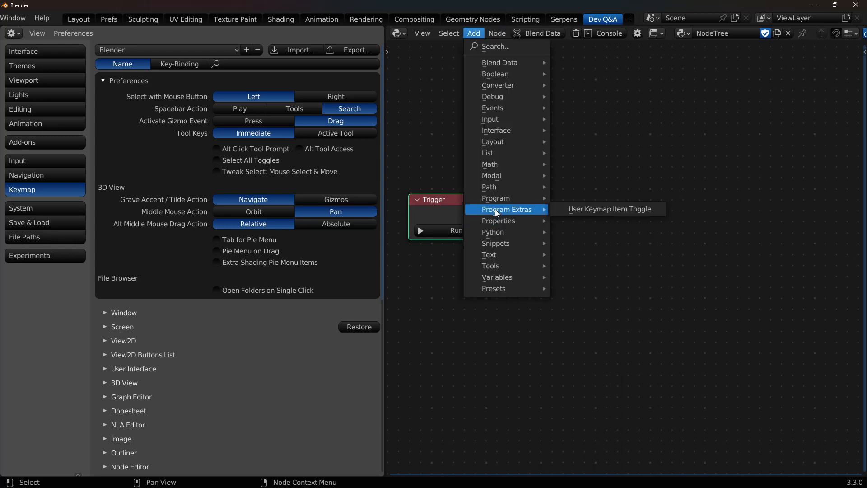
mouse_move(615, 361)
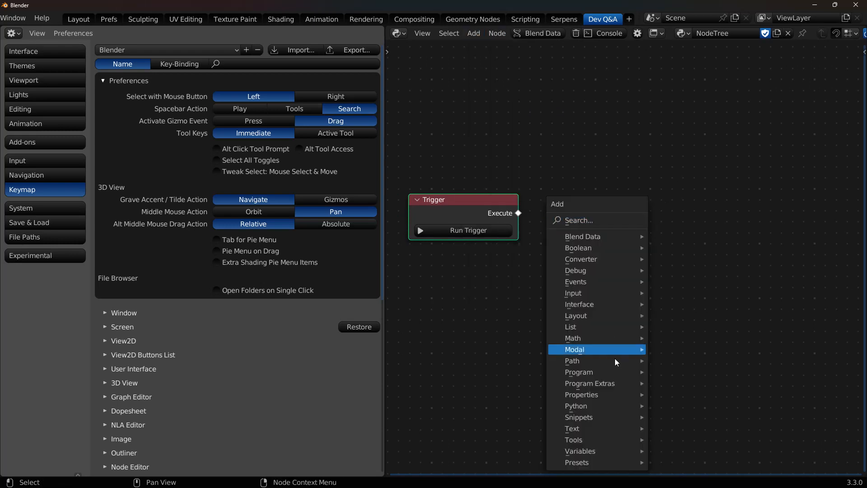
click(574, 349)
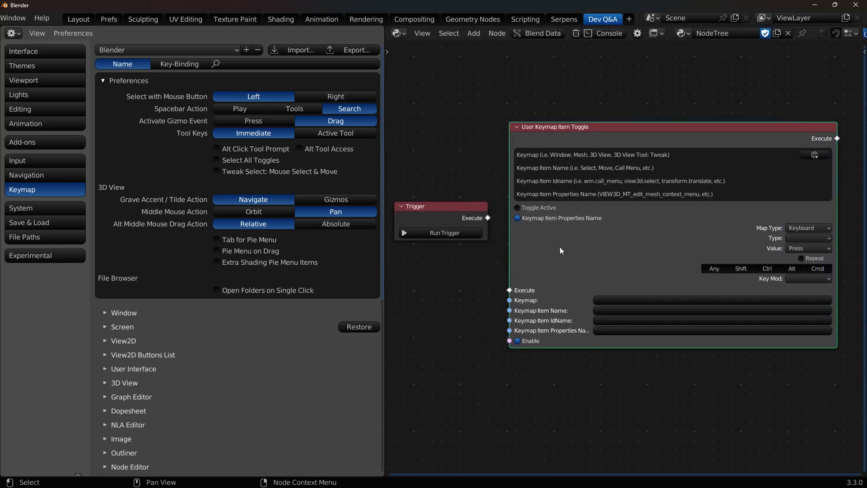
mouse_move(489, 223)
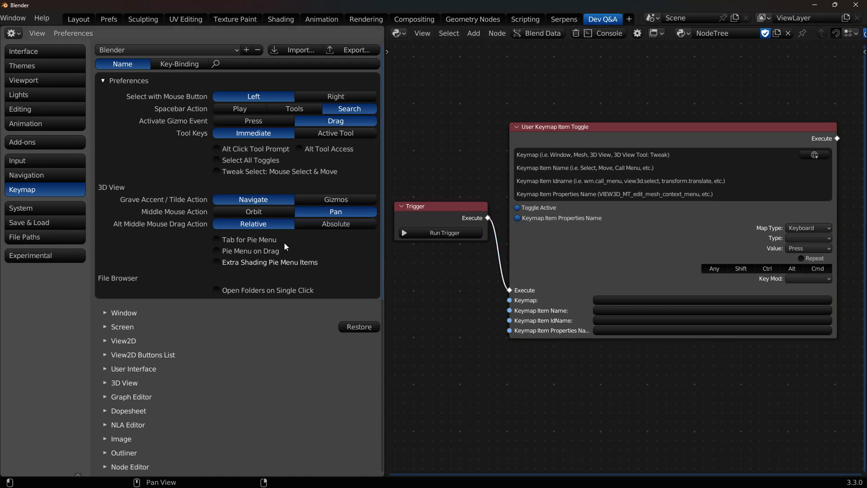
mouse_move(541, 192)
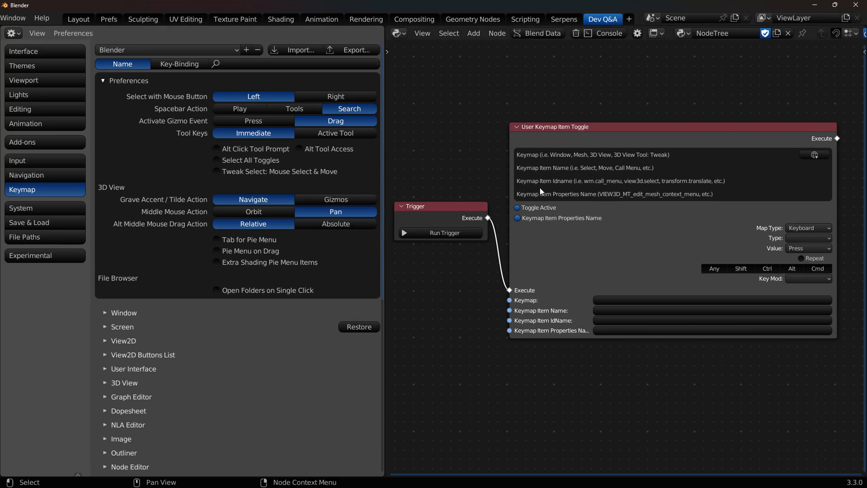
mouse_move(577, 217)
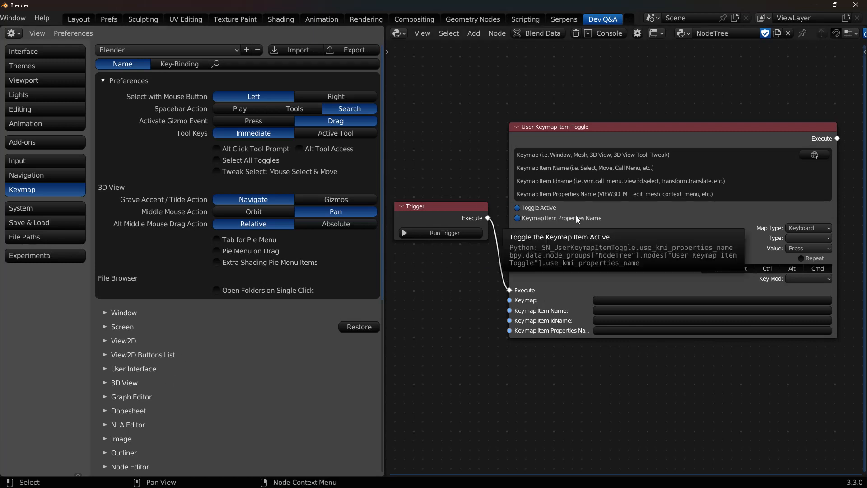
Untick the node's Properties Name input and filter keymaps to 'call menu', expanding Mesh Call Menu
click(517, 208)
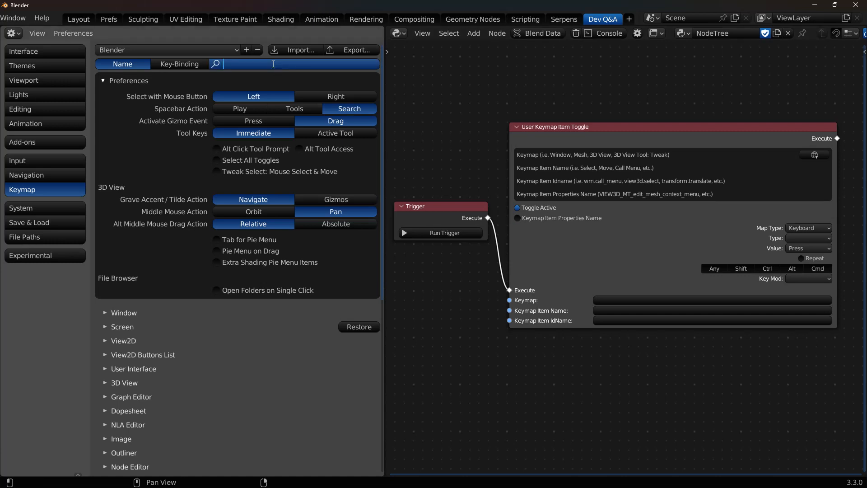
text(call)
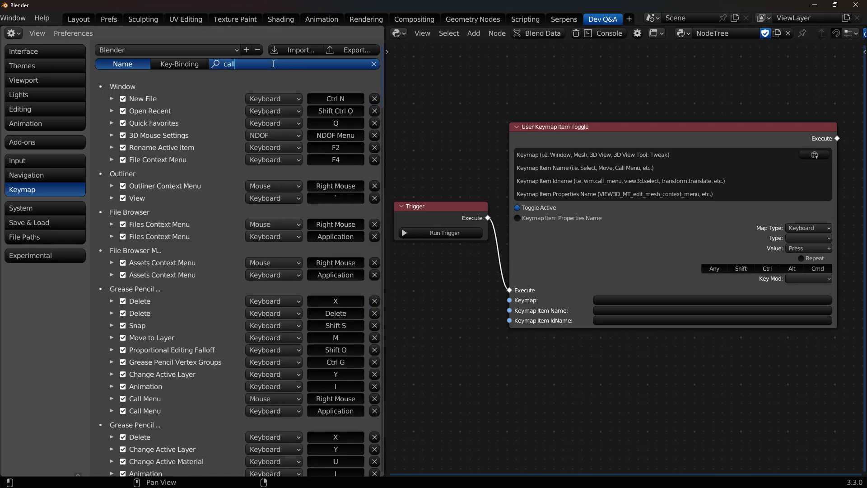
text(menu)
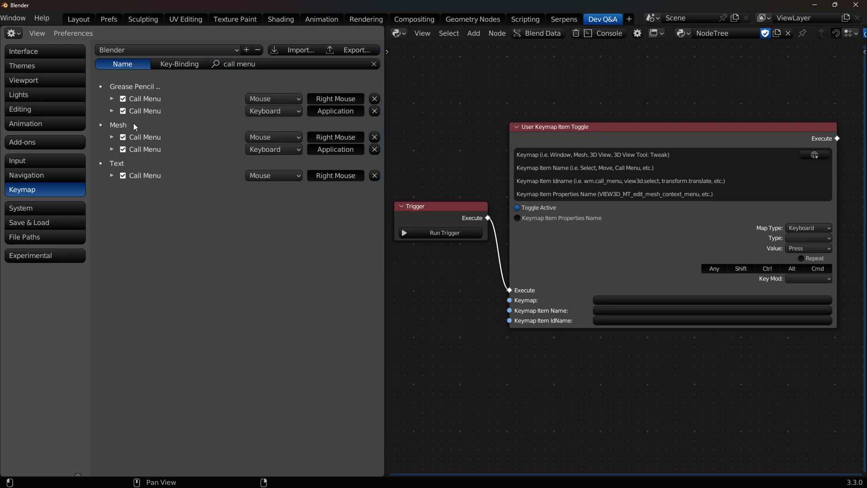
click(112, 137)
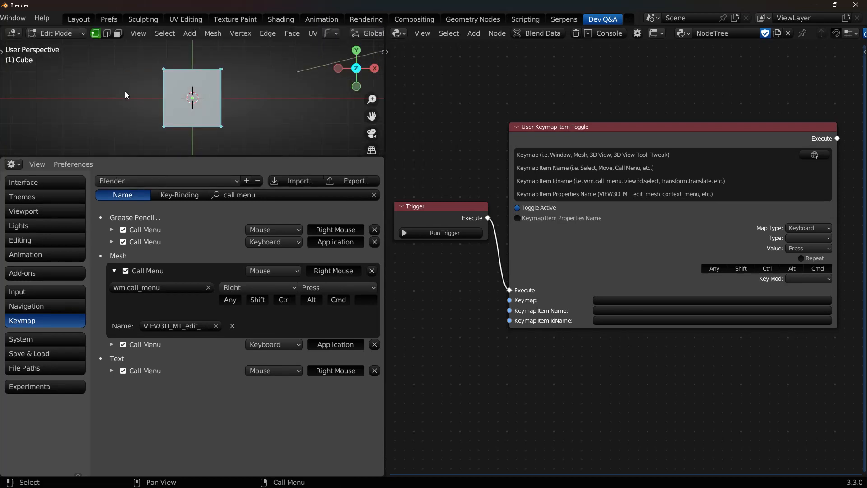
mouse_move(287, 89)
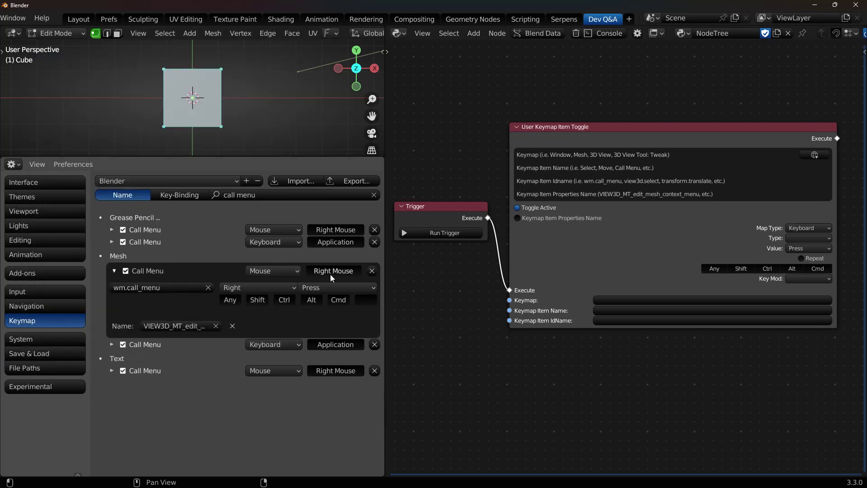
Toggle the Mesh right-click Call Menu keymap off and on, then re-enable the node's Properties Name input
click(125, 270)
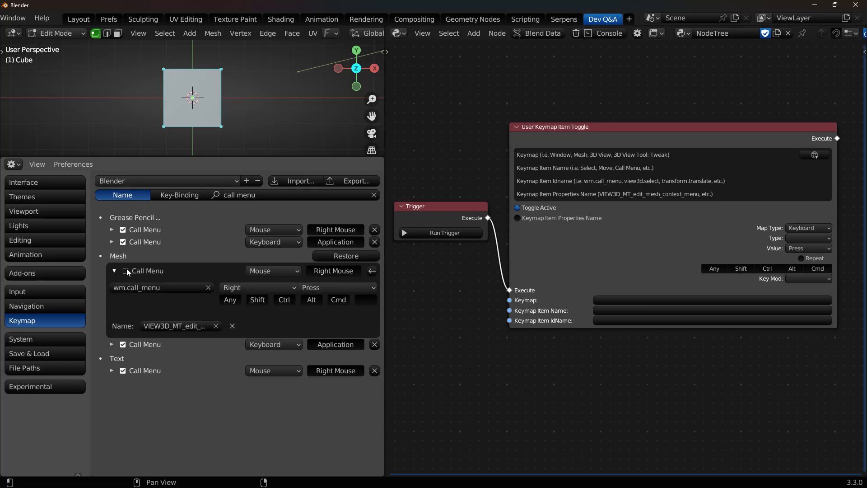
click(127, 270)
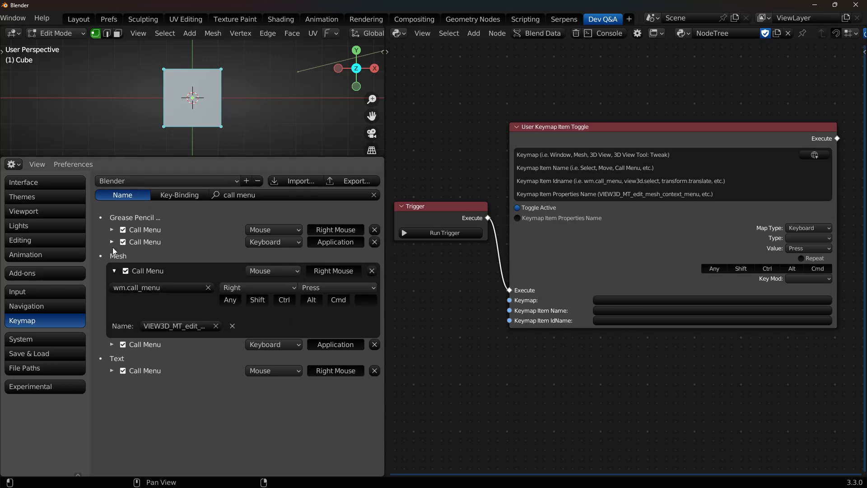
mouse_move(118, 256)
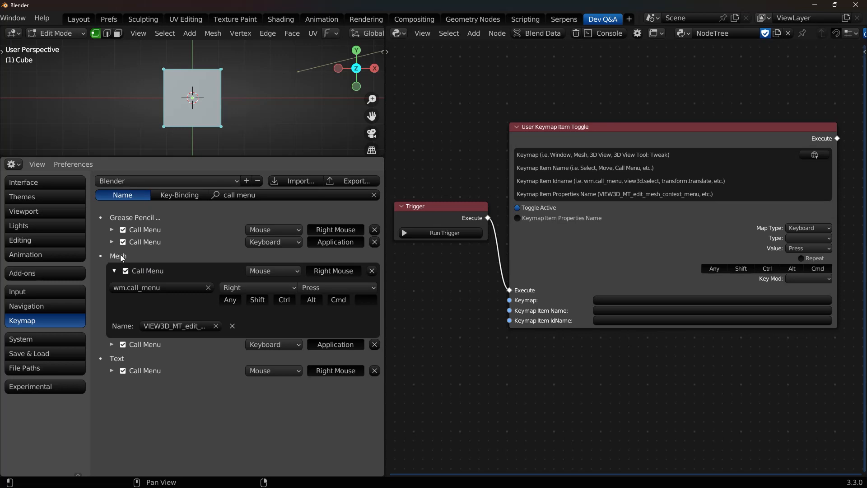
mouse_move(133, 257)
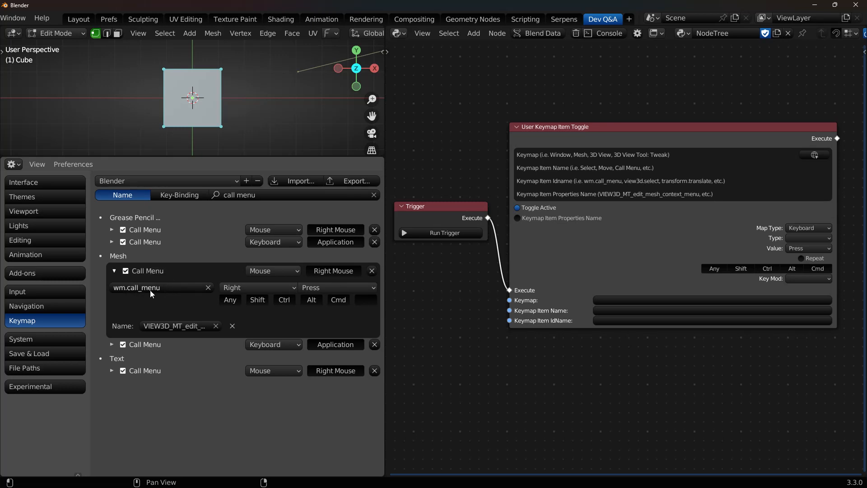
mouse_move(143, 329)
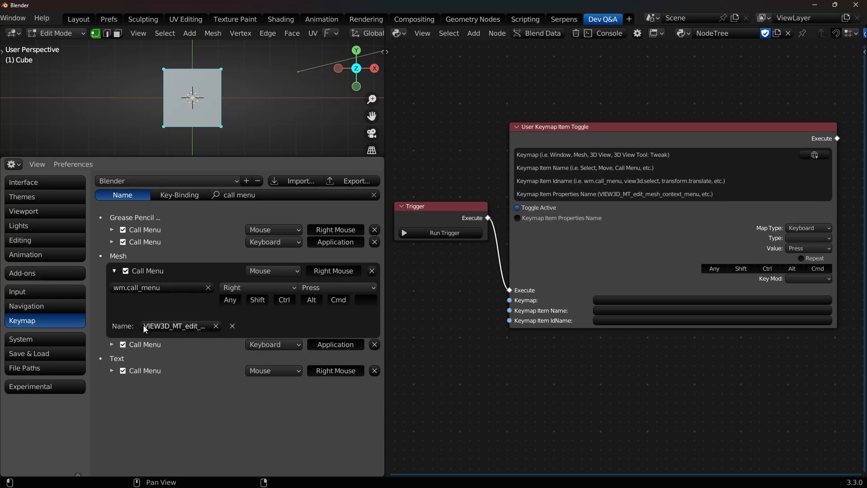
mouse_move(185, 323)
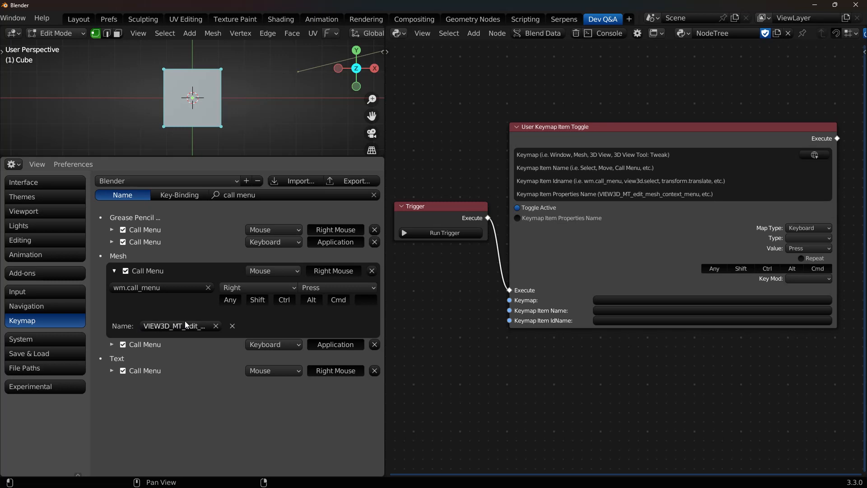
click(516, 218)
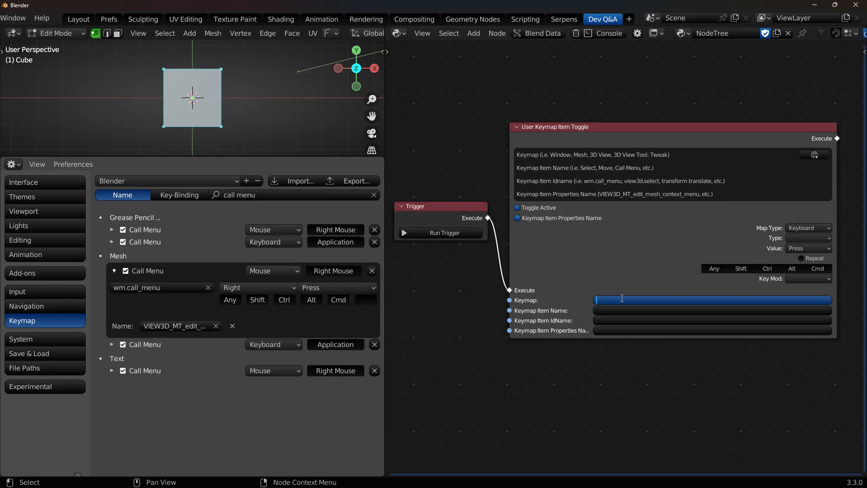
Fill the node's inputs with mesh, call menu and the wm.call_menu idname copied from the keymap entry
text(mesh)
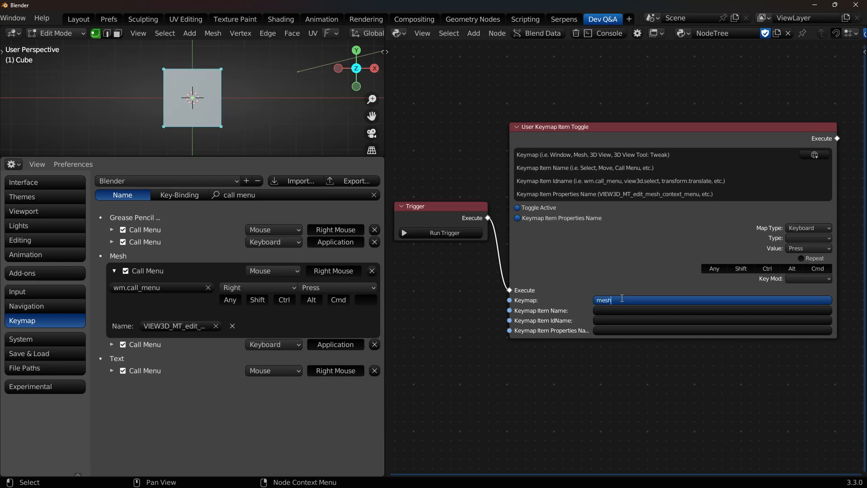
click(708, 310)
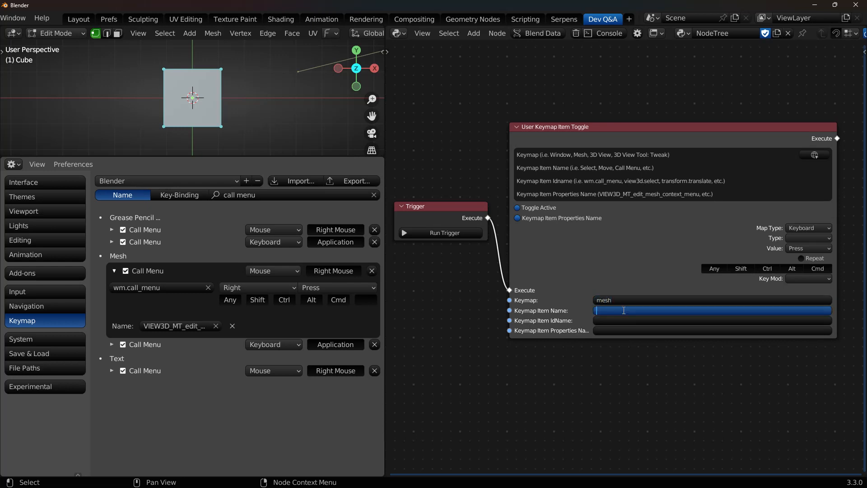
text(call menu)
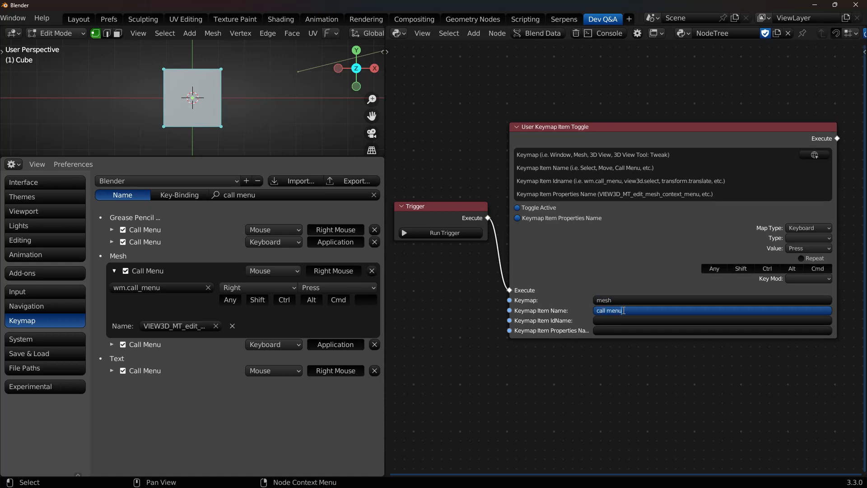
click(712, 320)
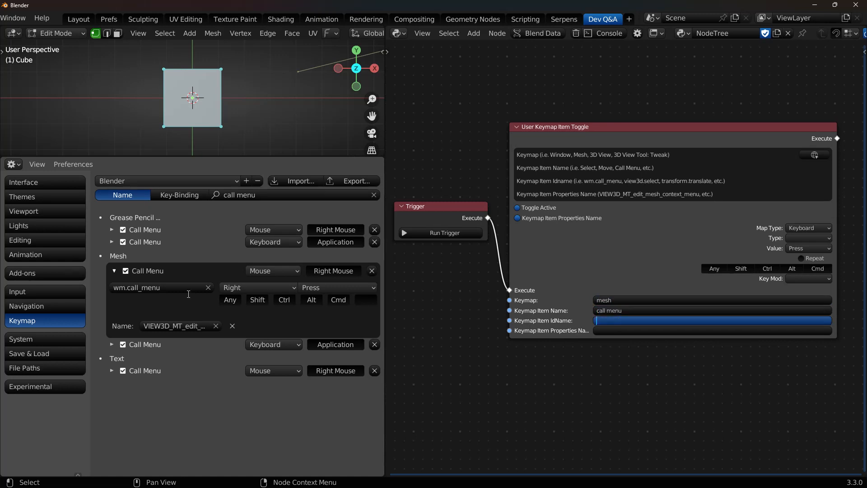
click(622, 320)
text(wm.call_menu)
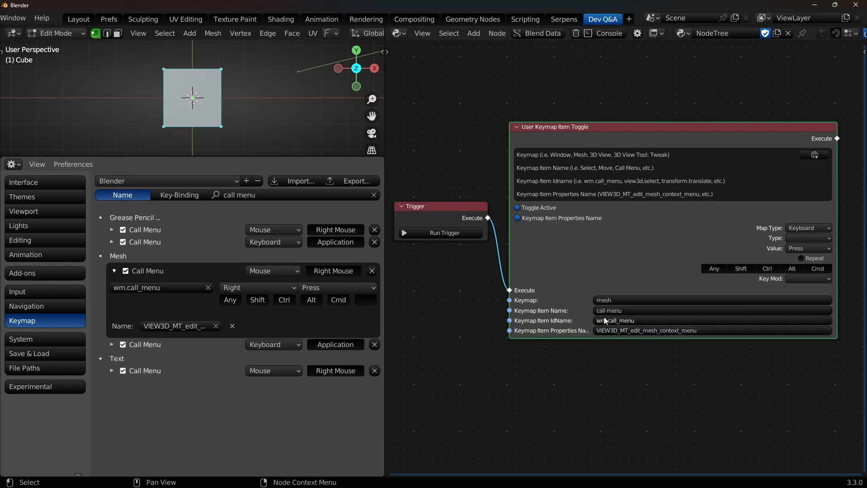
mouse_move(762, 245)
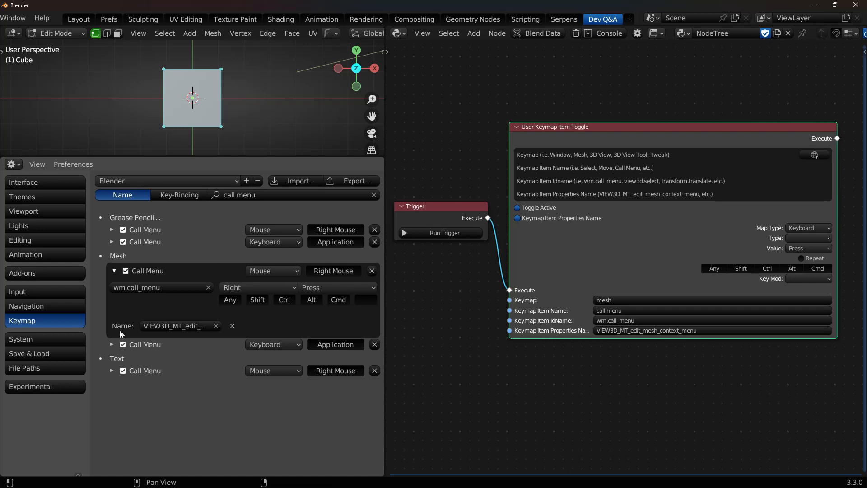
Set the toggle node to Mouse map type, uncheck Toggle Active and switch the Enable input on
click(114, 346)
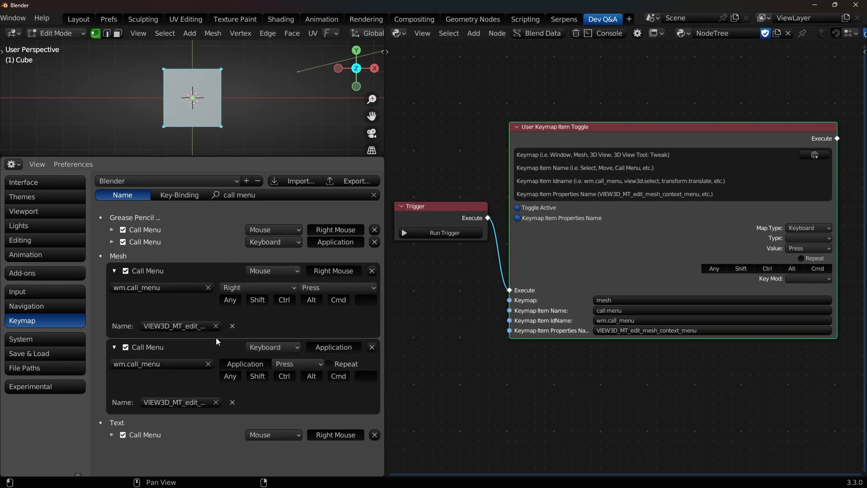
mouse_move(119, 346)
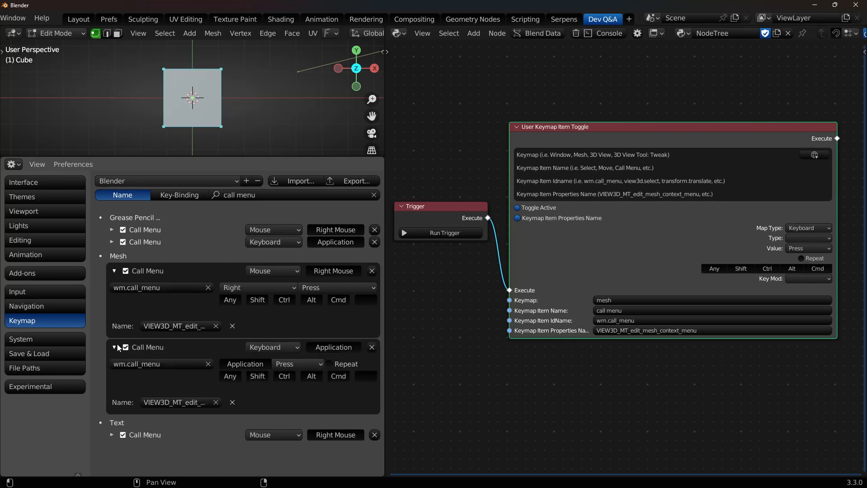
mouse_move(130, 282)
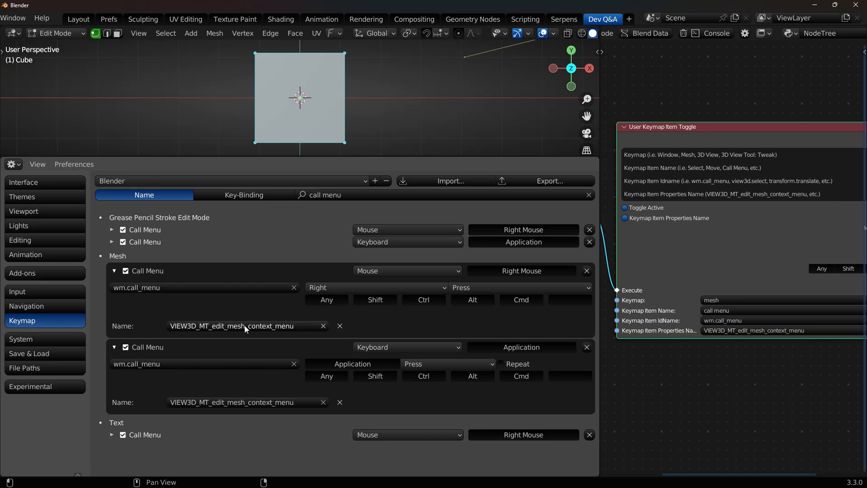
mouse_move(192, 342)
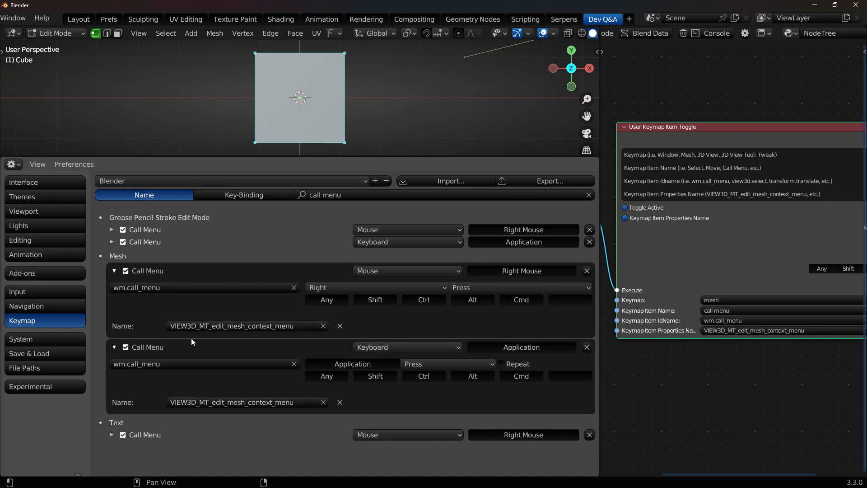
mouse_move(155, 347)
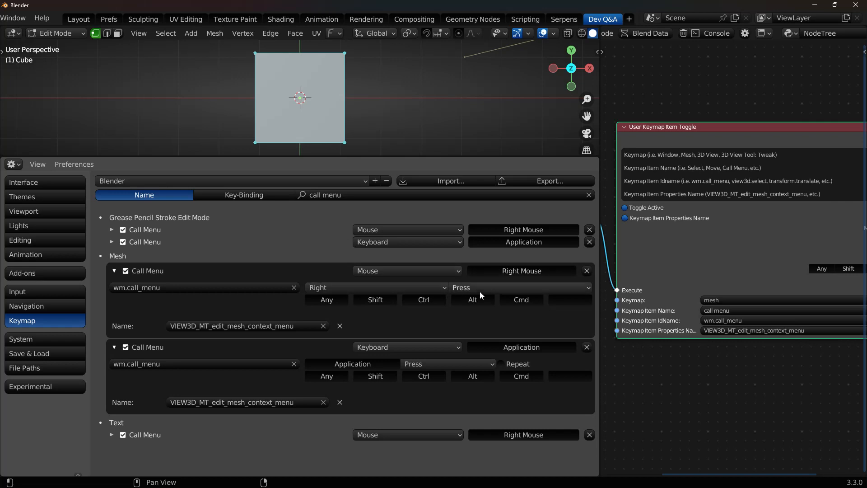
mouse_move(497, 270)
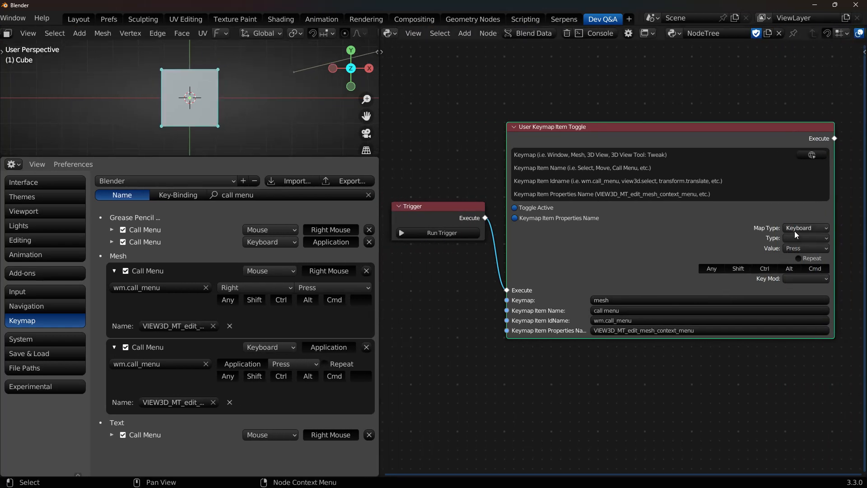
click(804, 227)
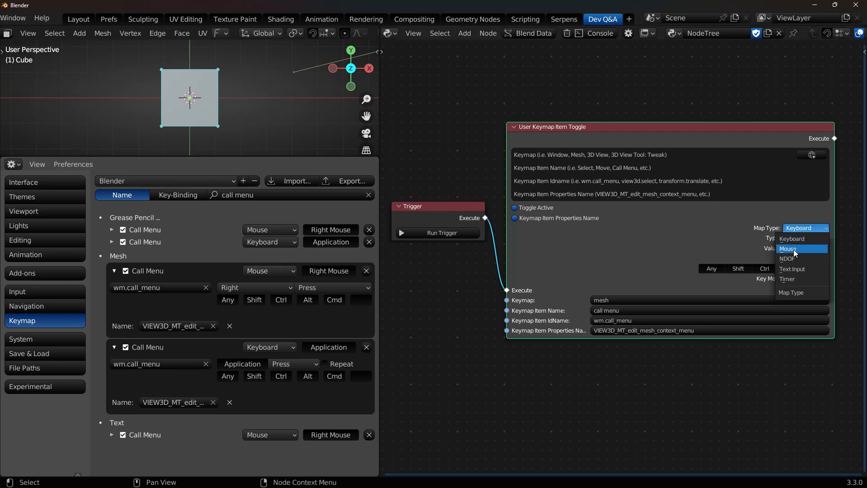
click(787, 249)
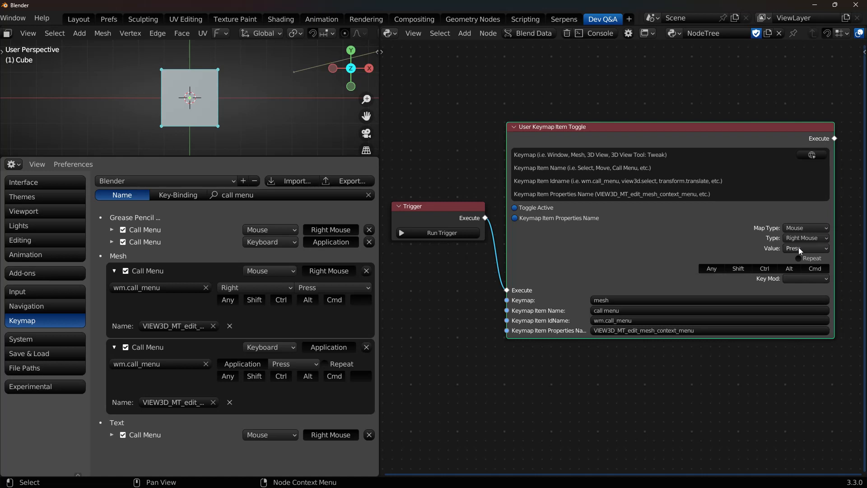
mouse_move(268, 299)
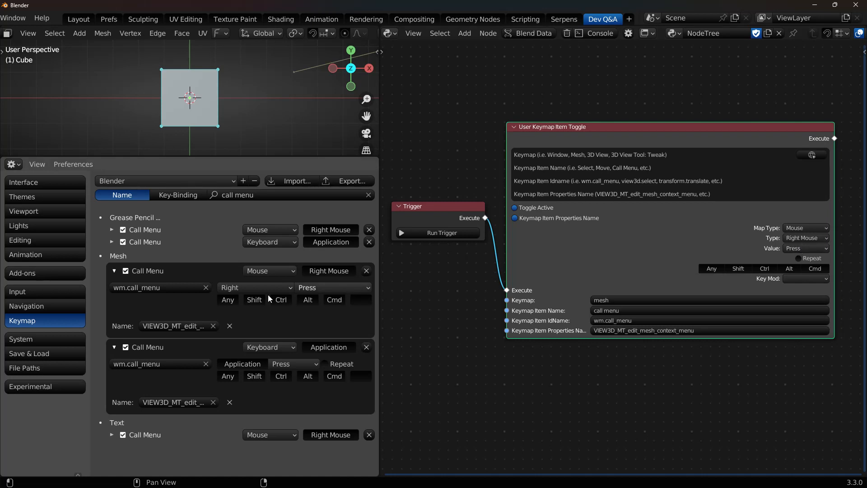
mouse_move(233, 313)
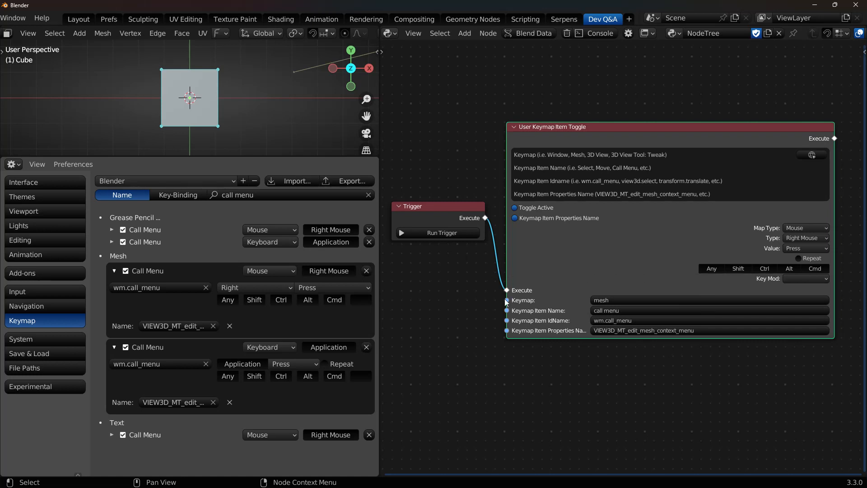
mouse_move(443, 233)
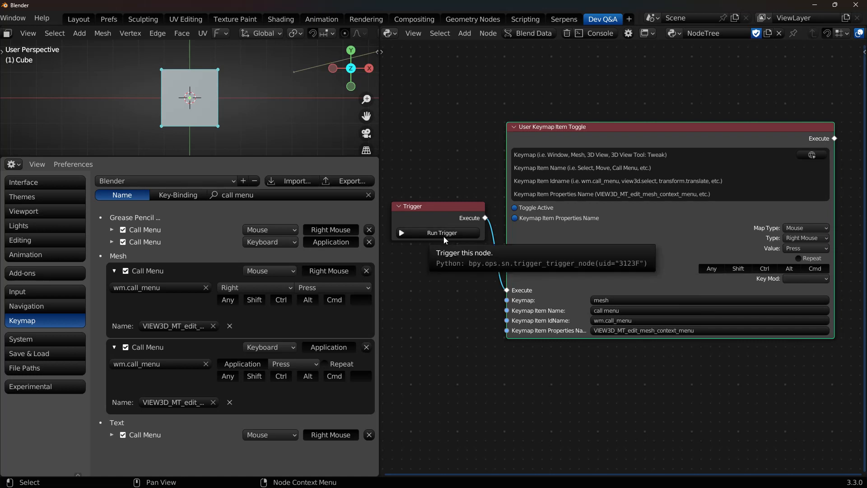
mouse_move(133, 270)
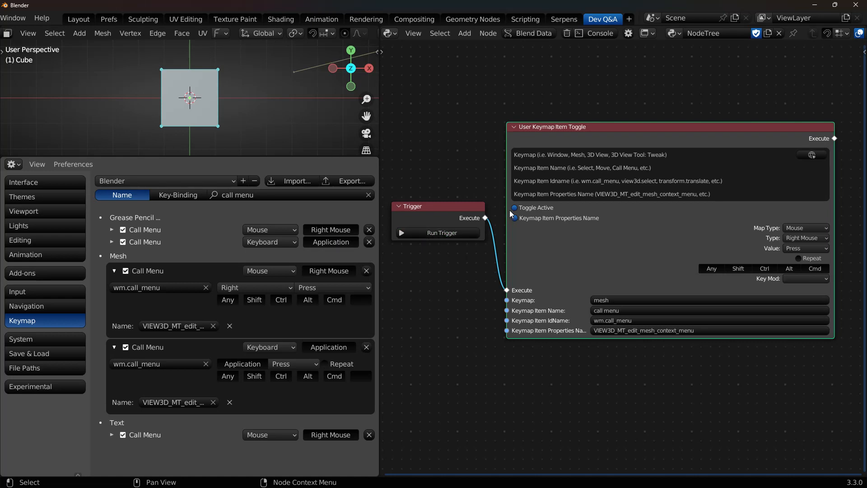
click(535, 207)
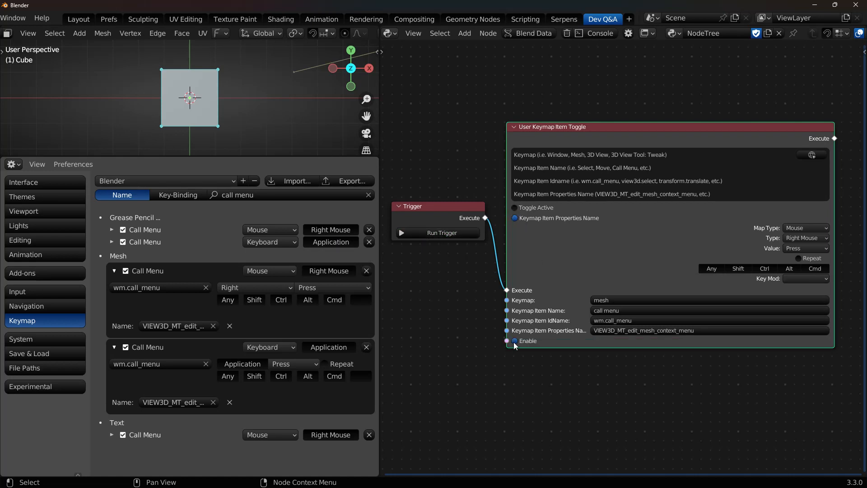
click(125, 270)
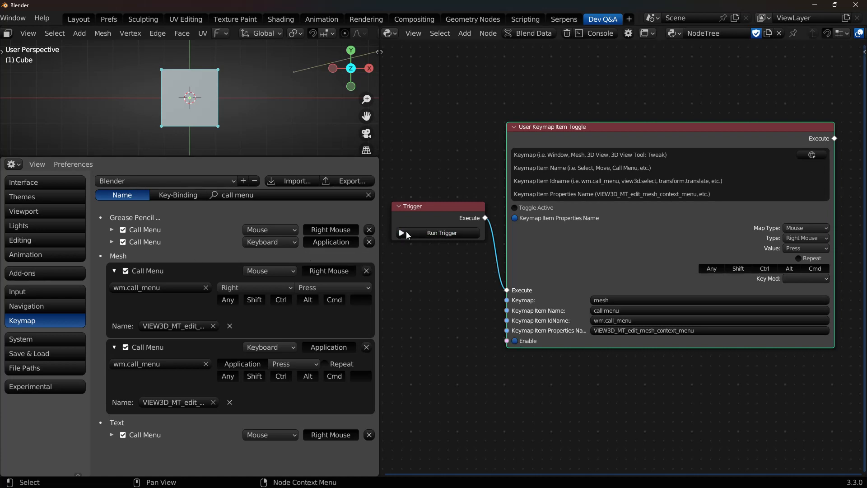
mouse_move(580, 141)
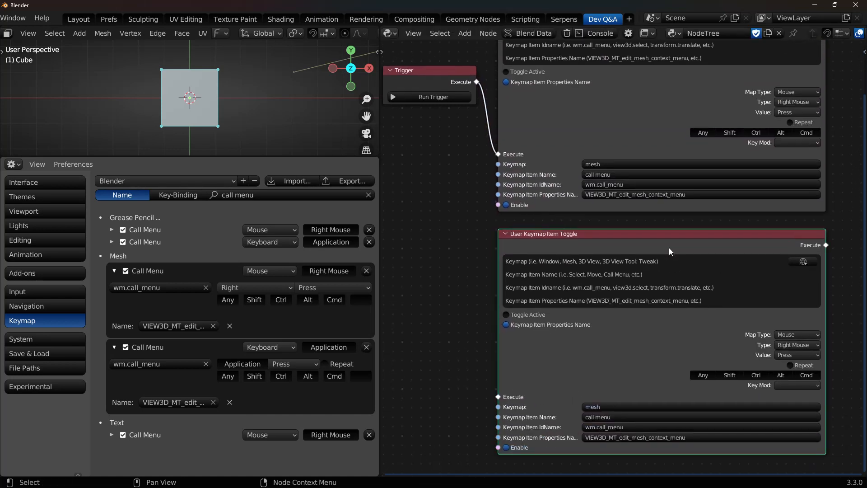
Set the duplicated toggle node to Keyboard map type with the Application key
click(796, 334)
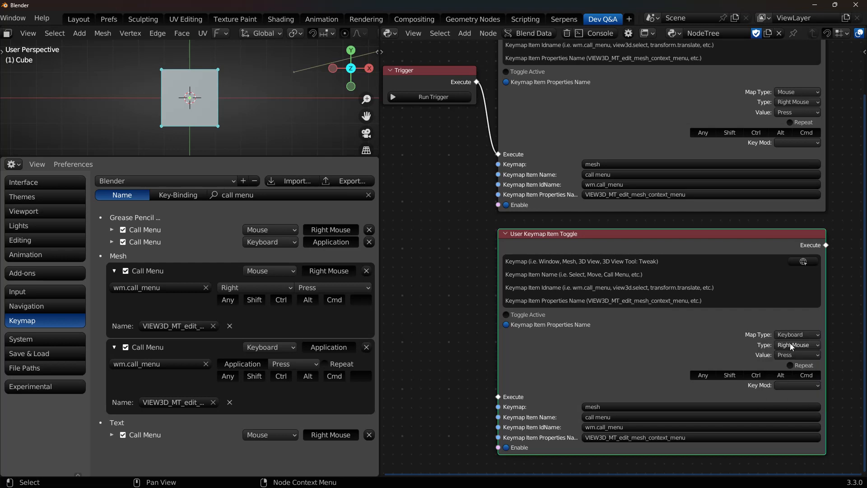
click(797, 344)
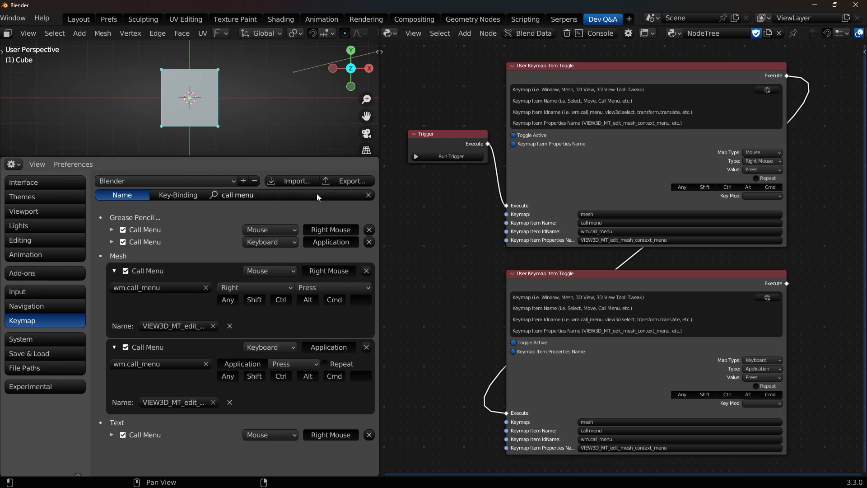
Clear the keymap search and expand 3D View Tool: Scale to show the Resize binding details
click(368, 195)
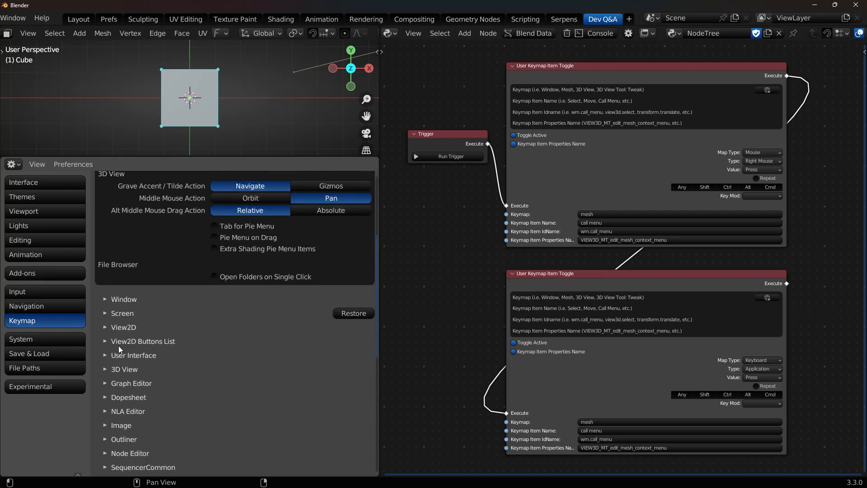
click(105, 369)
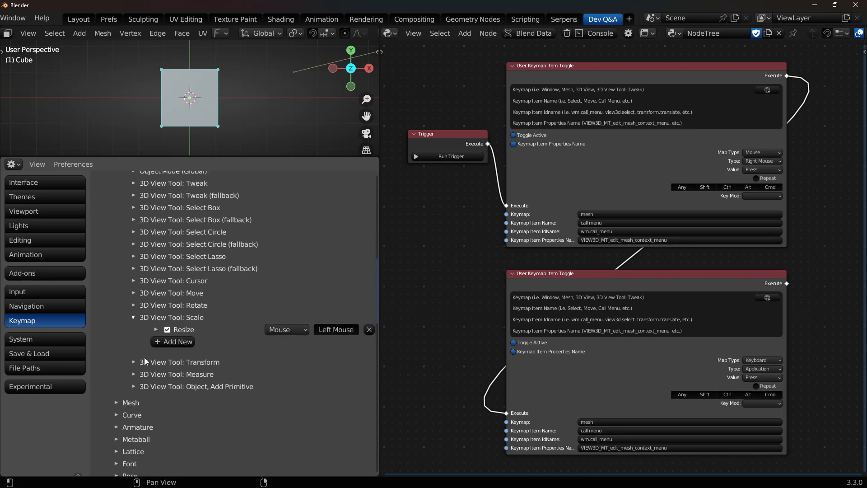
click(156, 329)
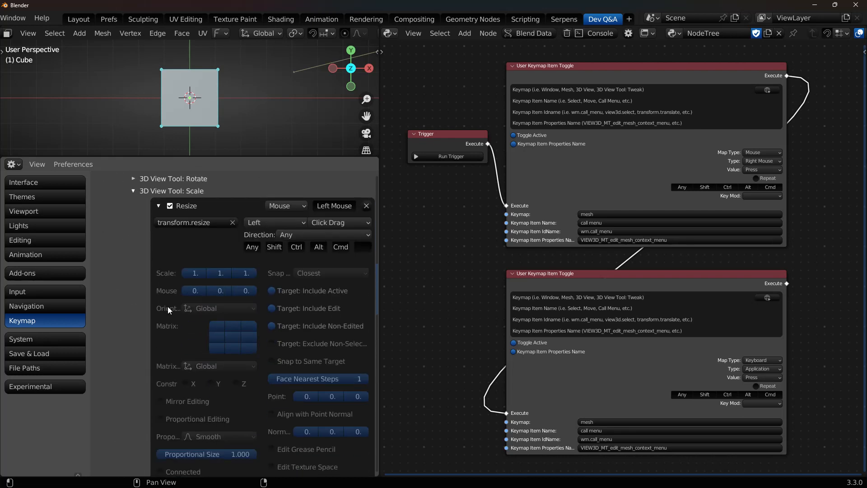
scroll(down, 3)
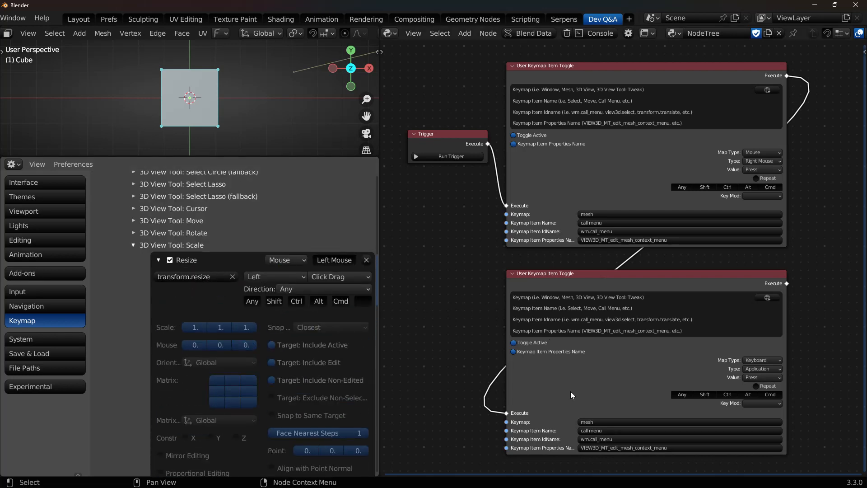
mouse_move(544, 215)
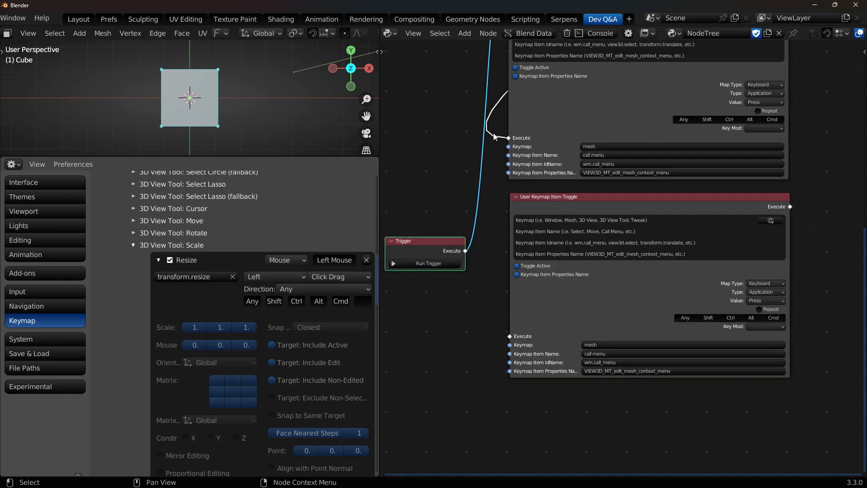
Set the third node's Keymap to '3d view tool: scale' and its item name to 'resize'
scroll(down, 3)
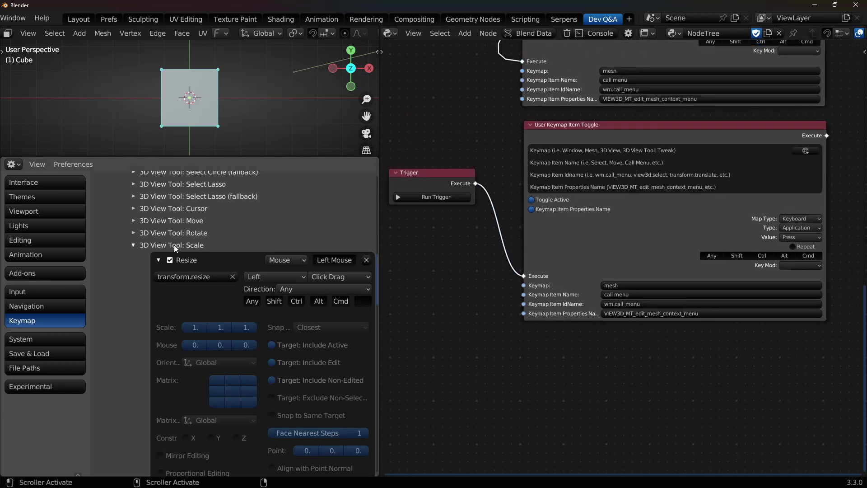
click(710, 294)
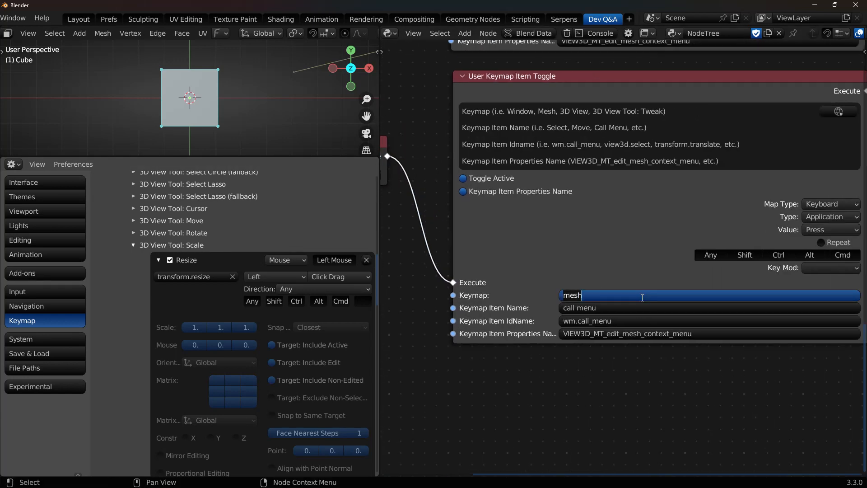
text(3d view tool: scale)
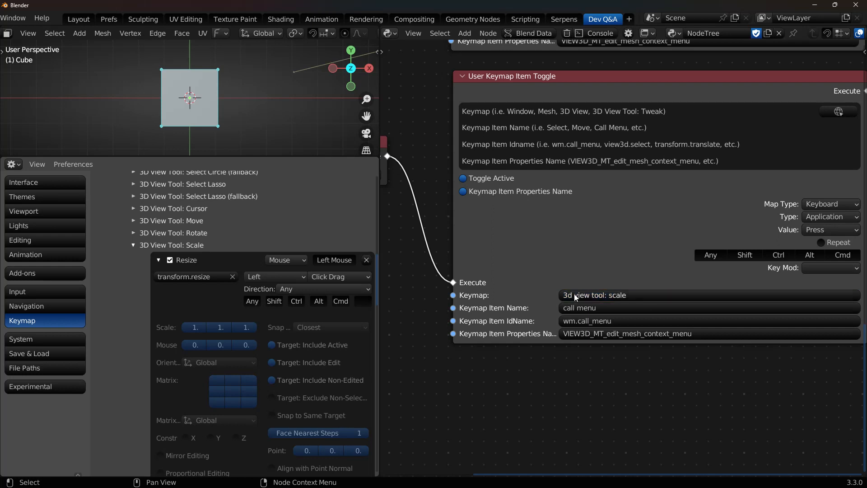
click(708, 308)
text(resize)
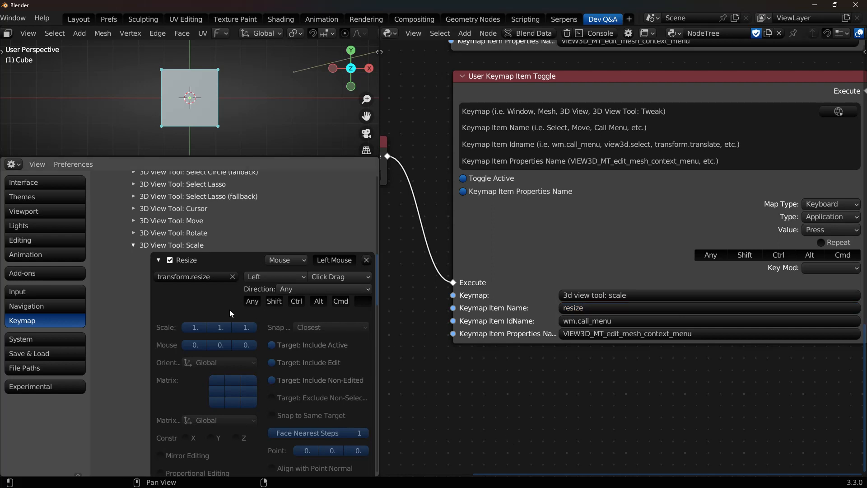
mouse_move(385, 277)
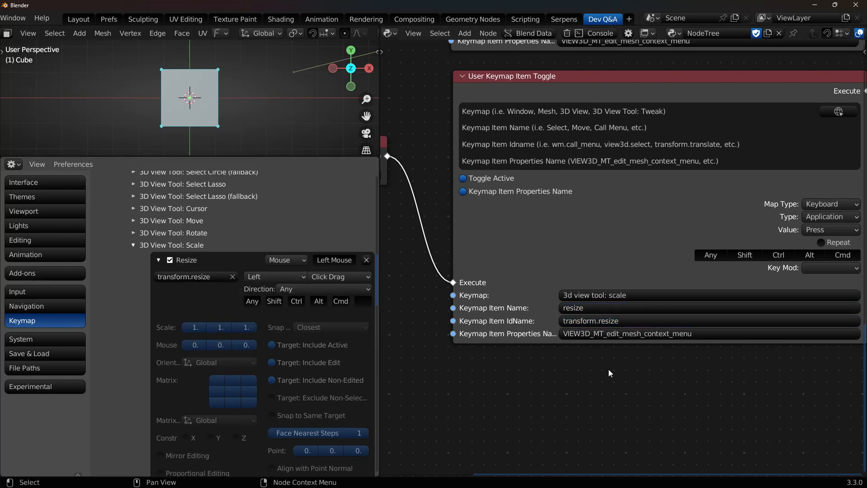
mouse_move(623, 330)
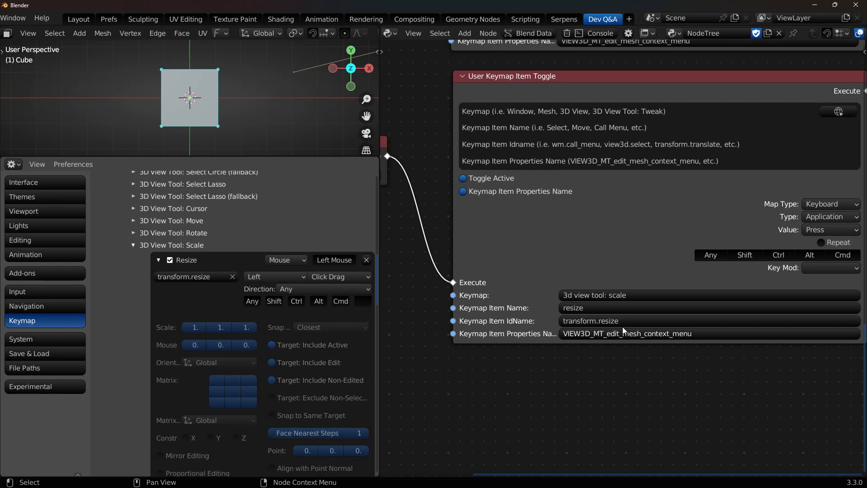
mouse_move(560, 293)
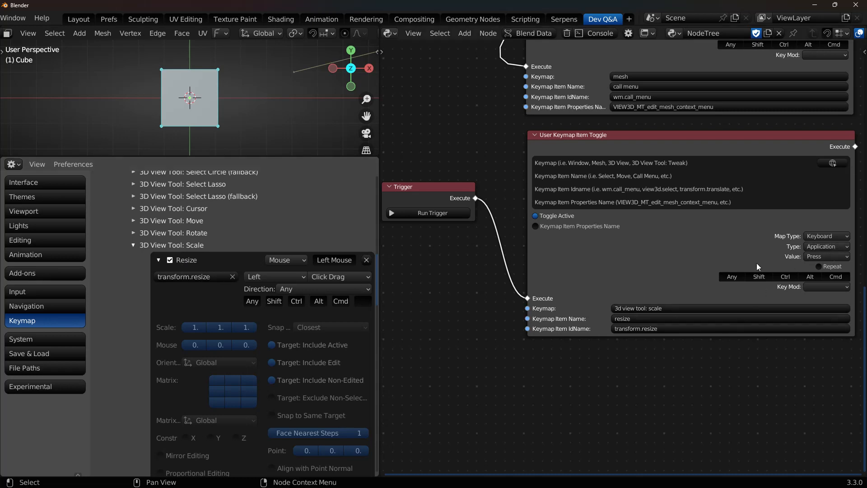
Set the resize node to Mouse map type, Left Mouse, with value Click Drag
click(826, 235)
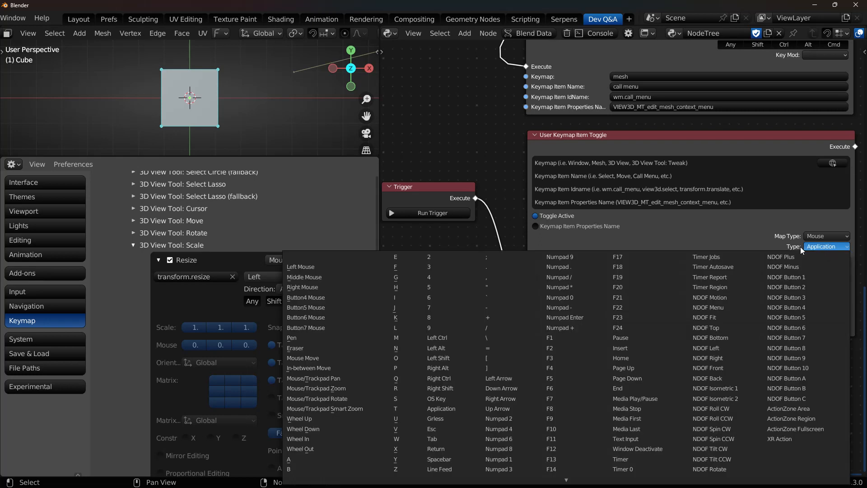
click(299, 266)
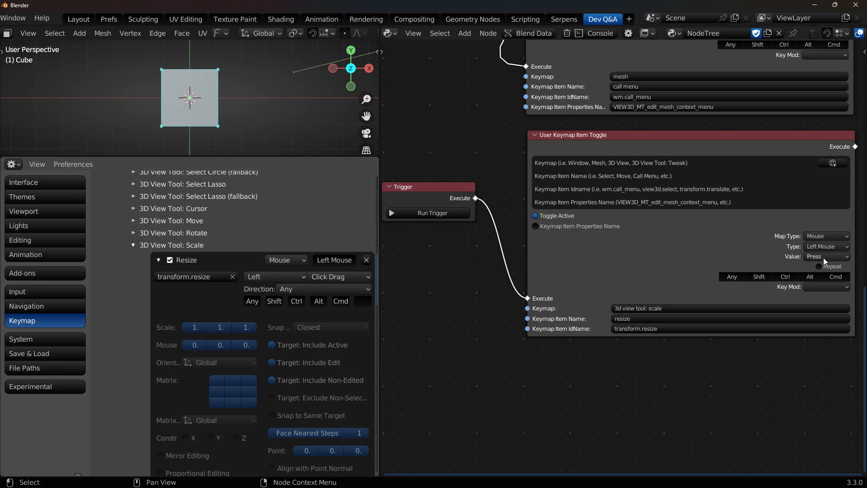
mouse_move(820, 256)
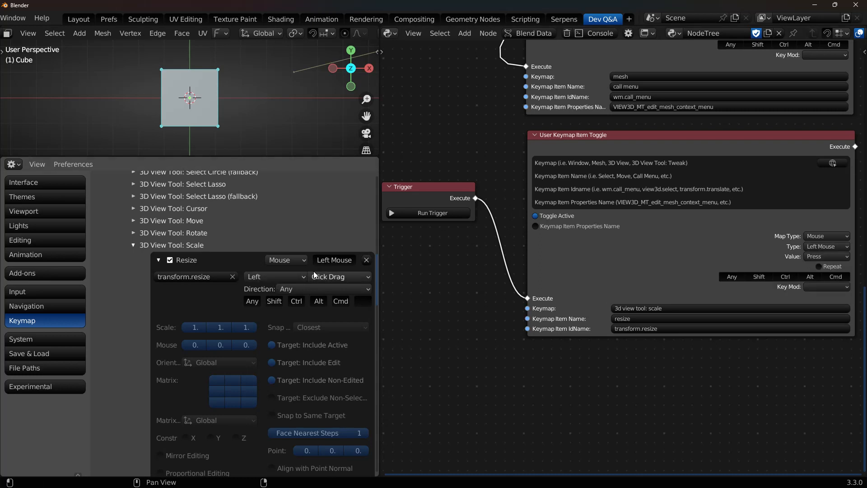
click(826, 256)
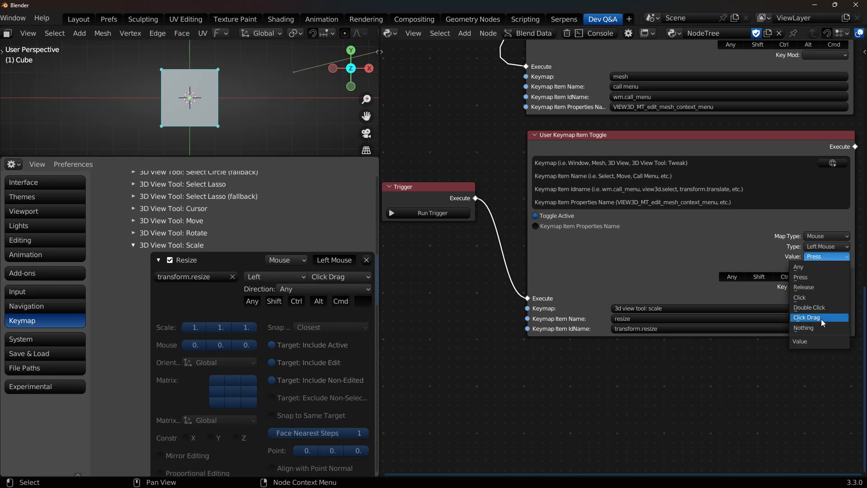
click(806, 317)
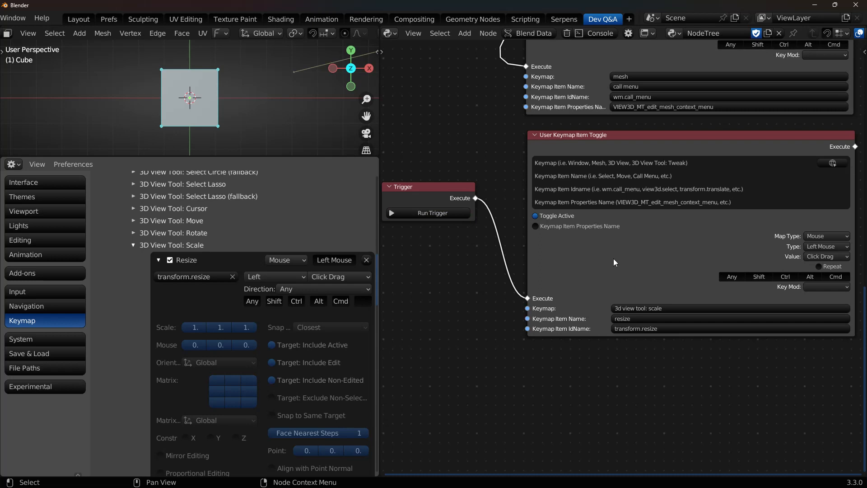
mouse_move(734, 273)
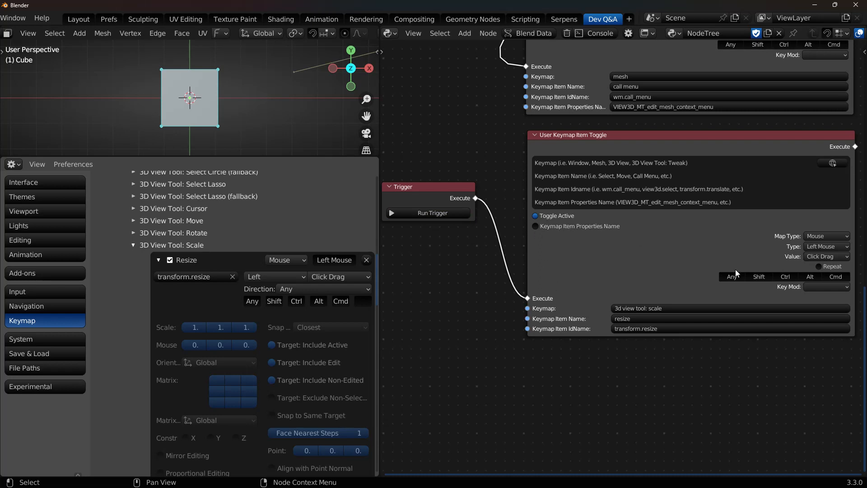
mouse_move(790, 232)
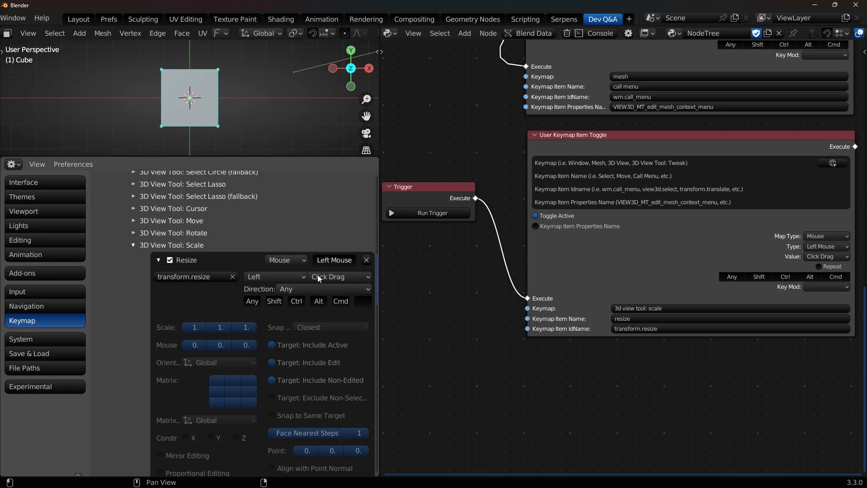
mouse_move(473, 304)
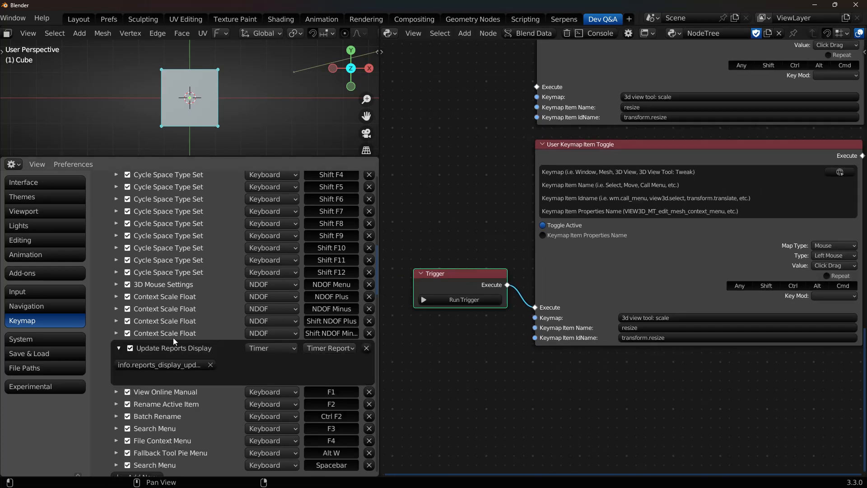
mouse_move(446, 354)
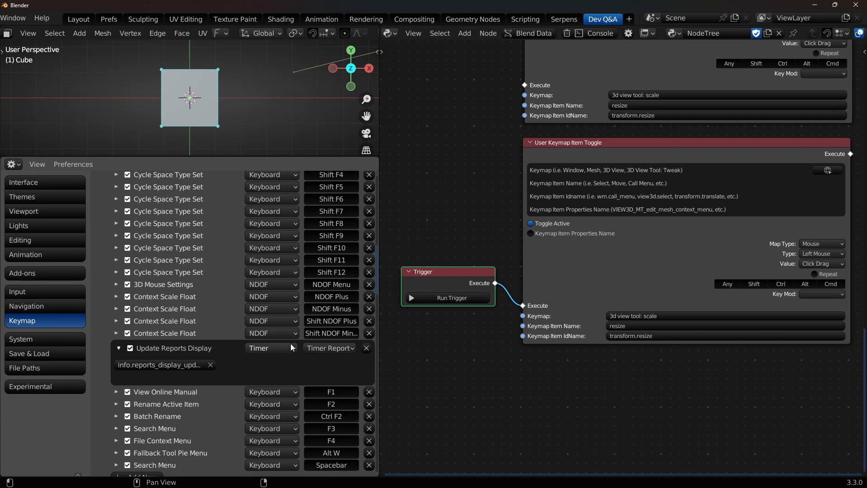
Browse the keymap list around Context Scale Float toward the Window section's timer entry
click(270, 348)
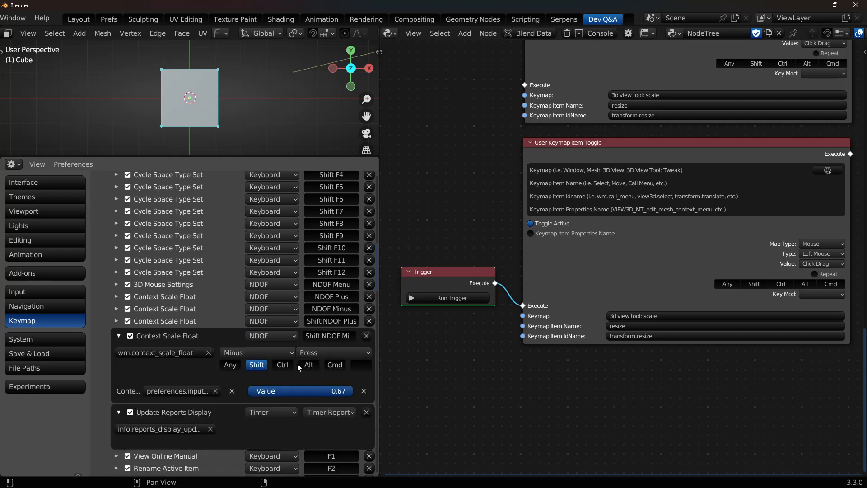
click(119, 335)
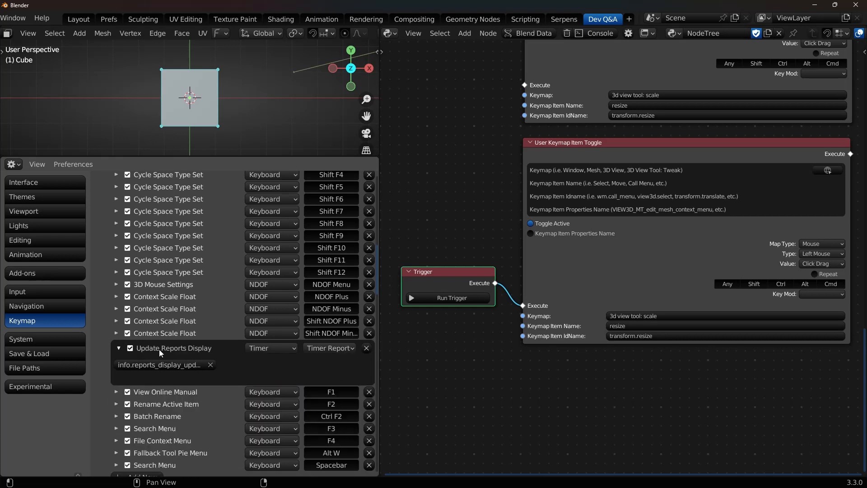
scroll(up, 3)
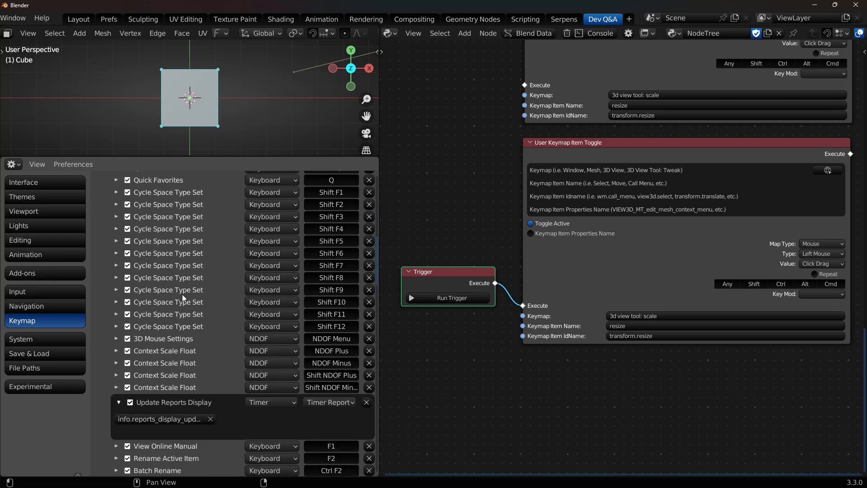
scroll(down, 3)
text(window)
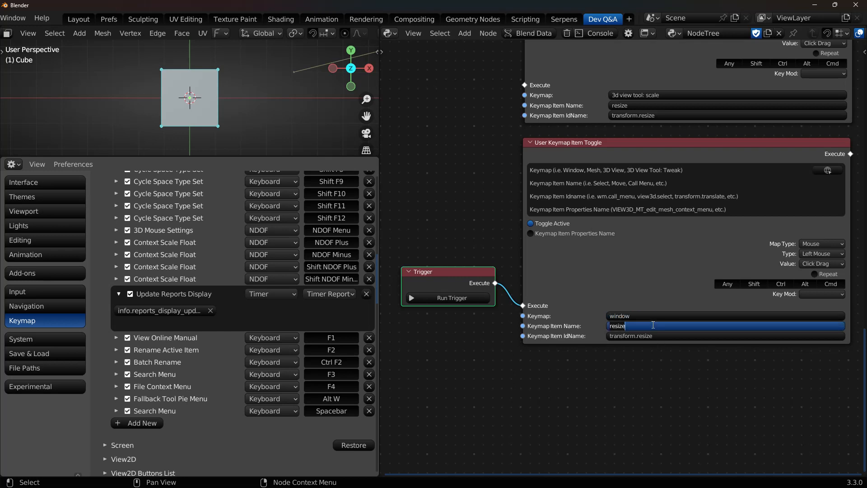
Set the node to 'update reports display', idname info.reports_display_update, map type Timer
text(update reports)
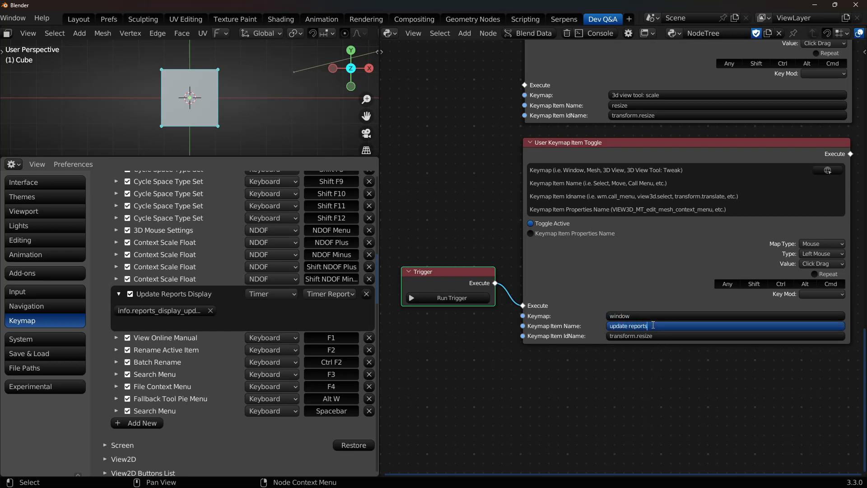
text(display)
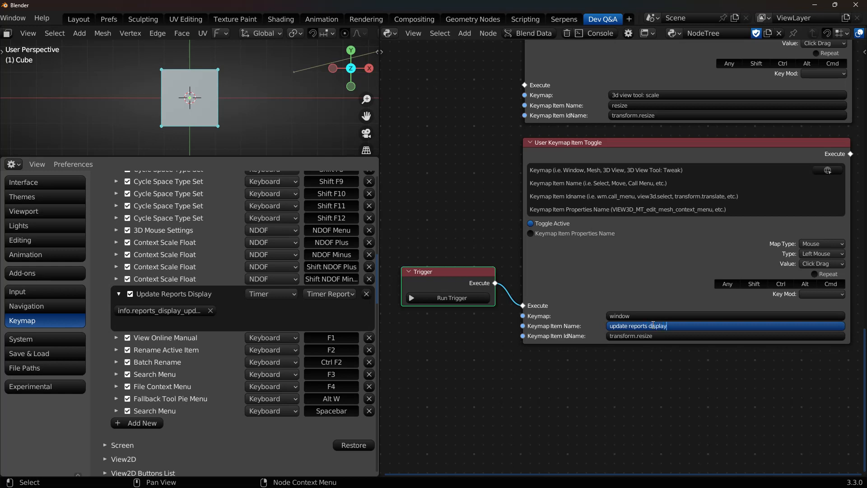
click(161, 309)
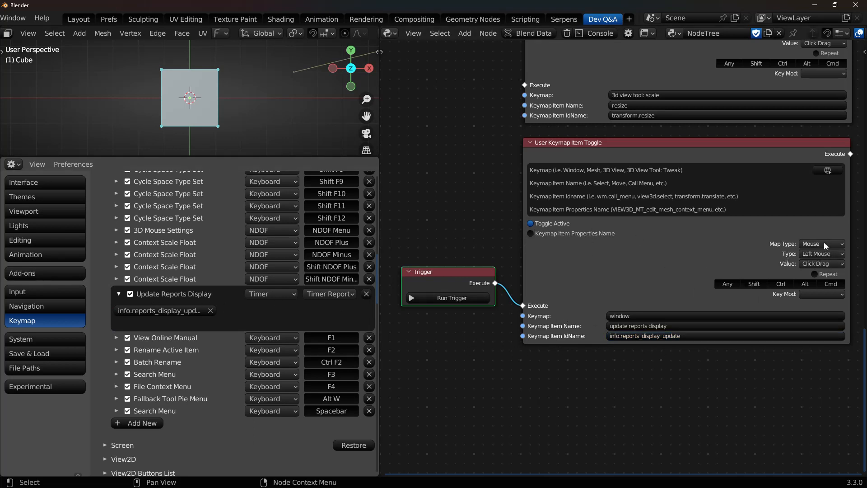
click(821, 243)
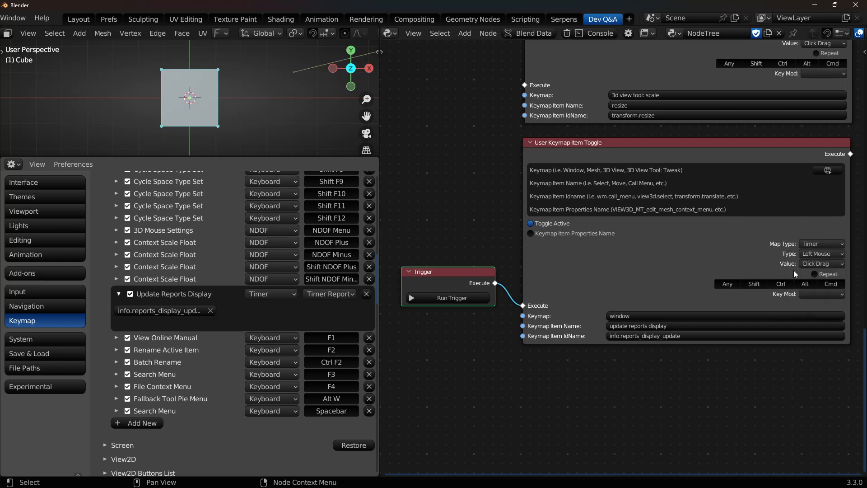
click(818, 253)
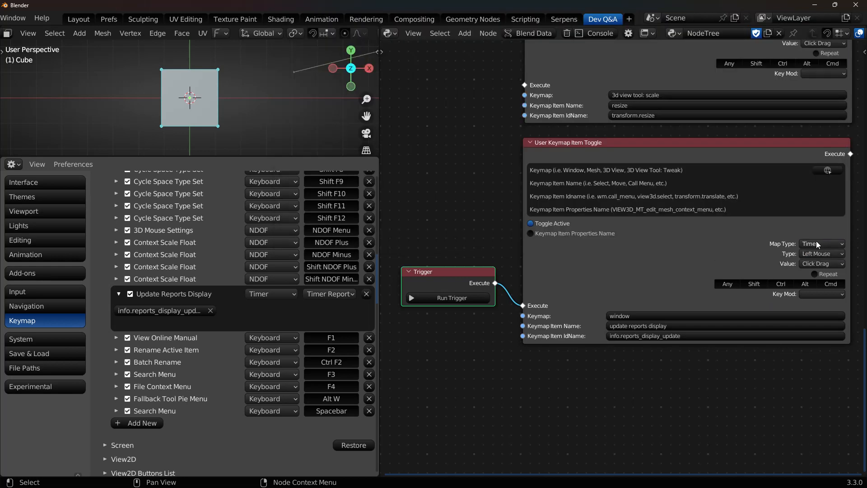
Run the Trigger so the Update Reports Display timer item is disabled
click(271, 294)
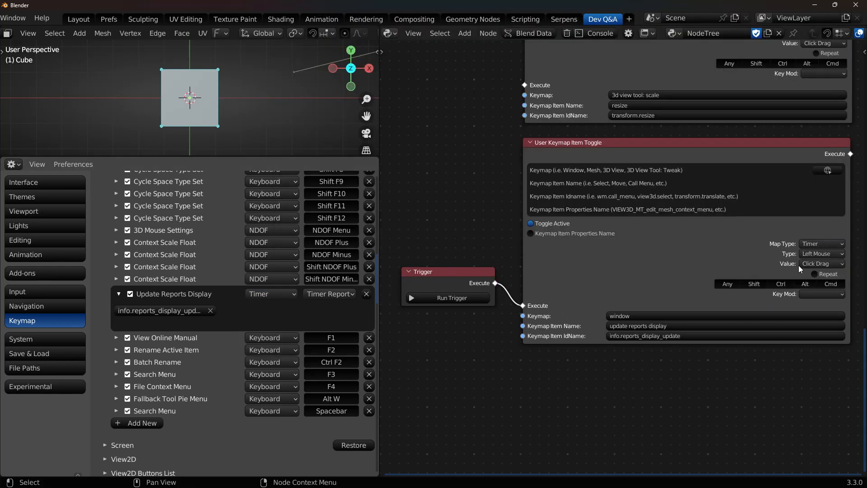
click(129, 293)
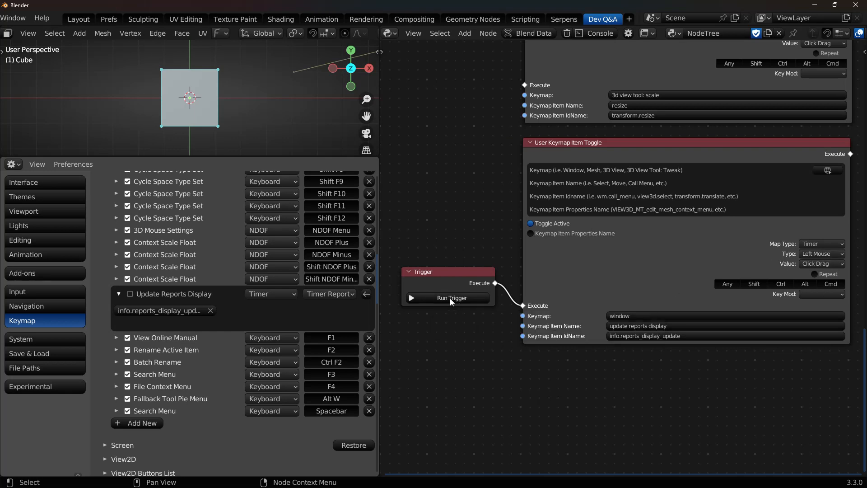
scroll(down, 3)
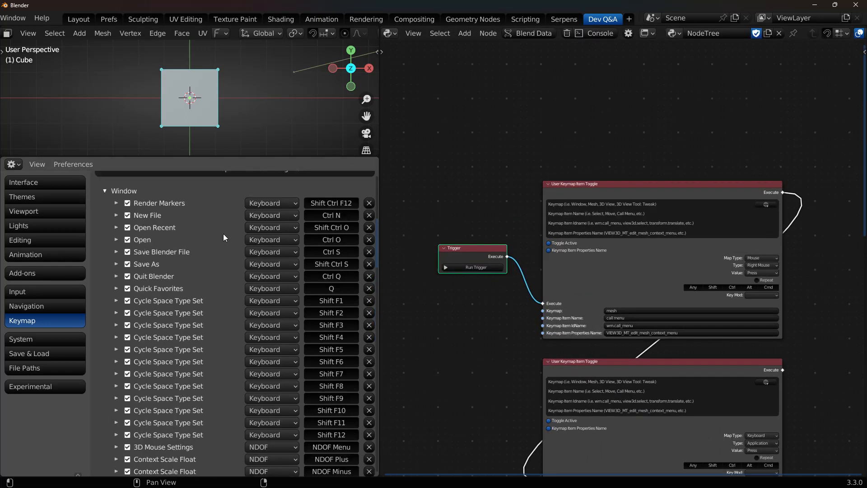
Search keymaps for 'call men' and run the Trigger to disable both Mesh Call Menu items
scroll(up, 3)
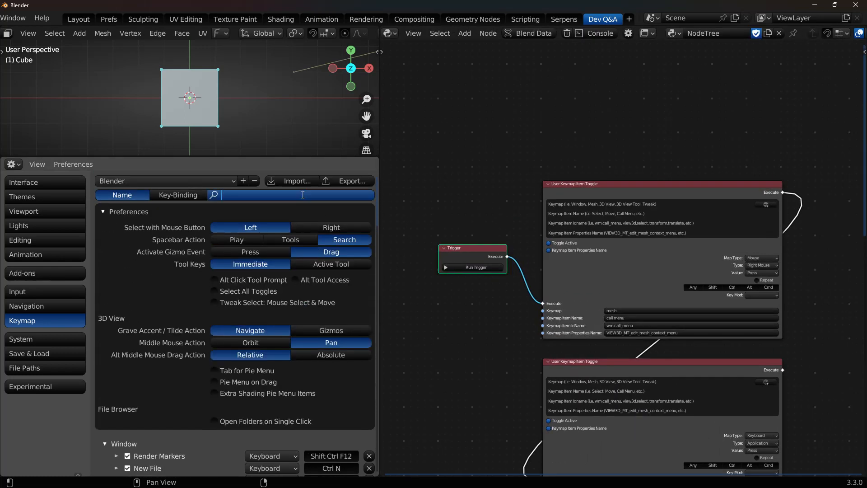
text(call men)
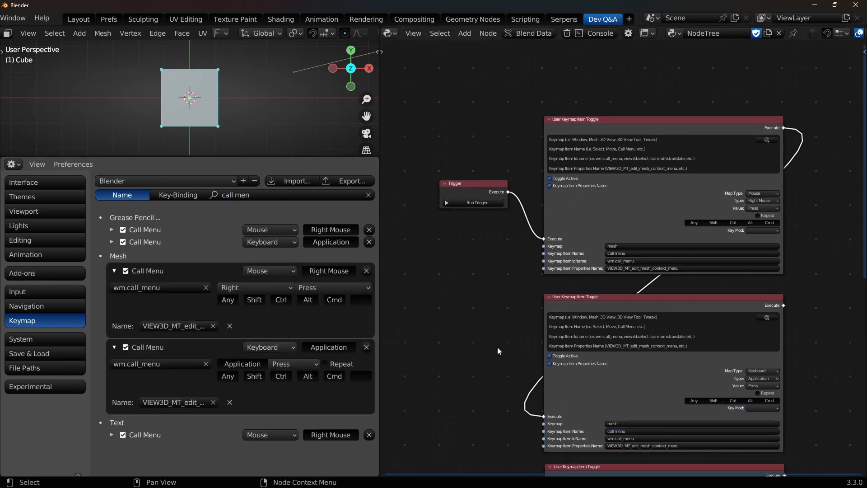
mouse_move(468, 231)
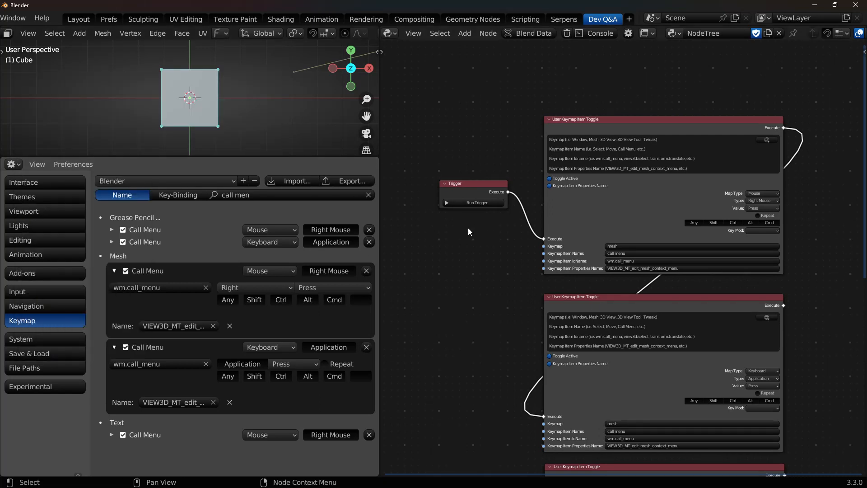
click(125, 271)
text(p)
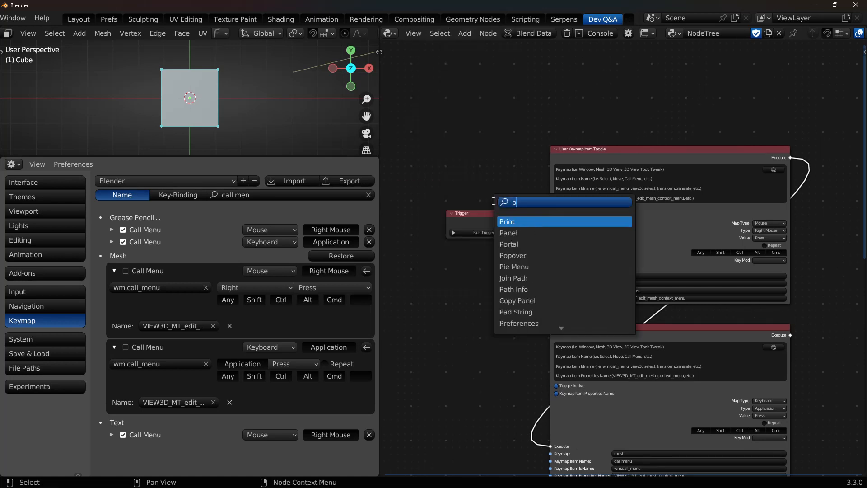
Add a Preferences node placed above the trigger, with an Operator node feeding the toggles
click(519, 323)
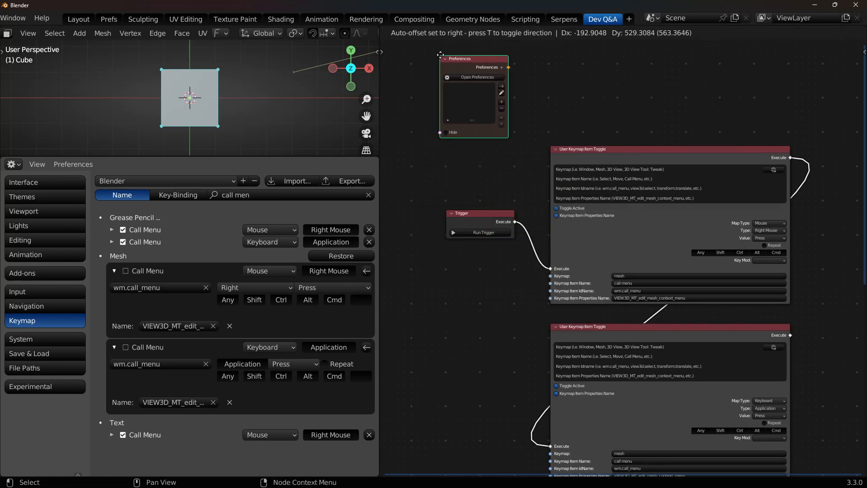
click(467, 32)
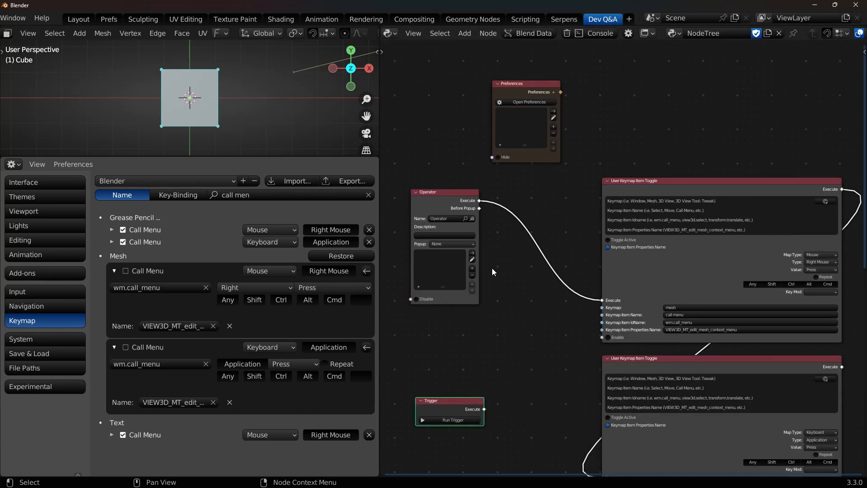
Add a Button node running the custom Operator, labelled 'Disable Mesh Call Context Menu'
text(bu)
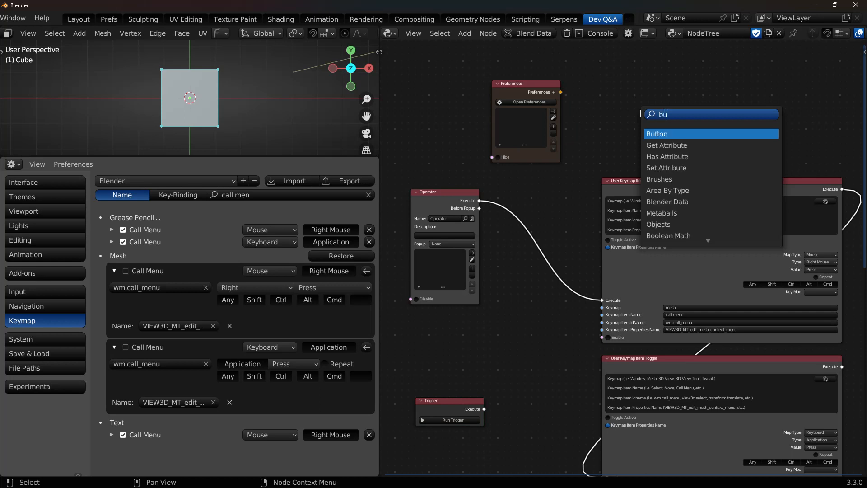
click(656, 133)
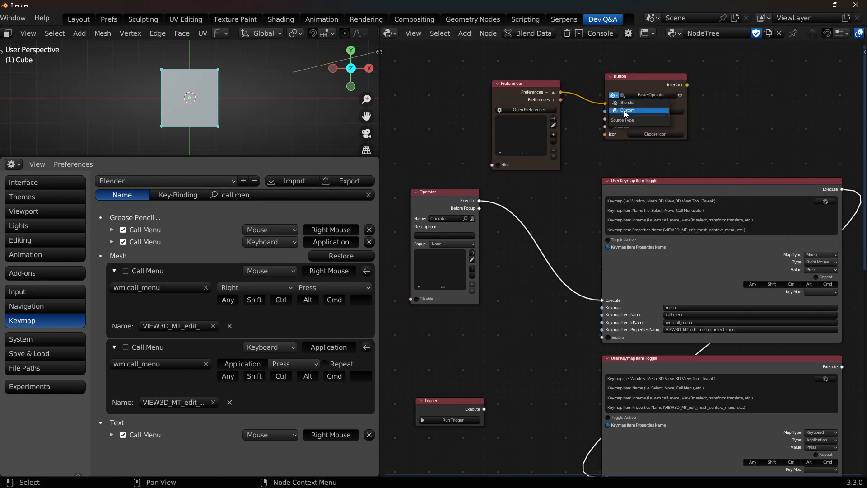
click(628, 110)
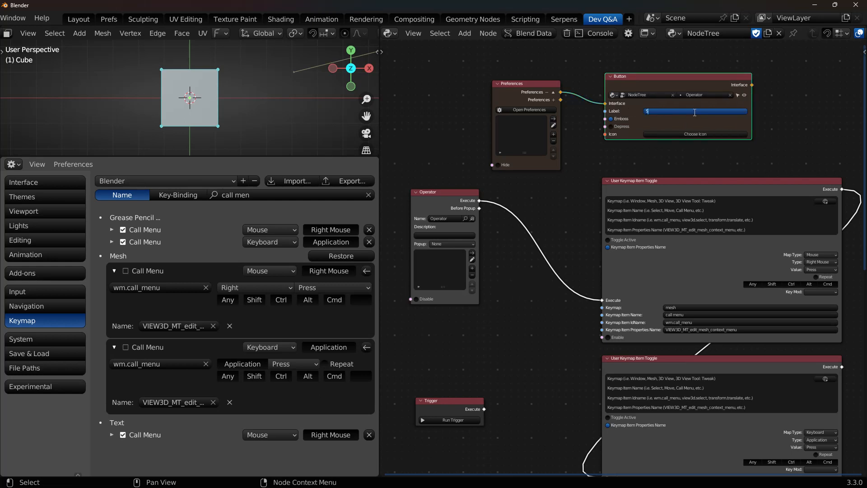
text(Disable Mesh Call)
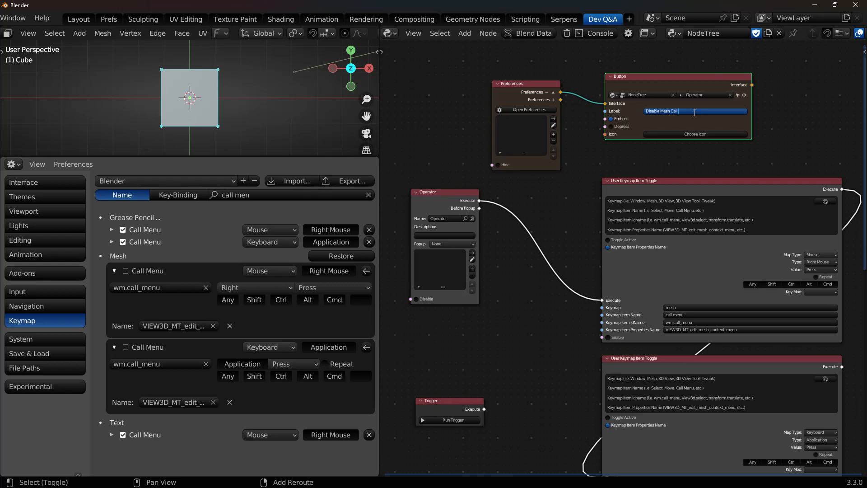
text(Context Menu)
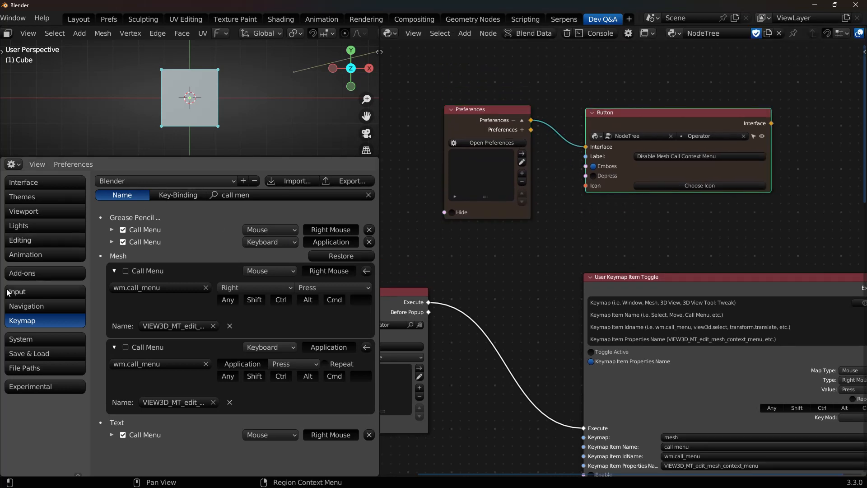
mouse_move(21, 272)
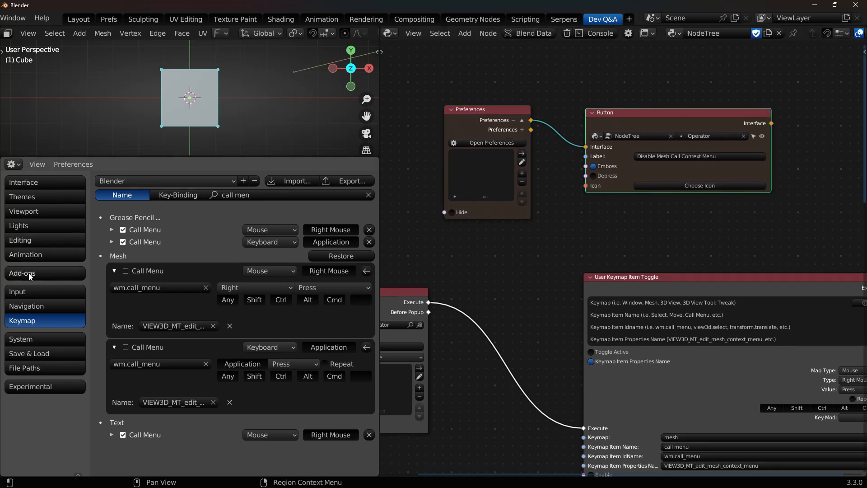
Search add-ons for 'serp' and expand Node: Serpens to view its custom preferences button
click(22, 273)
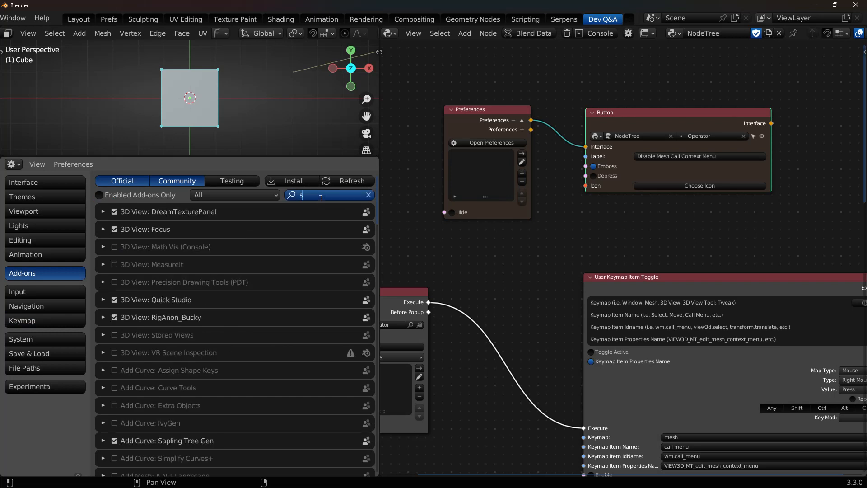
text(erp)
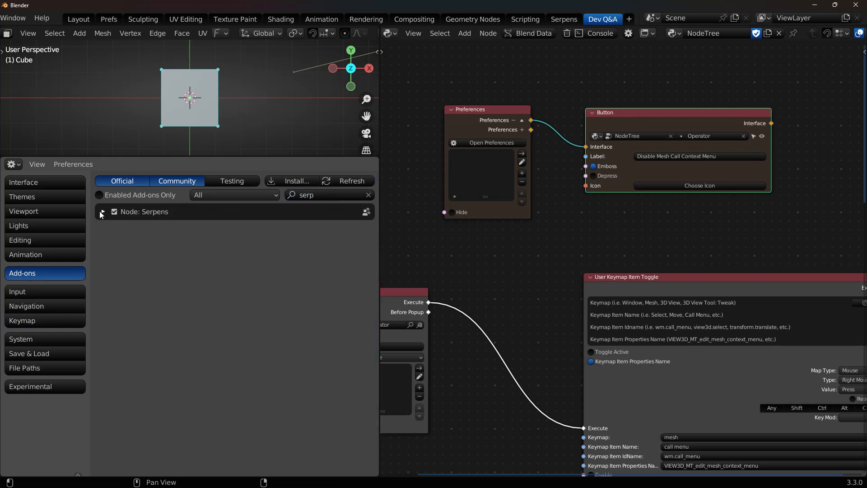
click(102, 211)
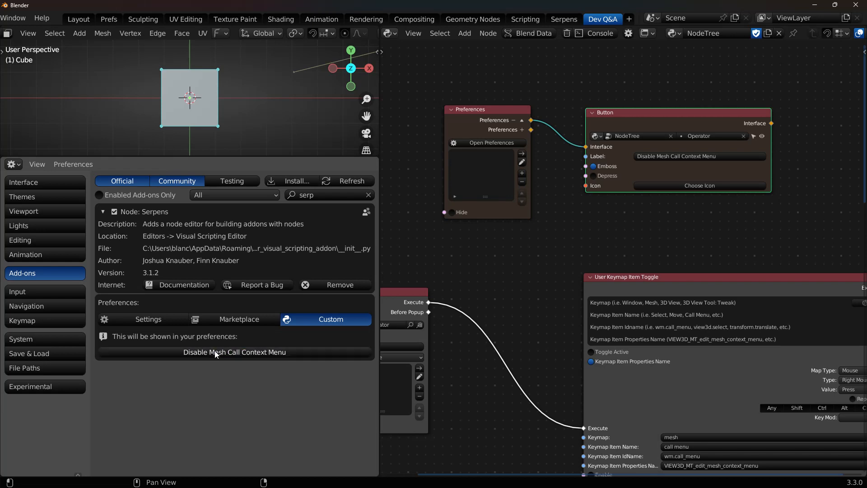
mouse_move(51, 325)
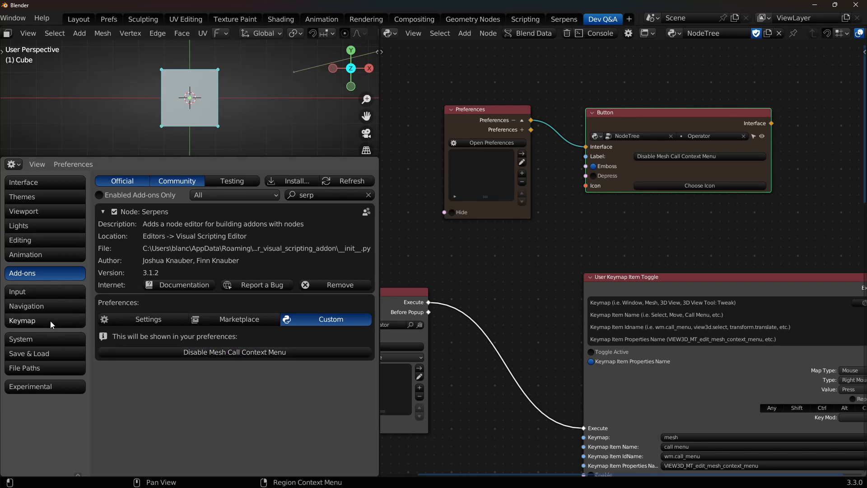
click(22, 320)
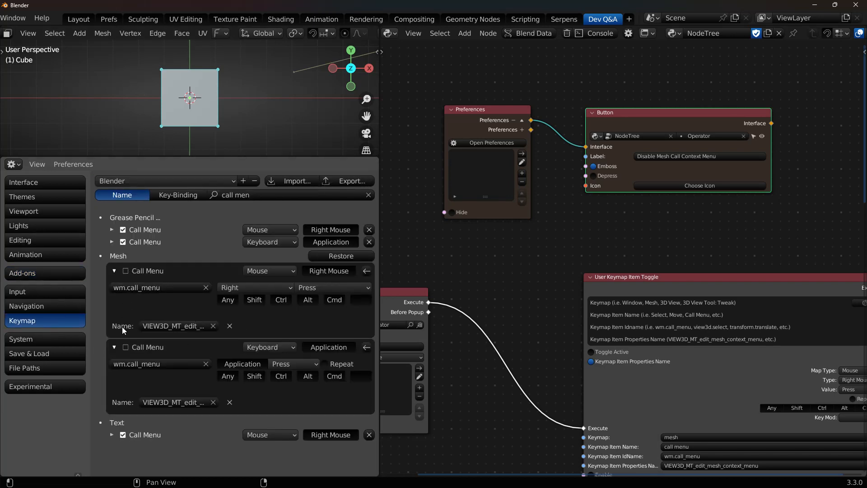
mouse_move(24, 272)
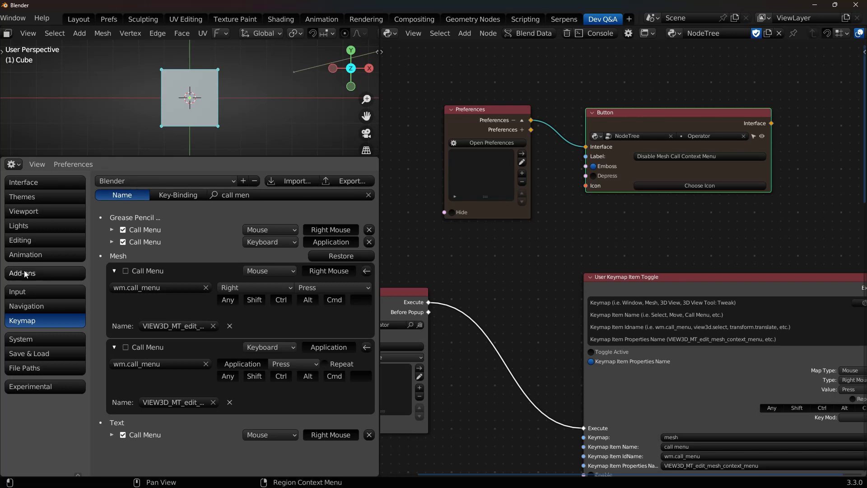
click(23, 272)
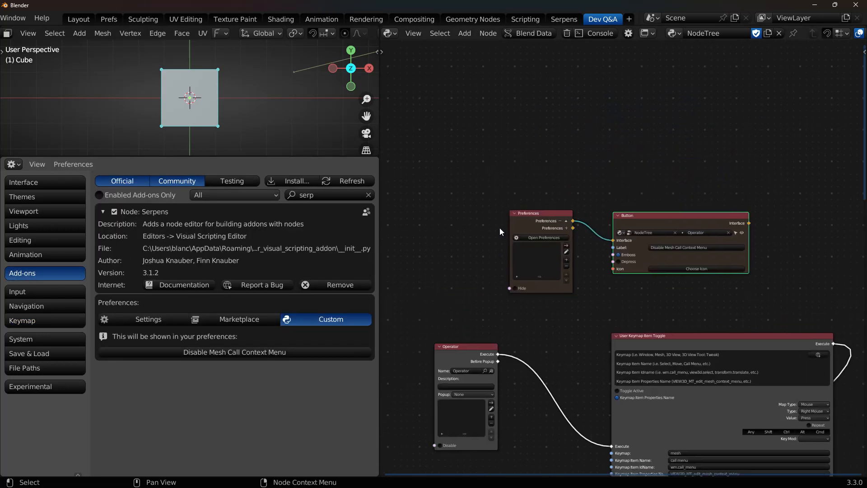
Add an On Keypress node (onk) and a Panel node to the tree
text(onk)
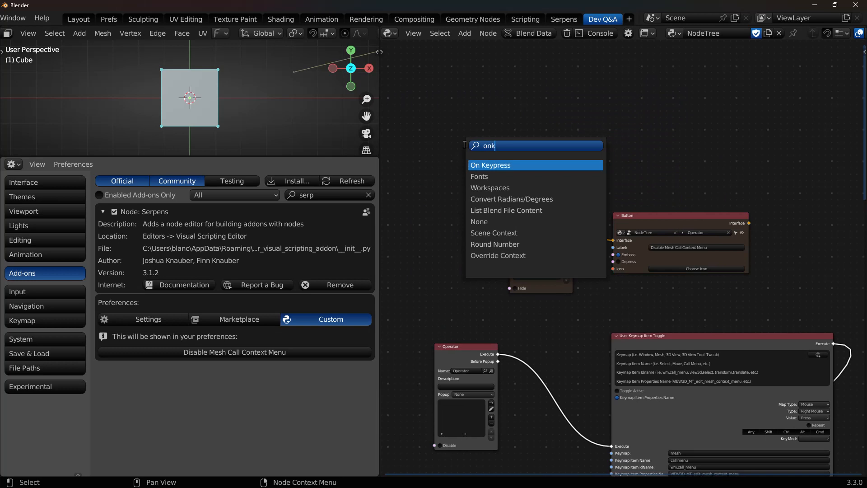
click(490, 164)
text(panel)
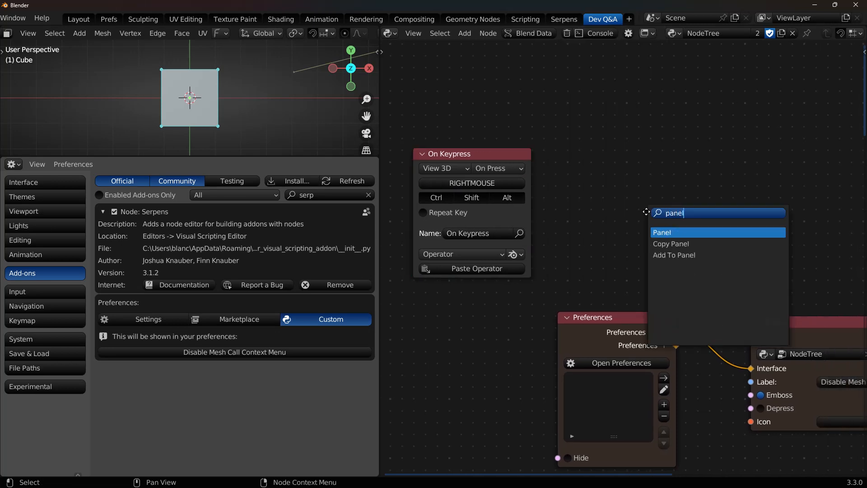
click(662, 232)
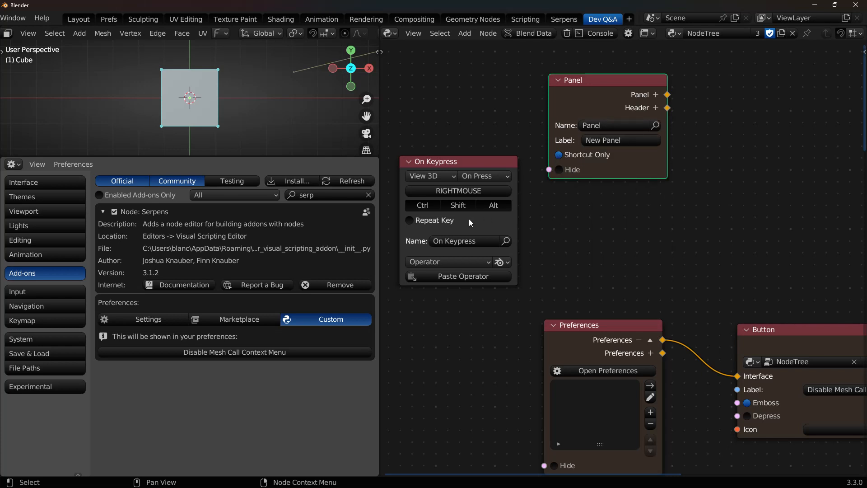
Point the keypress at the node tree and change its call type from Operator to Panel
click(456, 276)
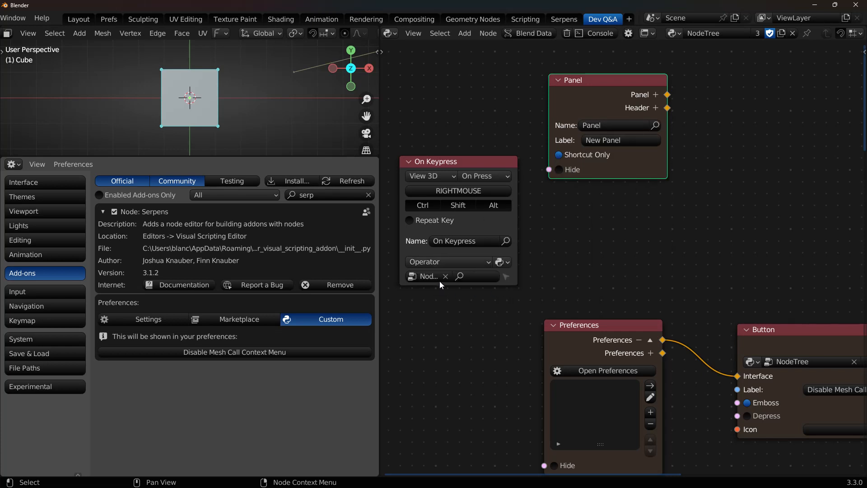
click(447, 261)
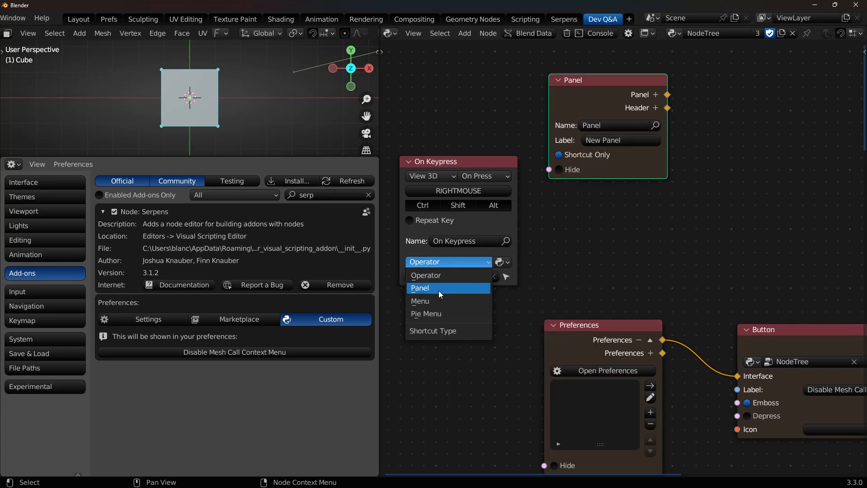
click(419, 288)
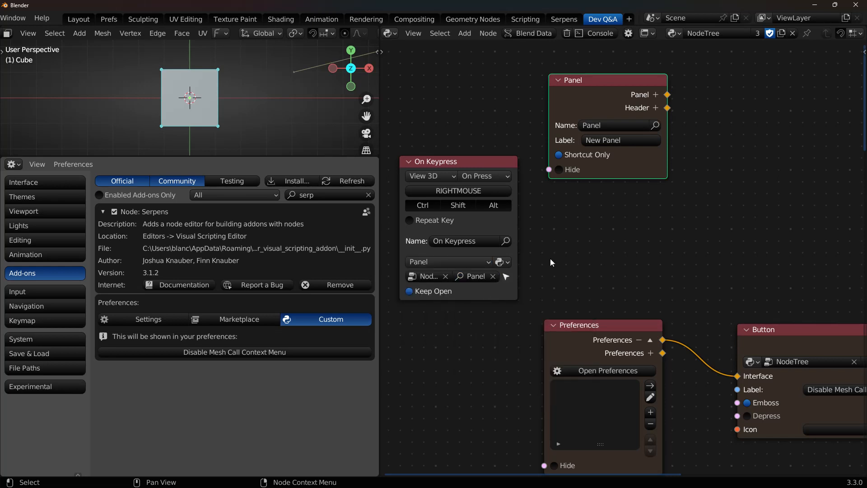
text(lab)
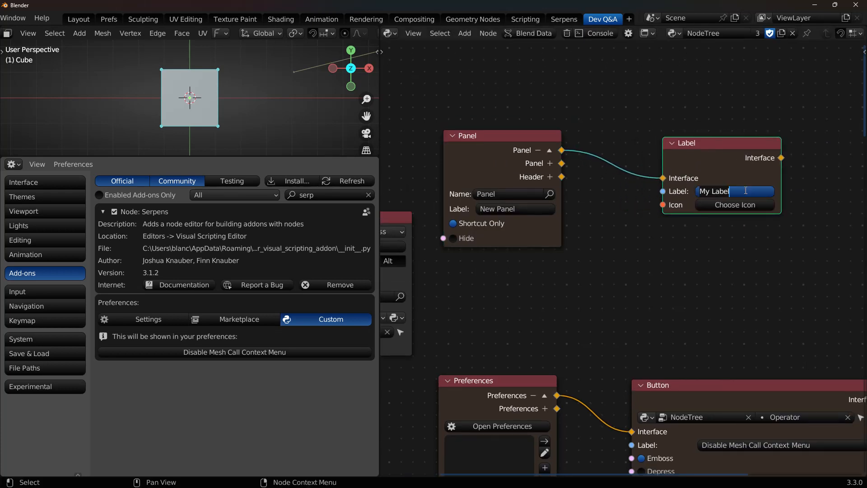
Set the Label node text to blanchsb
text(blanchsb)
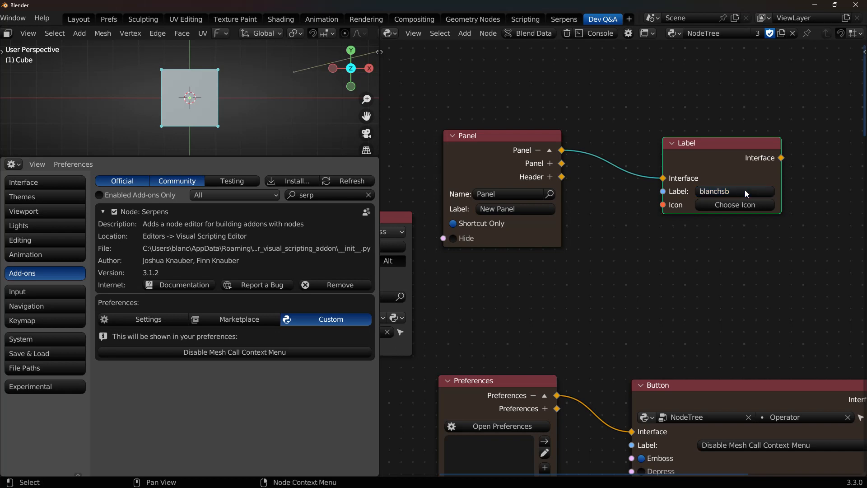
click(734, 205)
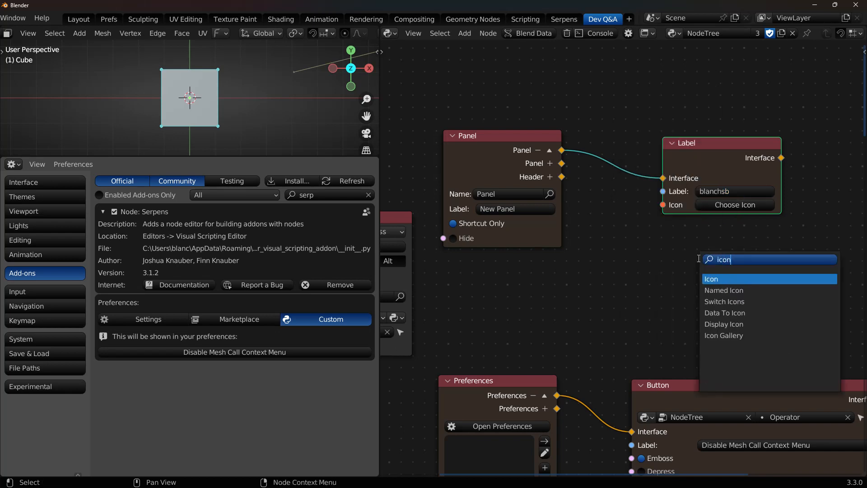
Add an Icon node with Image as its source and start browsing for the image
click(710, 279)
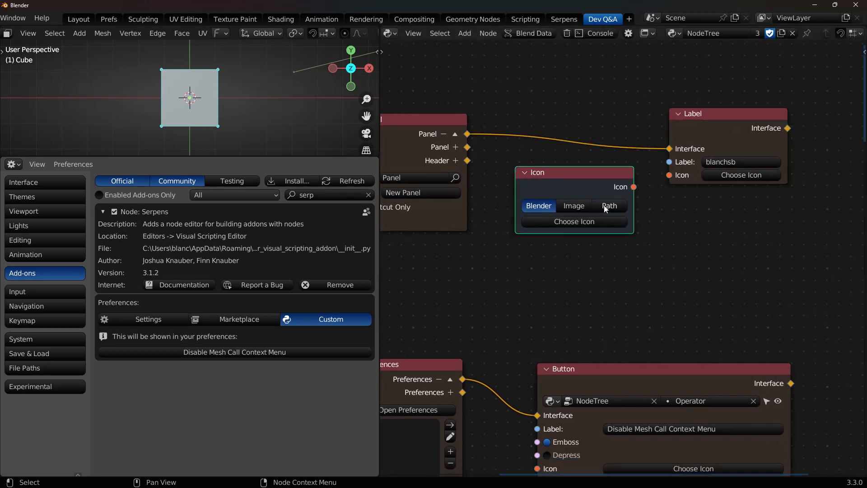
click(574, 206)
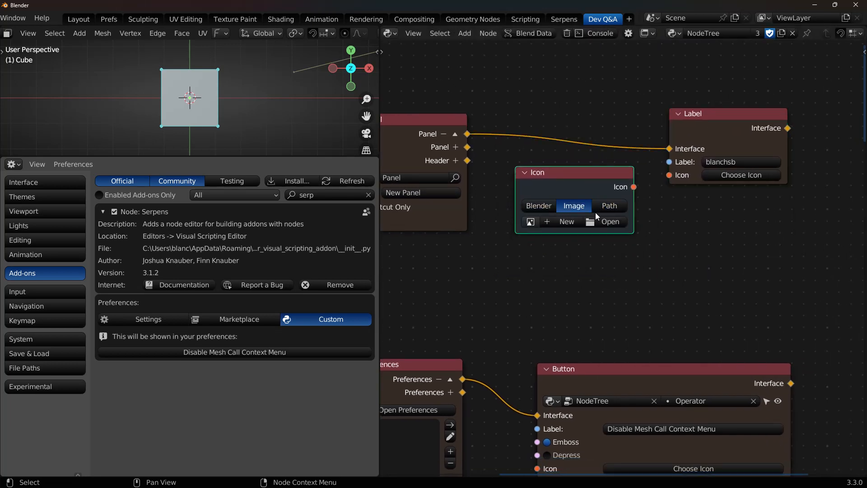
click(610, 222)
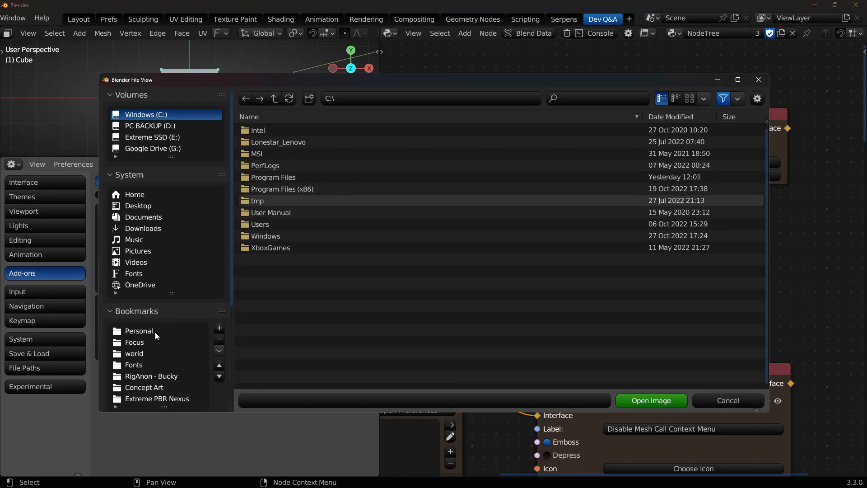
Load the circle logo from E:\Blanchsb Logo as the icon image
click(152, 137)
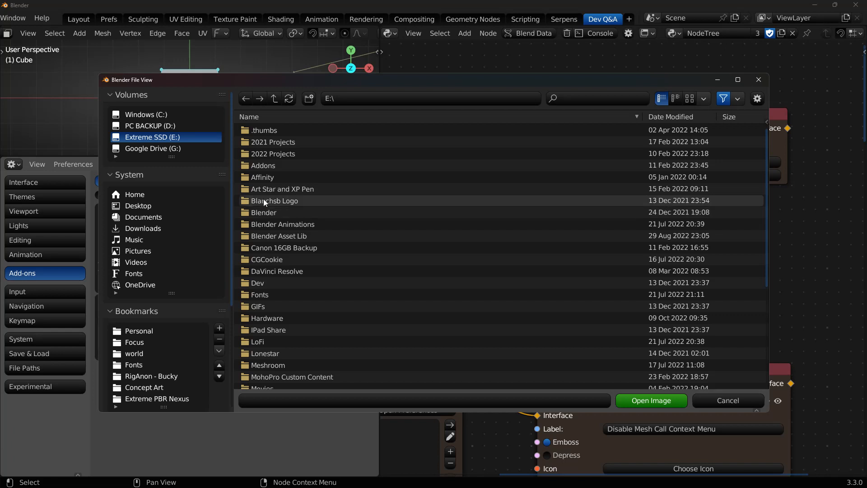
double_click(273, 200)
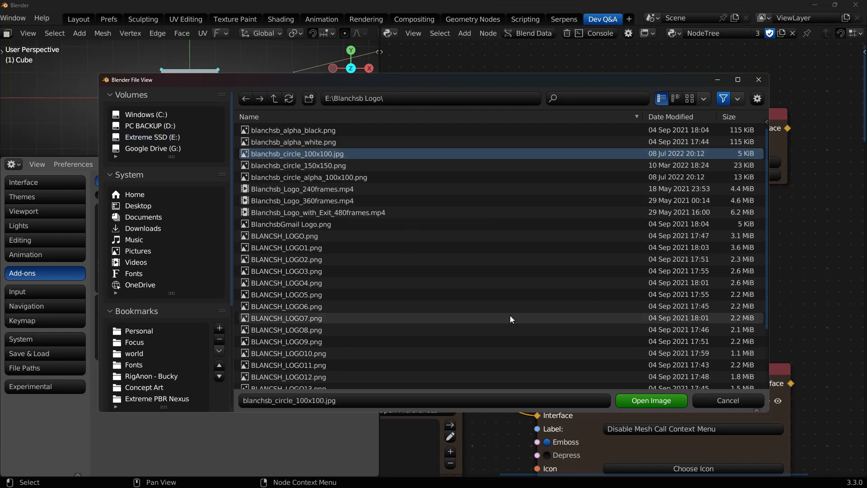
click(650, 400)
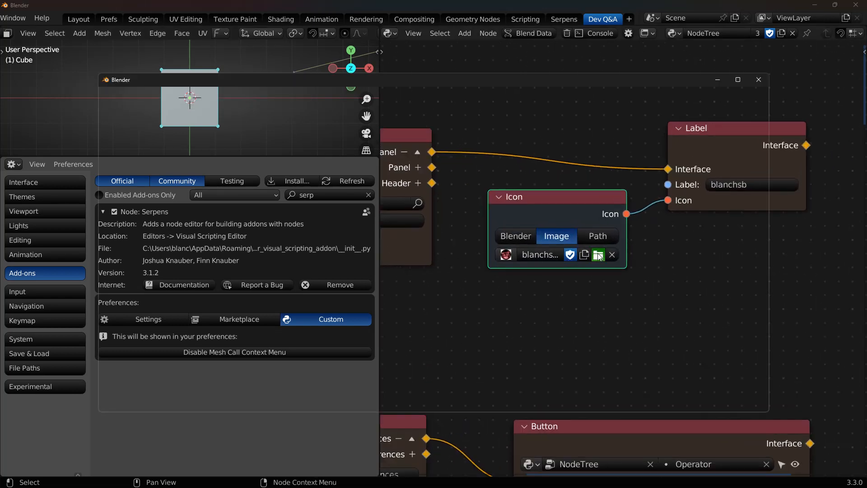
Replace it with blanchsb_alpha_white.png from the same folder
click(598, 255)
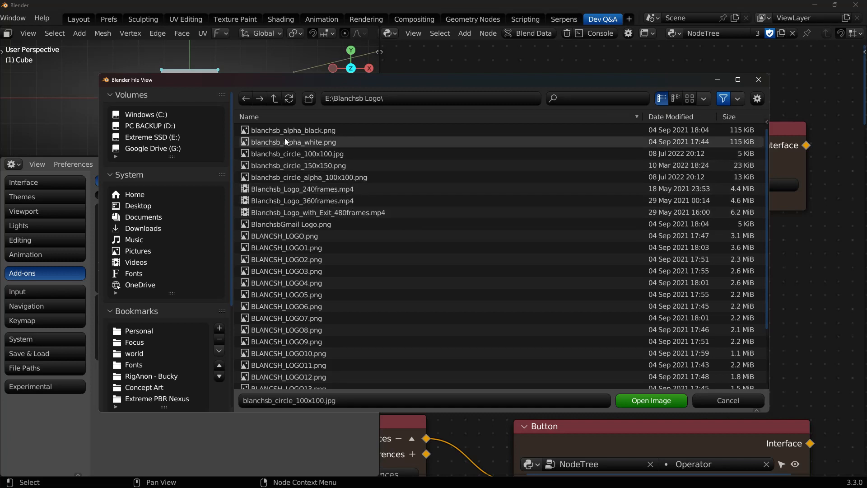
mouse_move(279, 141)
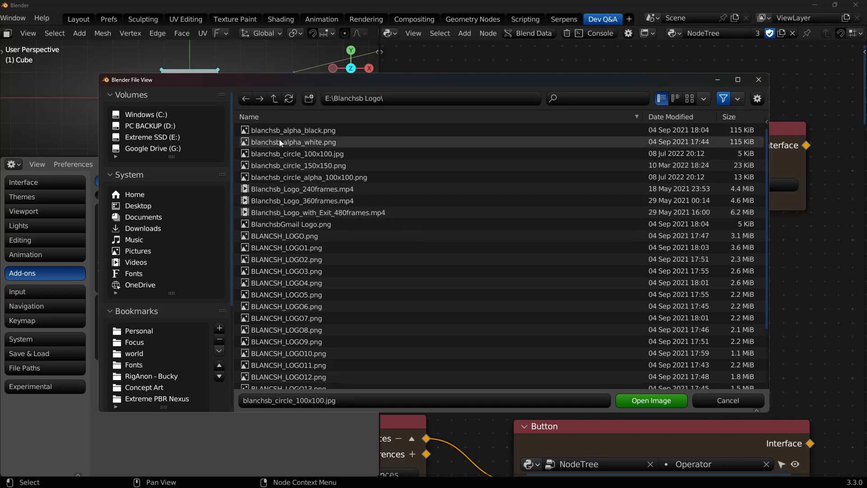
scroll(down, 3)
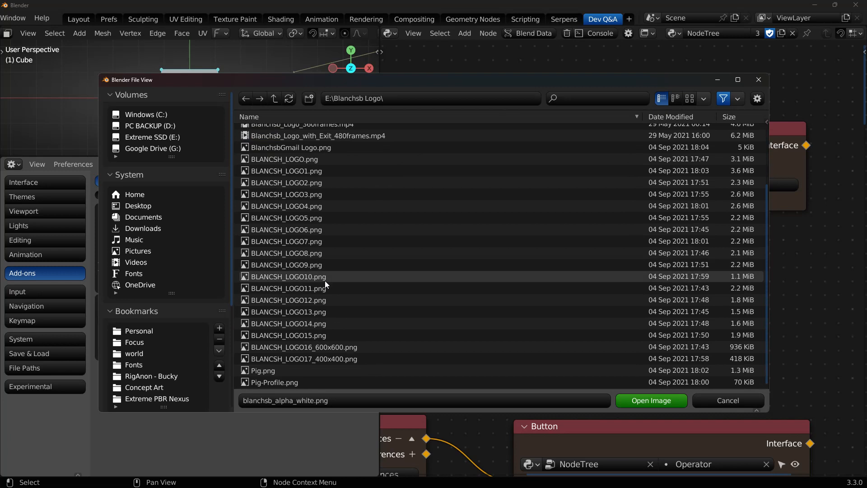
scroll(up, 3)
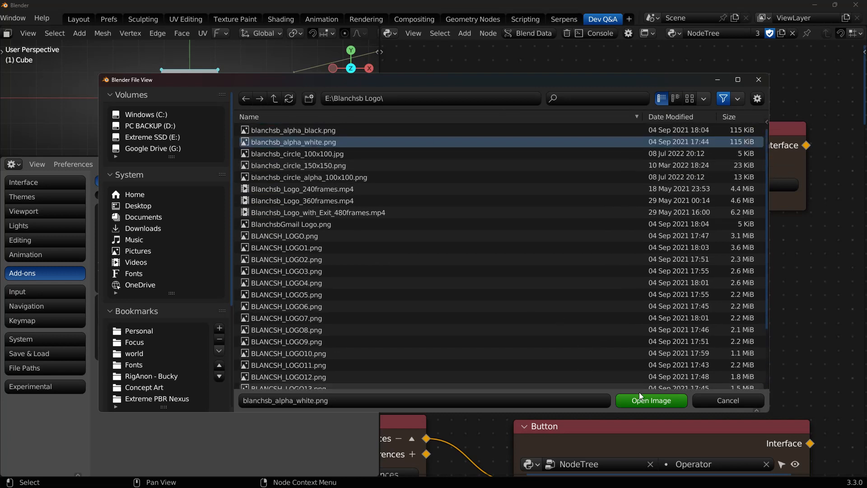
click(650, 400)
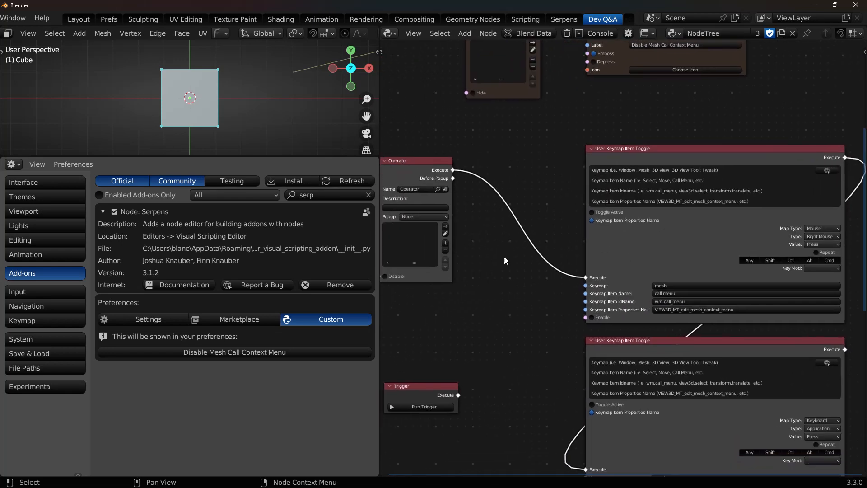
mouse_move(685, 265)
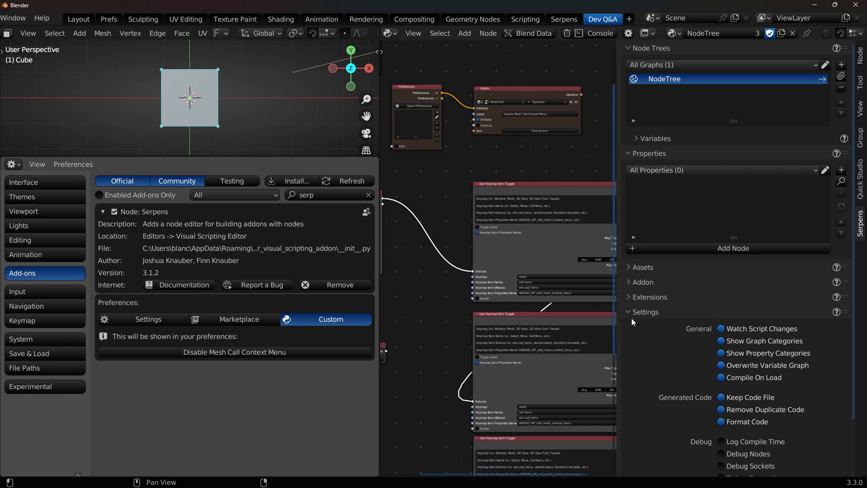
Scroll the Serpens sidebar settings and switch to the Serpens workspace
scroll(down, 3)
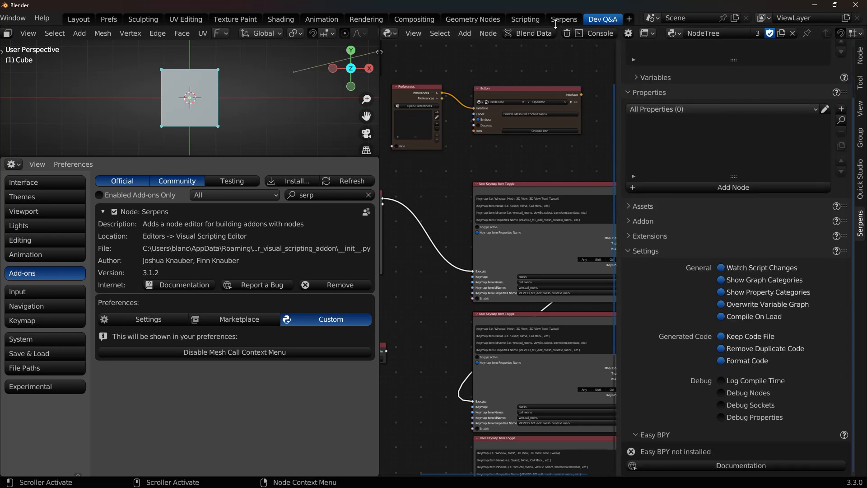
click(562, 19)
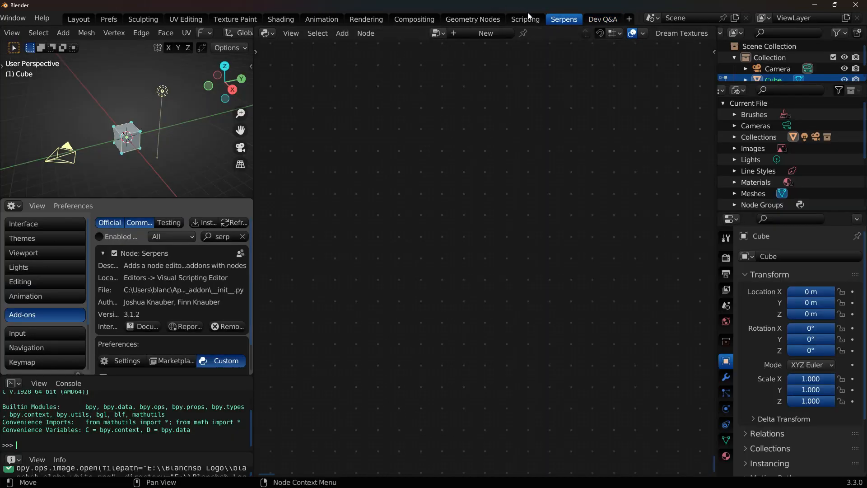
Review the generated serpens_code_log script's keymap operator and register code in Scripting
click(524, 19)
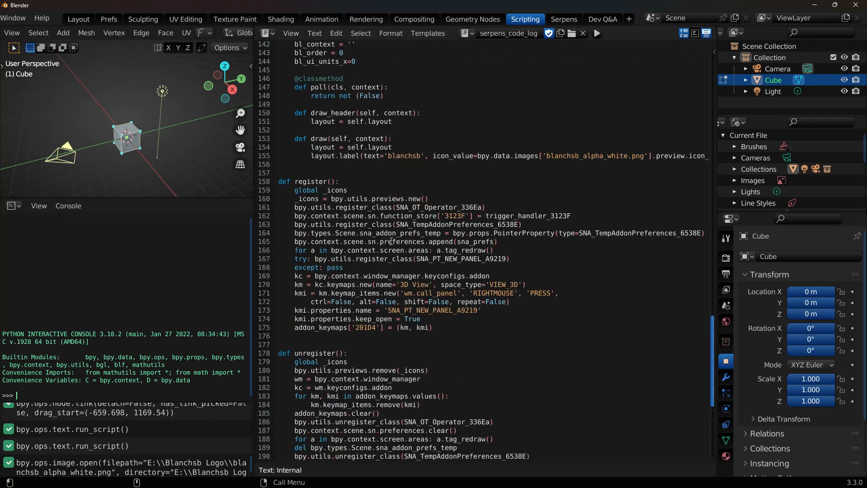
scroll(up, 3)
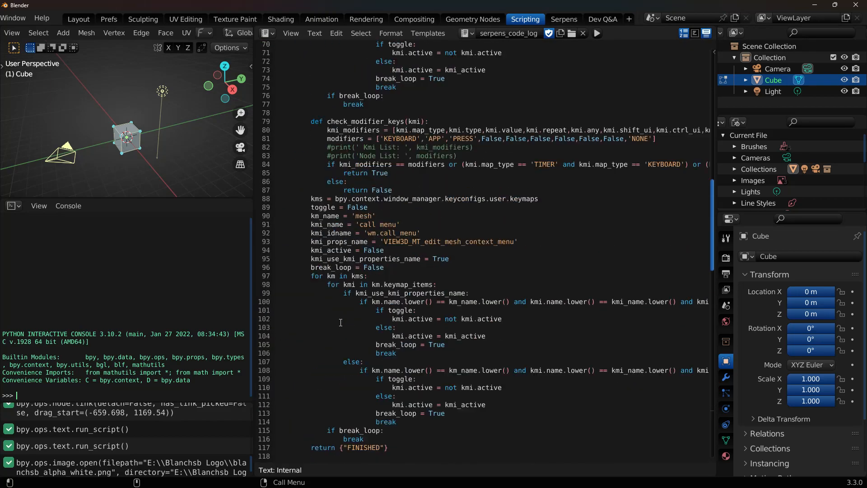
scroll(up, 3)
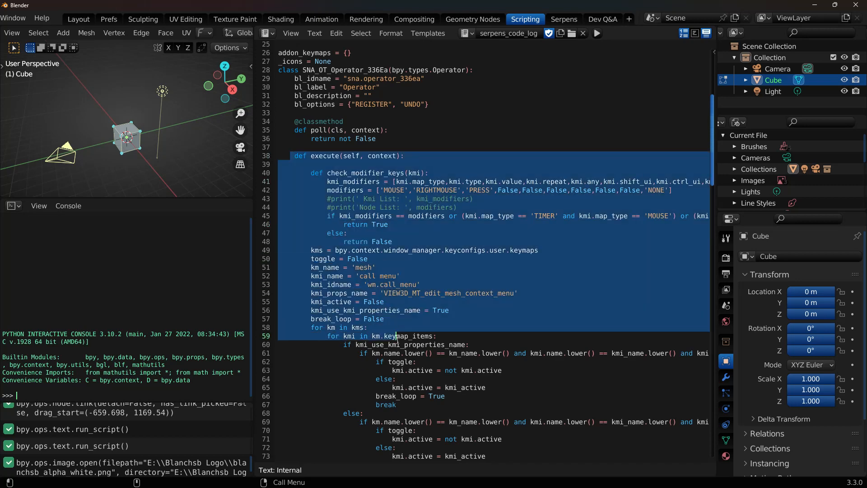
scroll(down, 3)
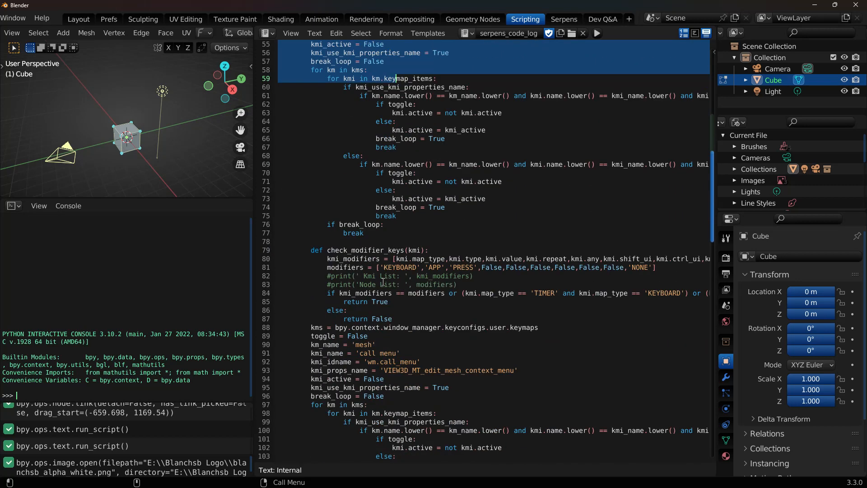
scroll(down, 3)
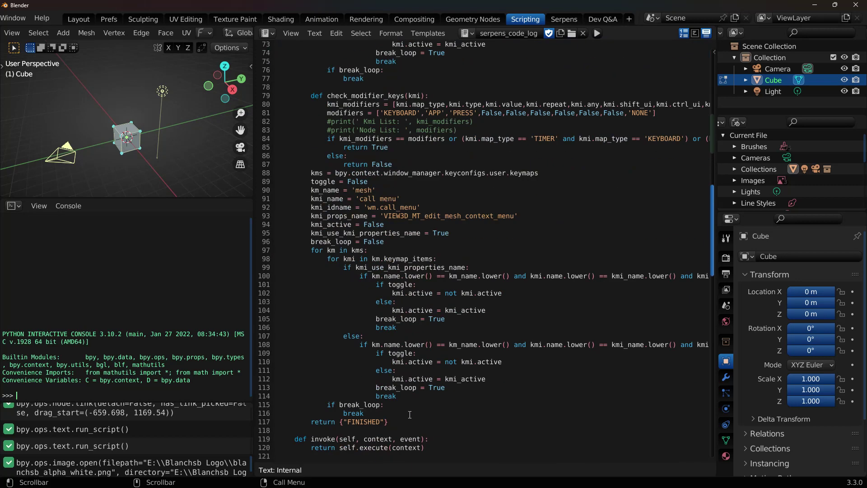
scroll(down, 3)
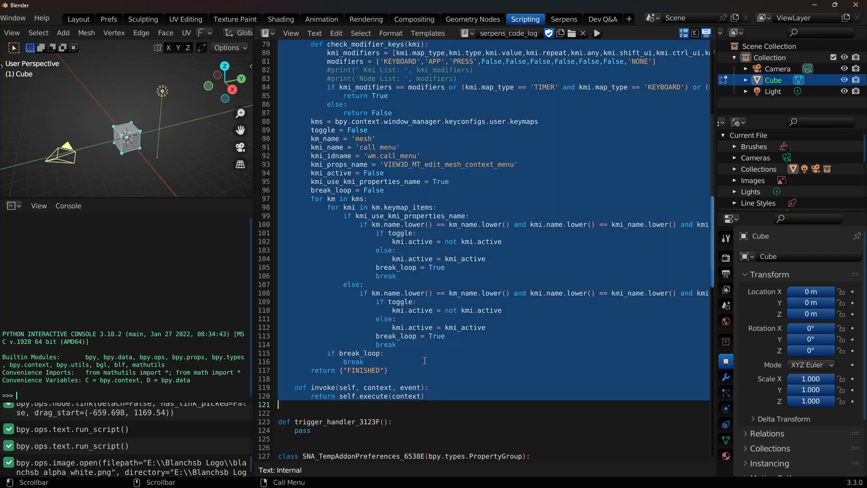
click(601, 18)
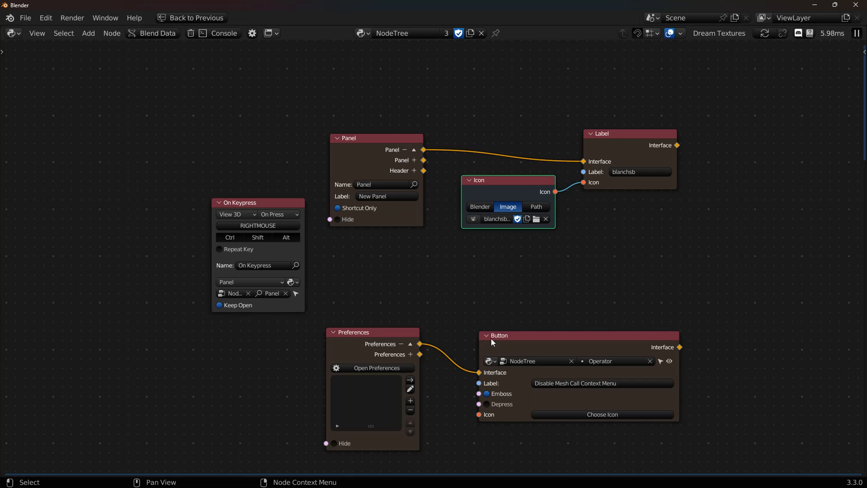
mouse_move(25, 147)
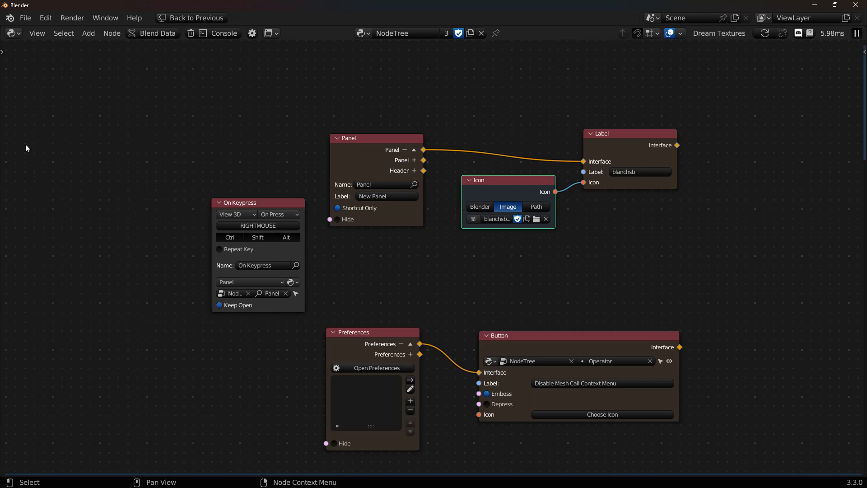